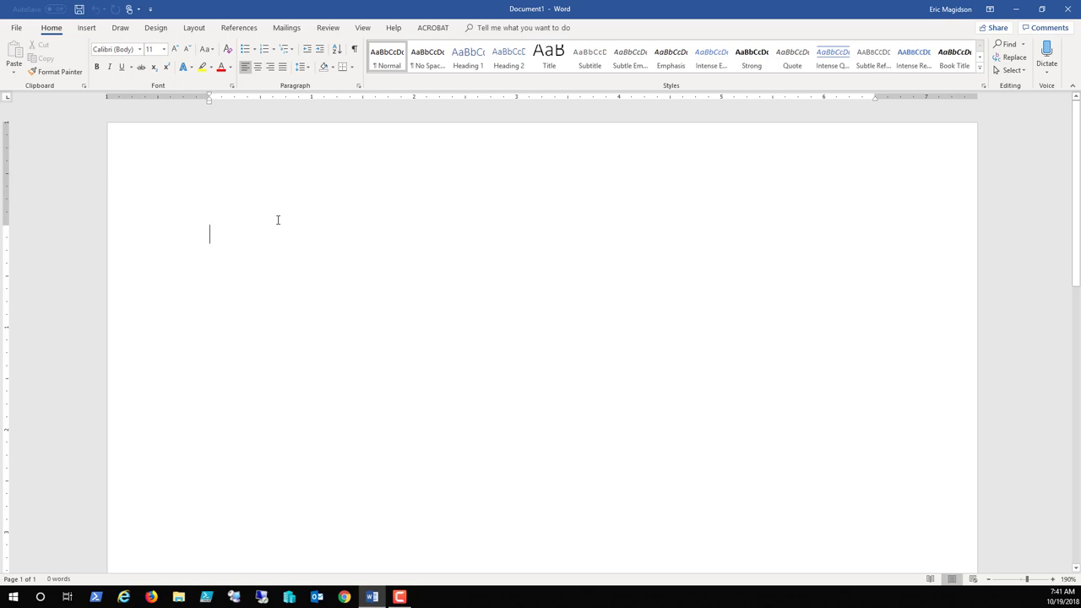
pyautogui.moveTo(475, 206)
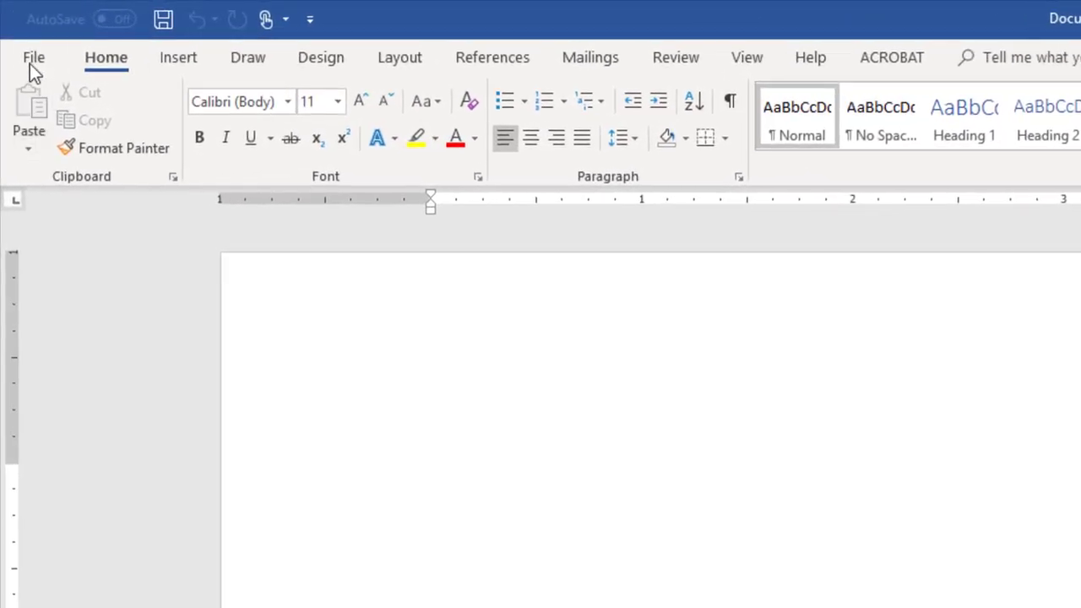
# Use Save As to store the blank document on the Desktop as 'EMagidson Tab Lab'
pyautogui.click(34, 57)
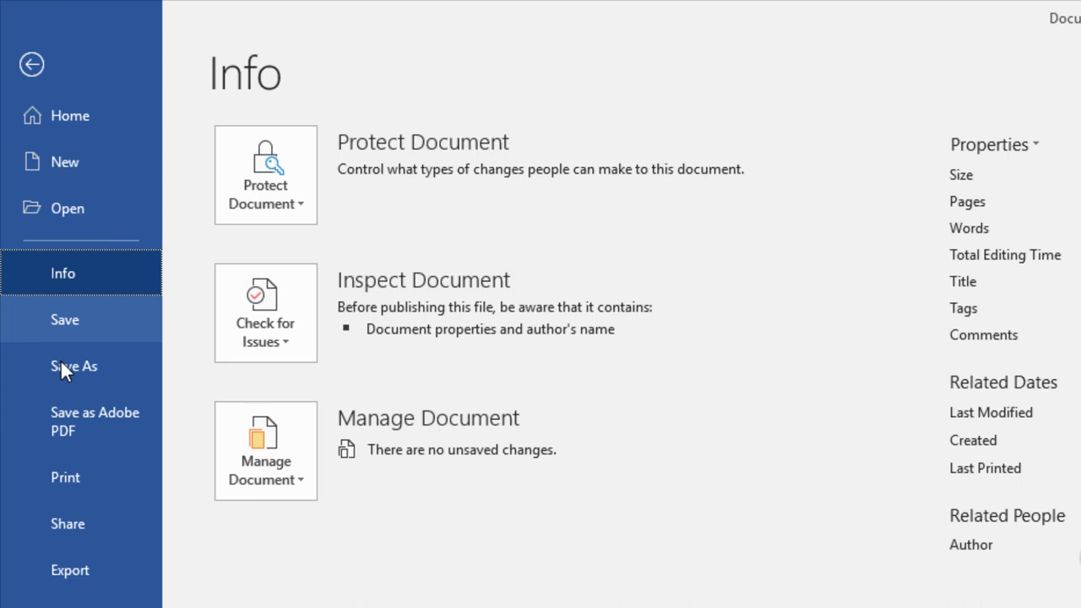
pyautogui.click(73, 366)
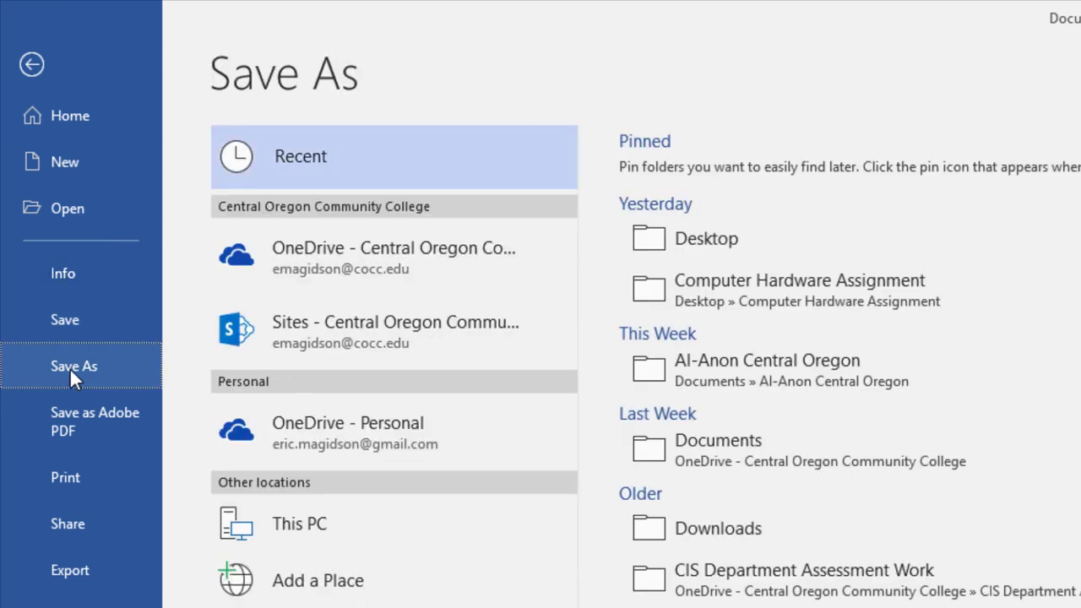
pyautogui.click(299, 523)
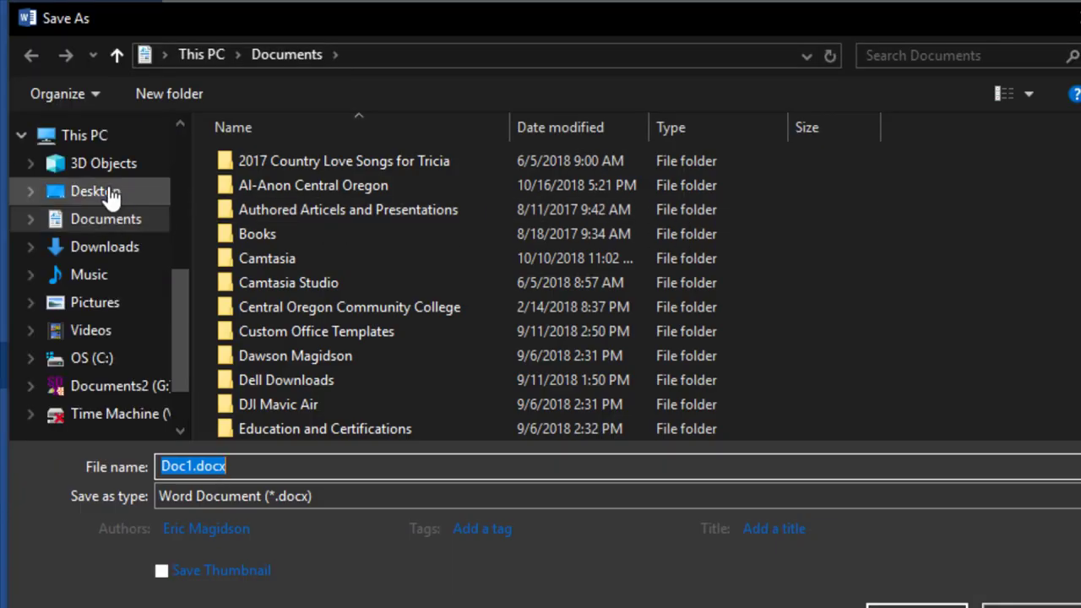
pyautogui.click(95, 191)
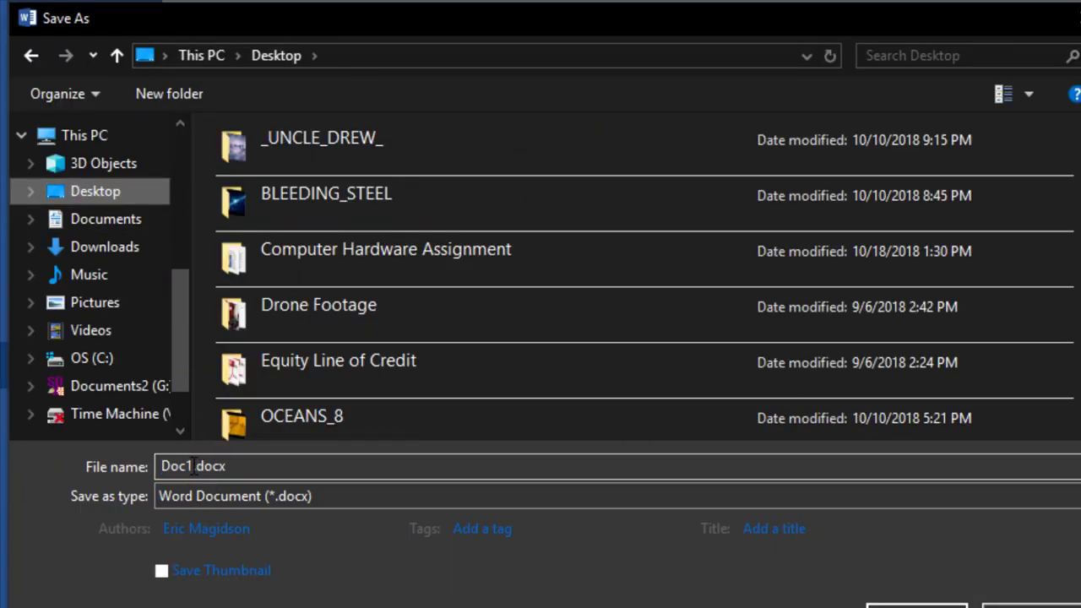
pyautogui.doubleClick(176, 467)
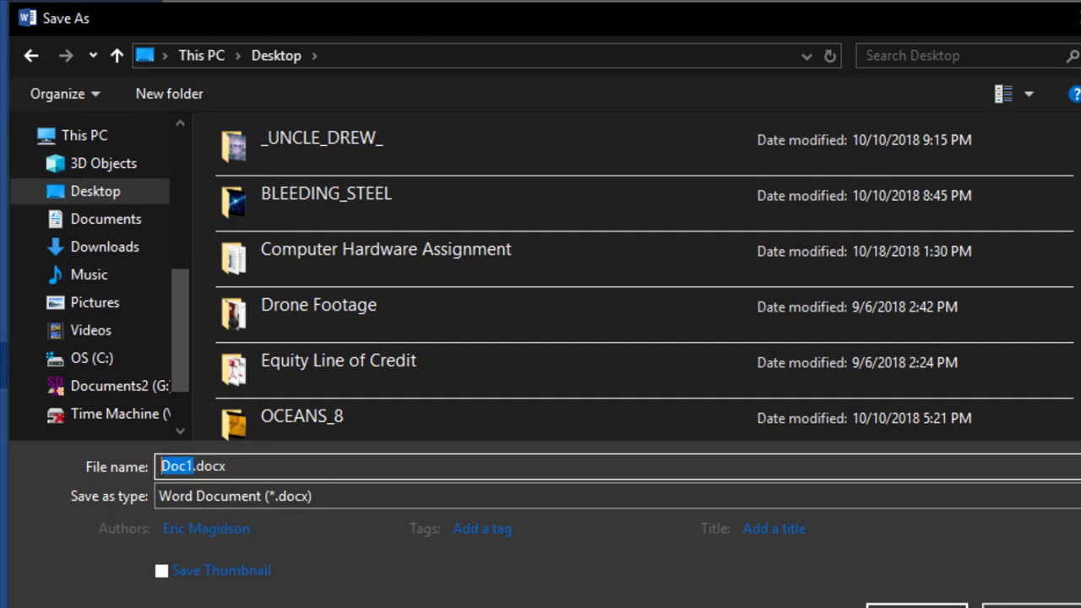
pyautogui.write('EMagidson Tab Lab')
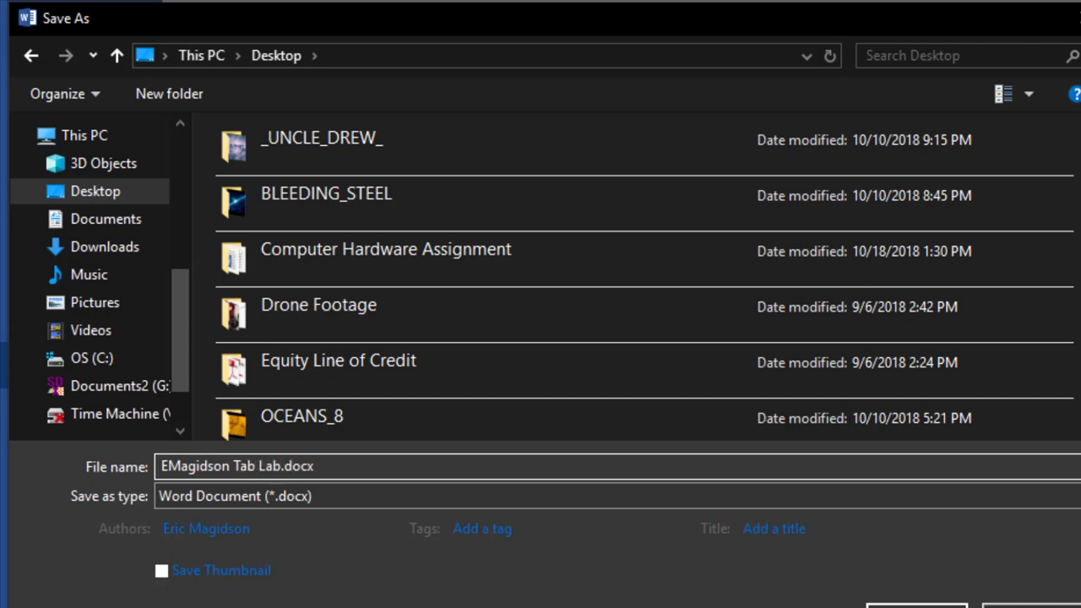
pyautogui.click(917, 604)
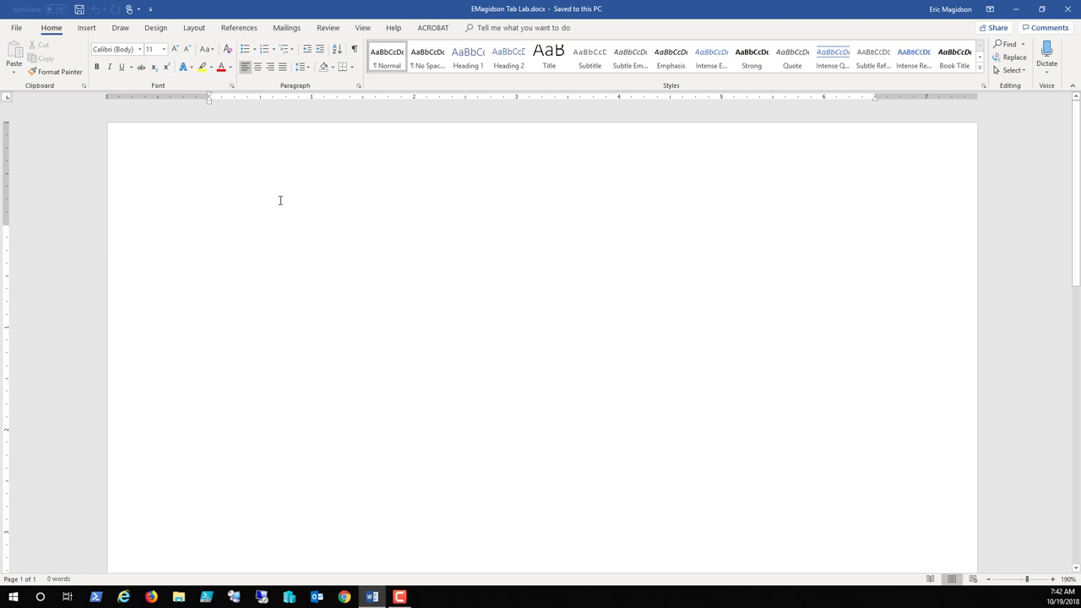
# Type the tab-spaced line 'Hello This is a Column', then start a second line 'Hello This'
pyautogui.click(209, 235)
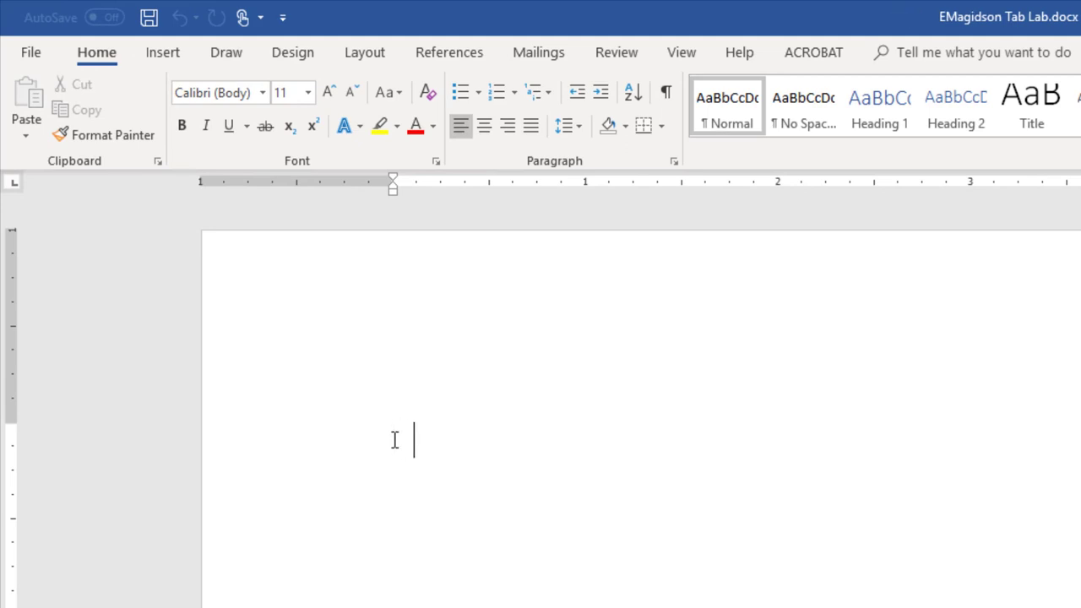
pyautogui.press('Tab')
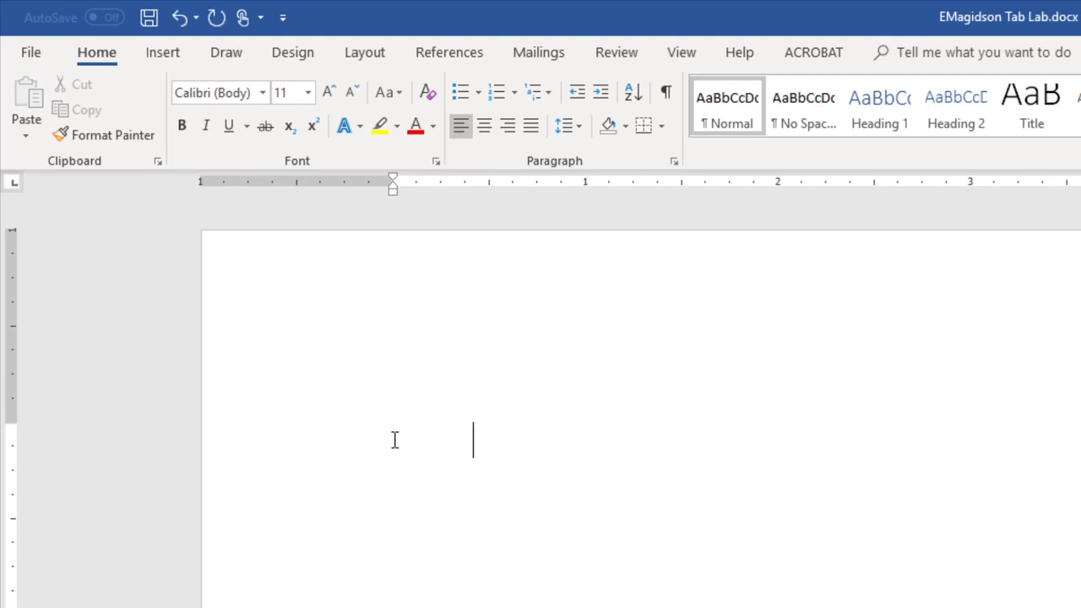
pyautogui.write('He')
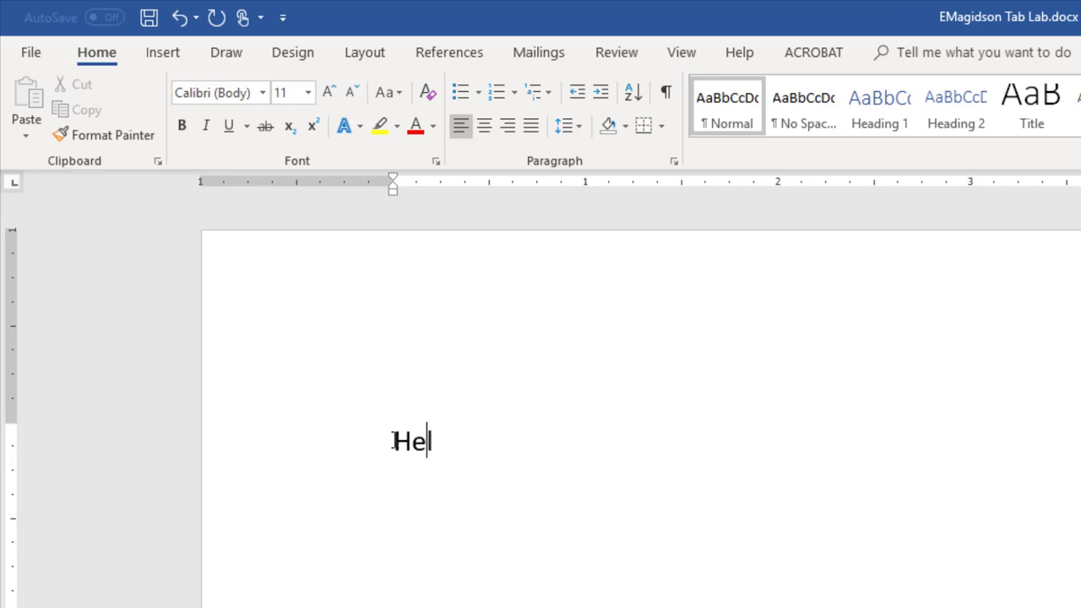
pyautogui.write('lo')
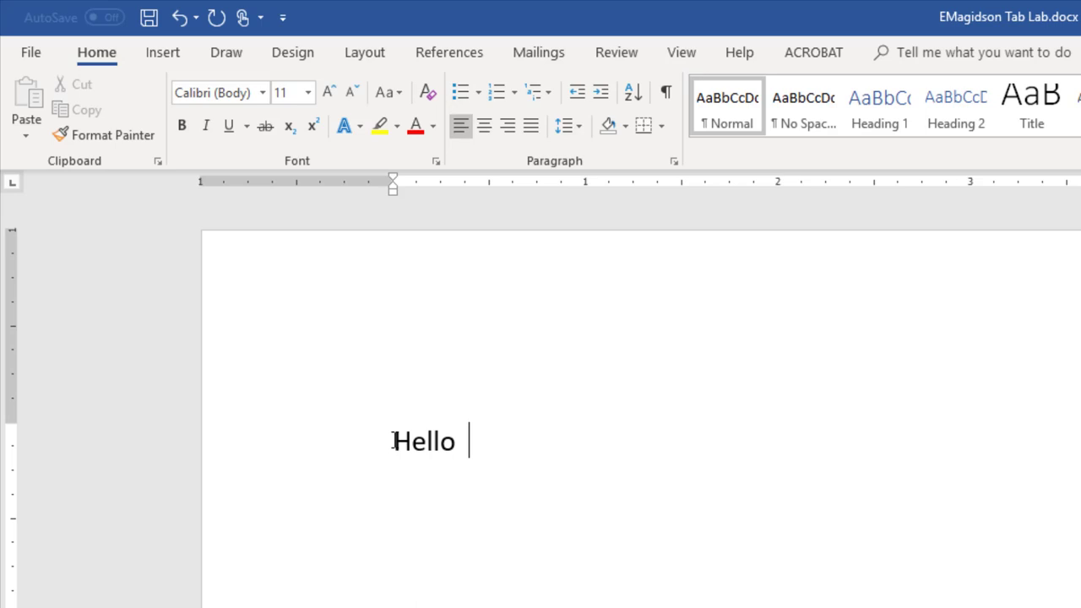
pyautogui.press('tab')
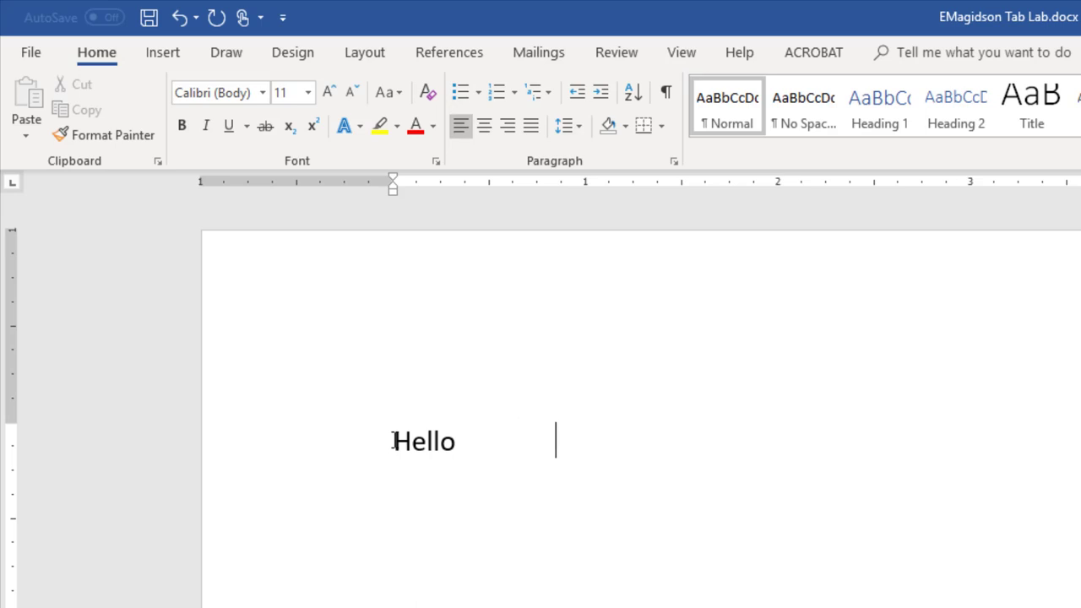
pyautogui.write('This')
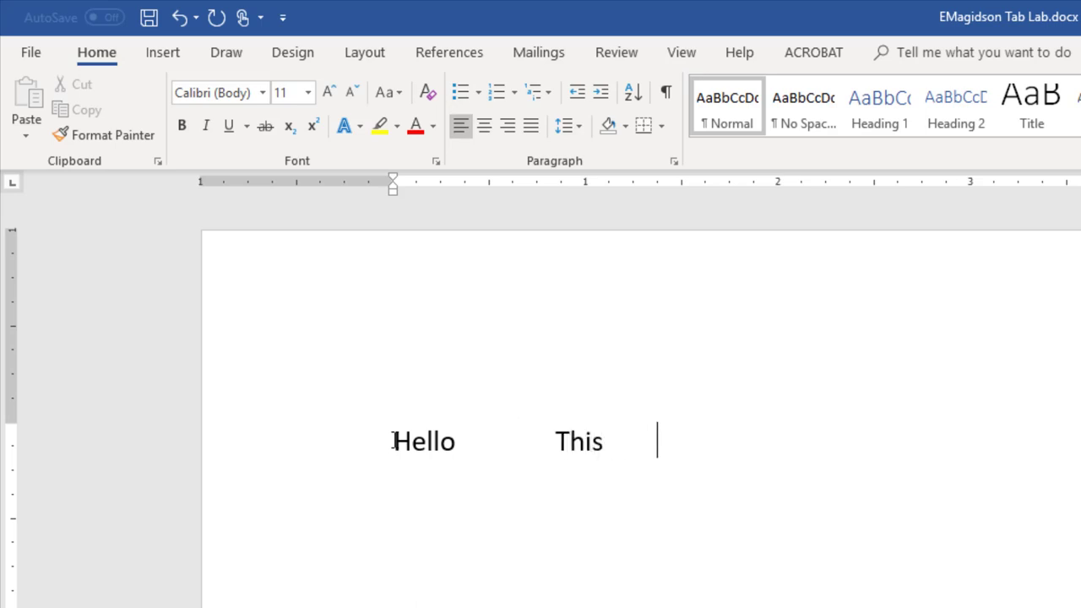
pyautogui.write('is a')
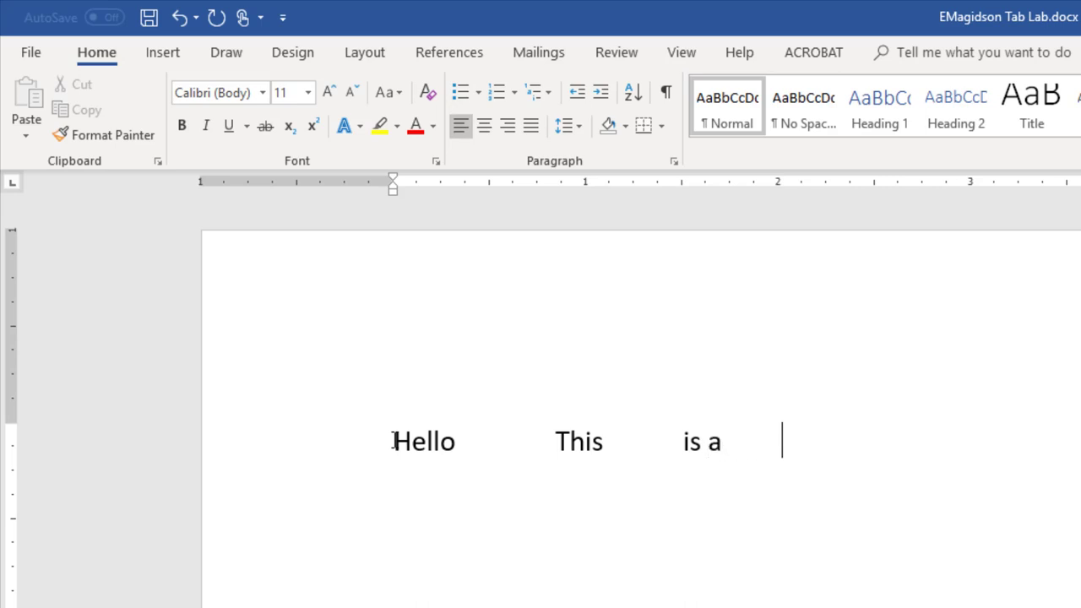
pyautogui.write('Column')
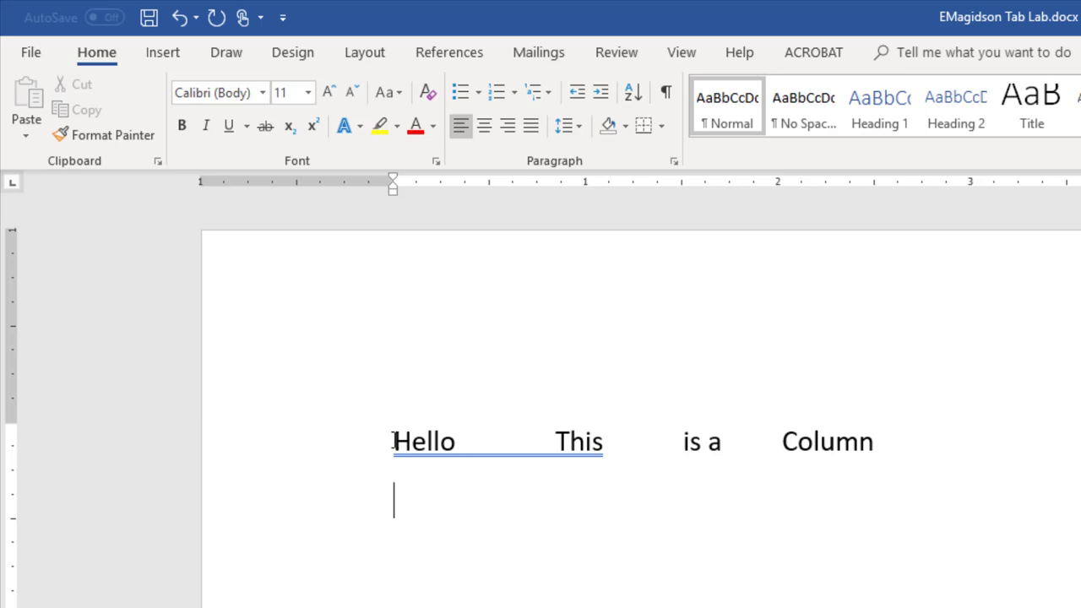
pyautogui.write('Hello')
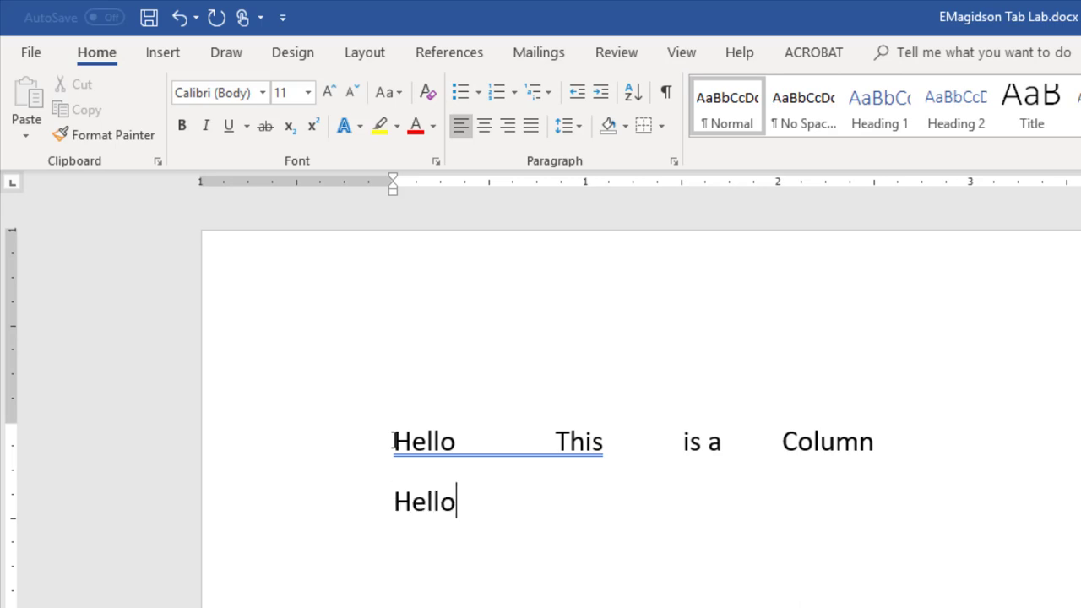
pyautogui.press('tab')
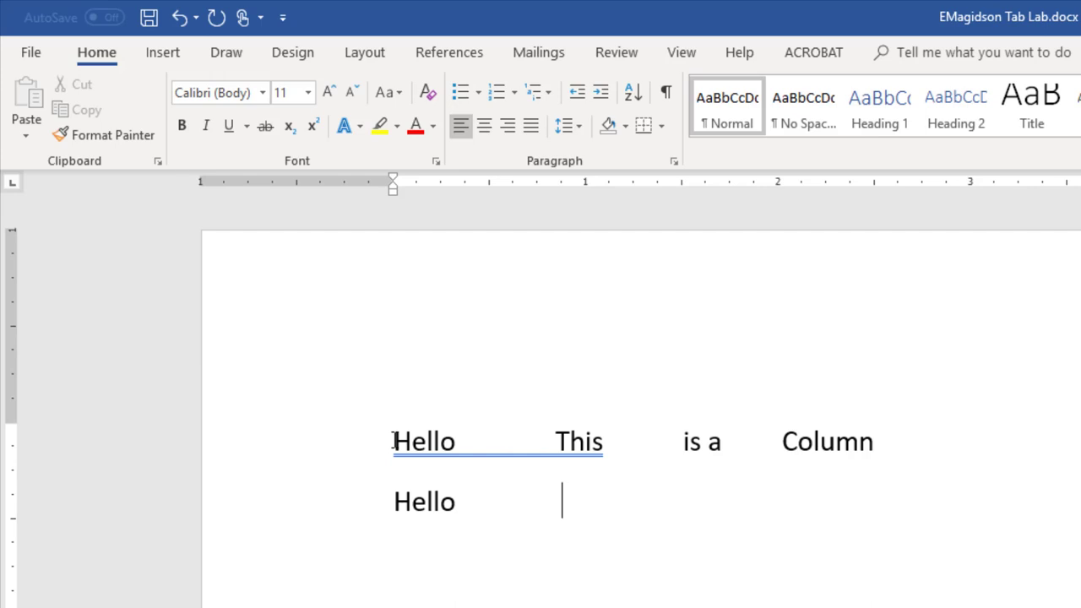
pyautogui.write('This')
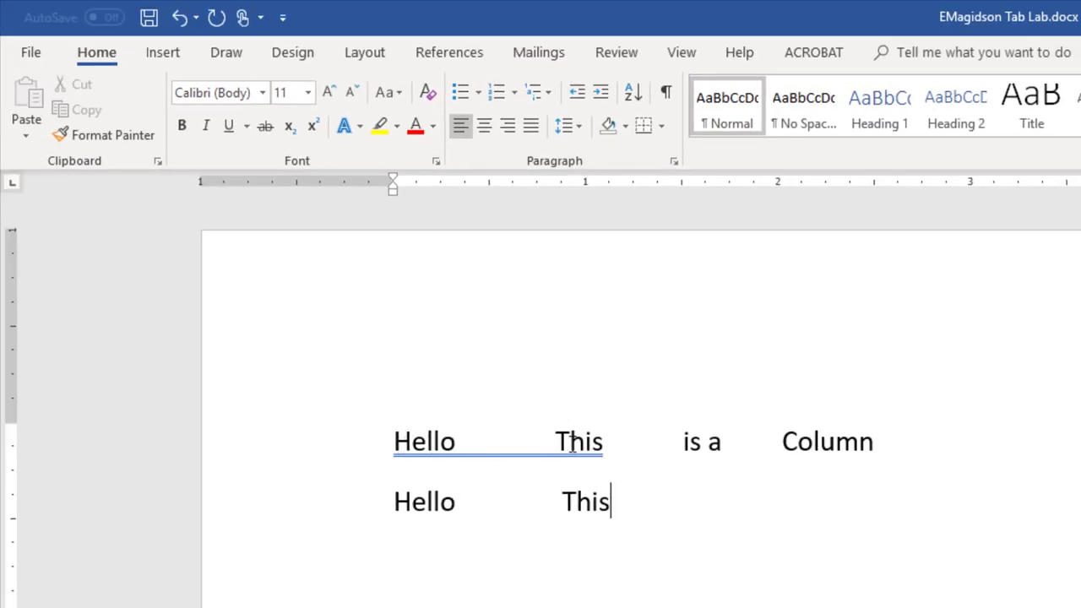
pyautogui.moveTo(554, 542)
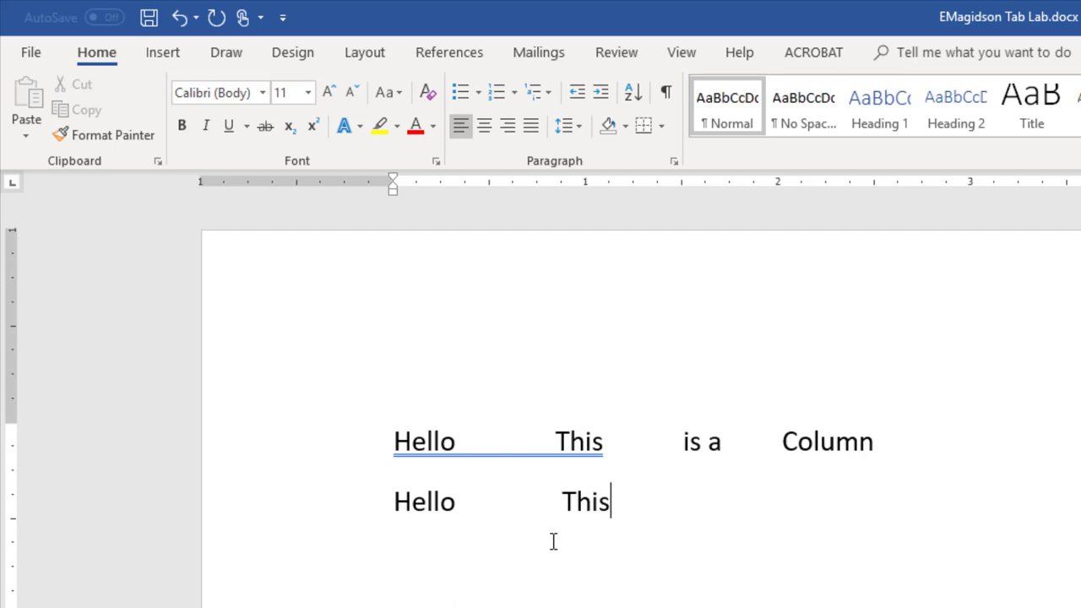
pyautogui.moveTo(634, 293)
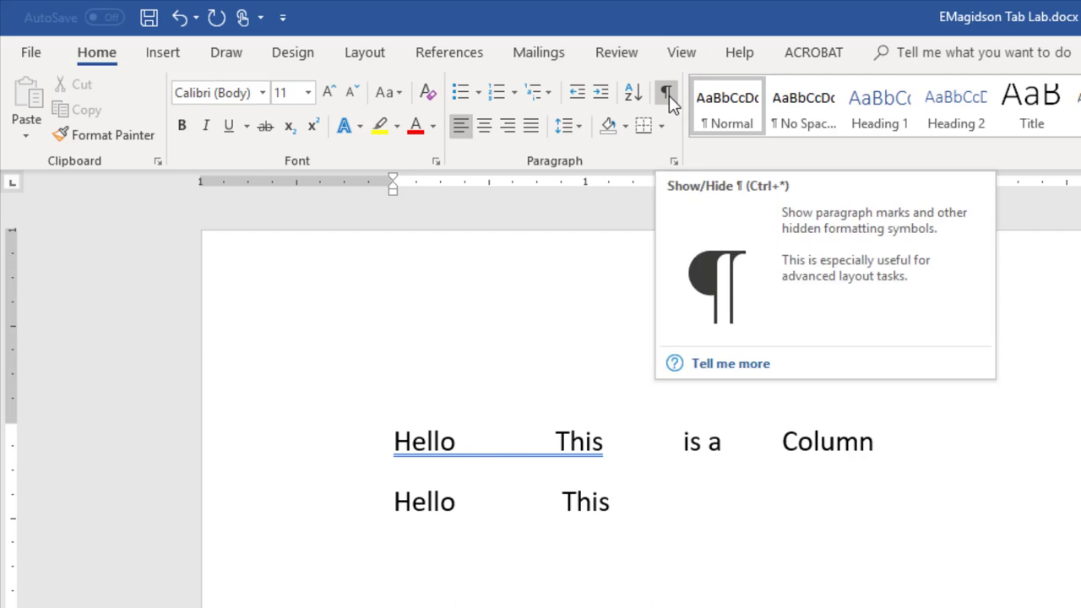
# Show formatting marks and add several tab characters after 'This' on line two
pyautogui.click(666, 93)
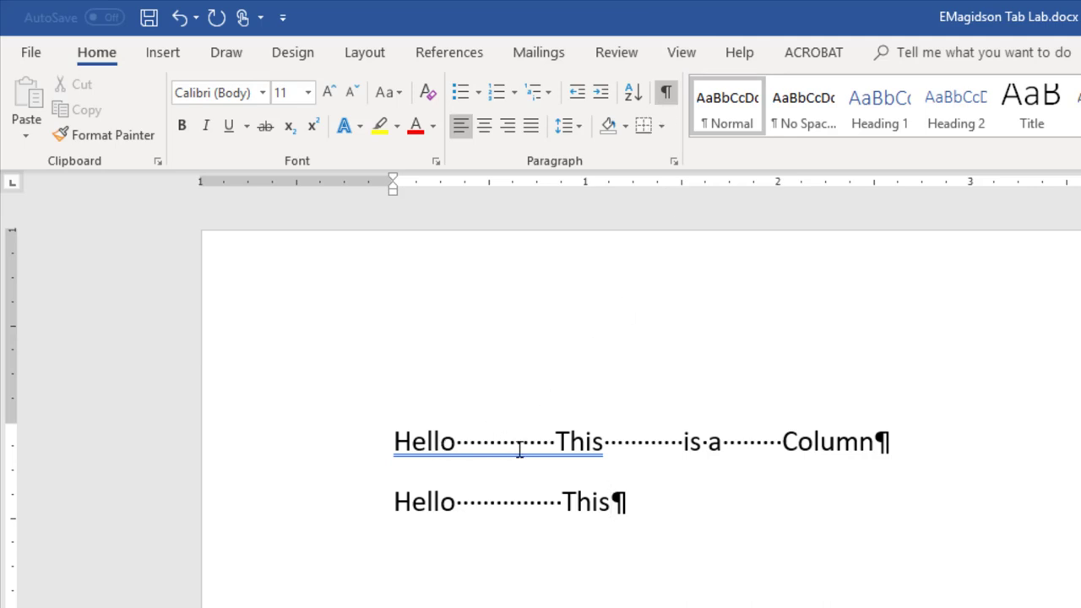
pyautogui.click(610, 502)
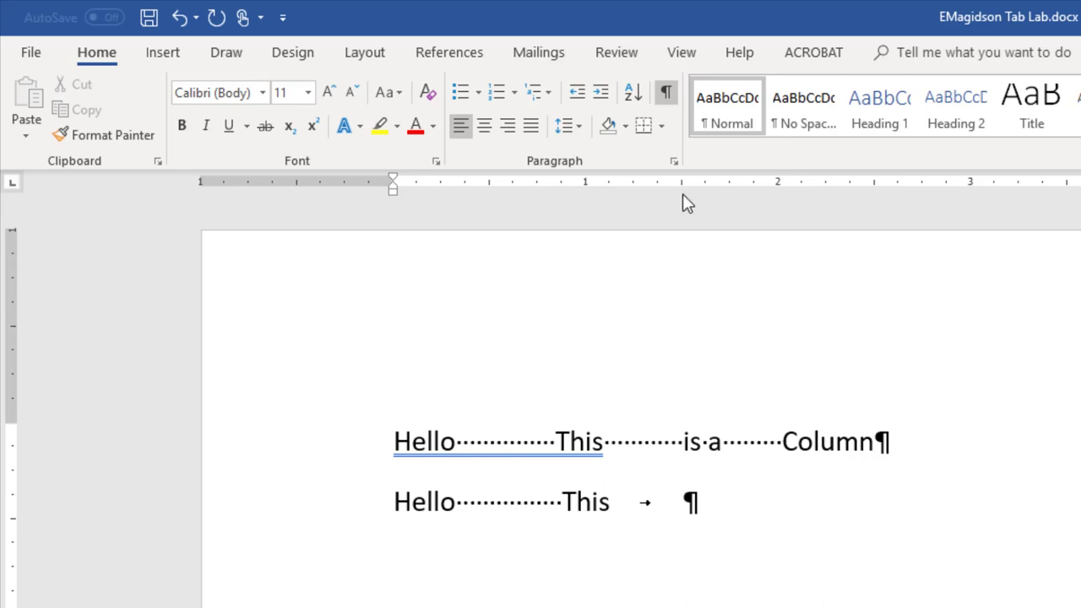
pyautogui.press('tab')
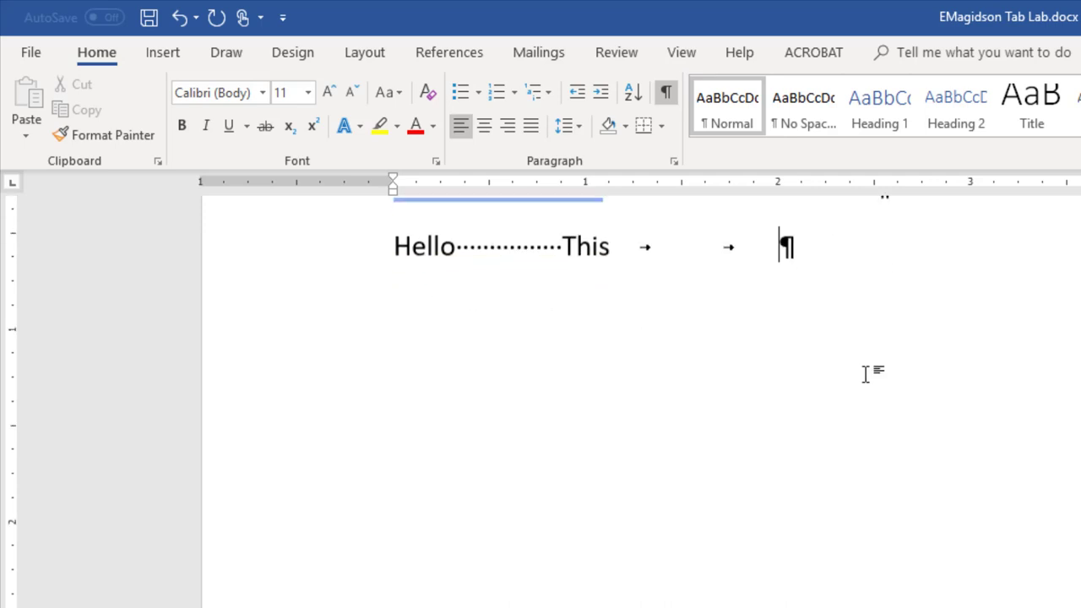
pyautogui.press('Tab')
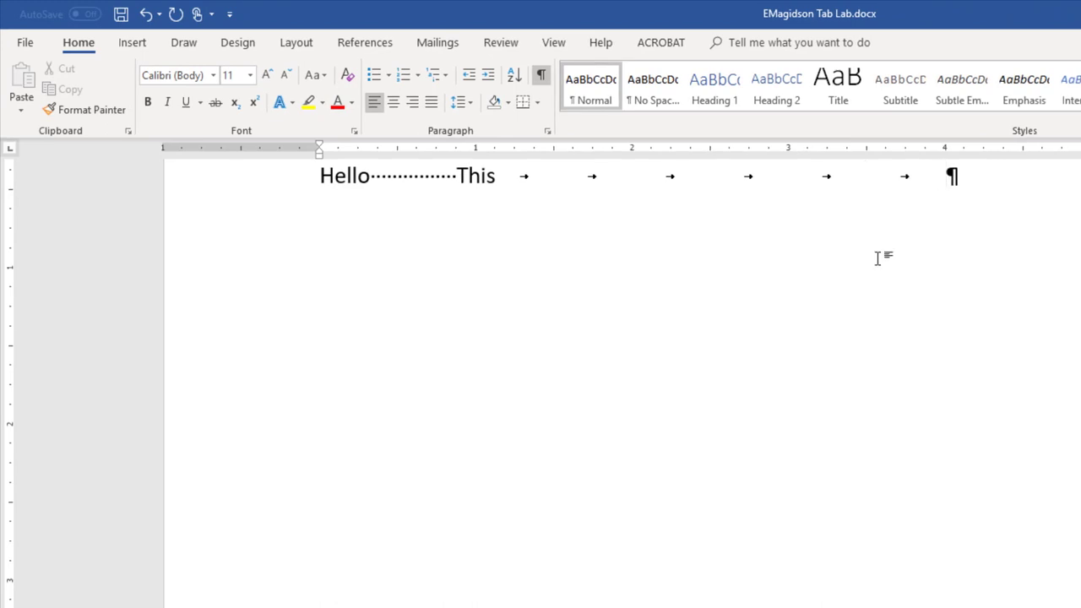
pyautogui.press('Tab')
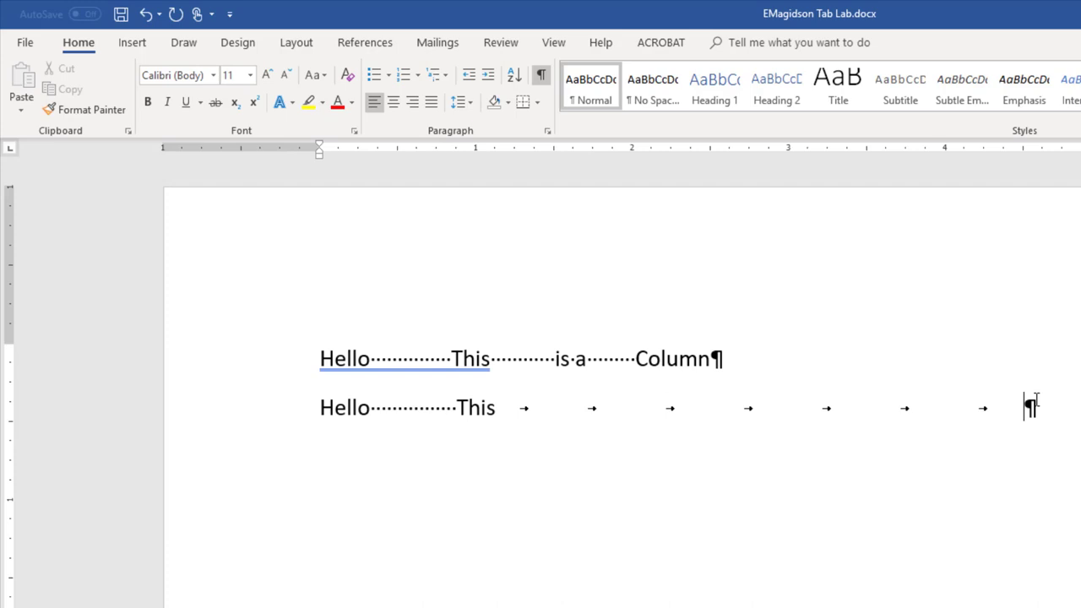
# Select both practice lines and delete them, including the dotted leader tab
pyautogui.moveTo(320, 358); pyautogui.dragTo(1031, 408)
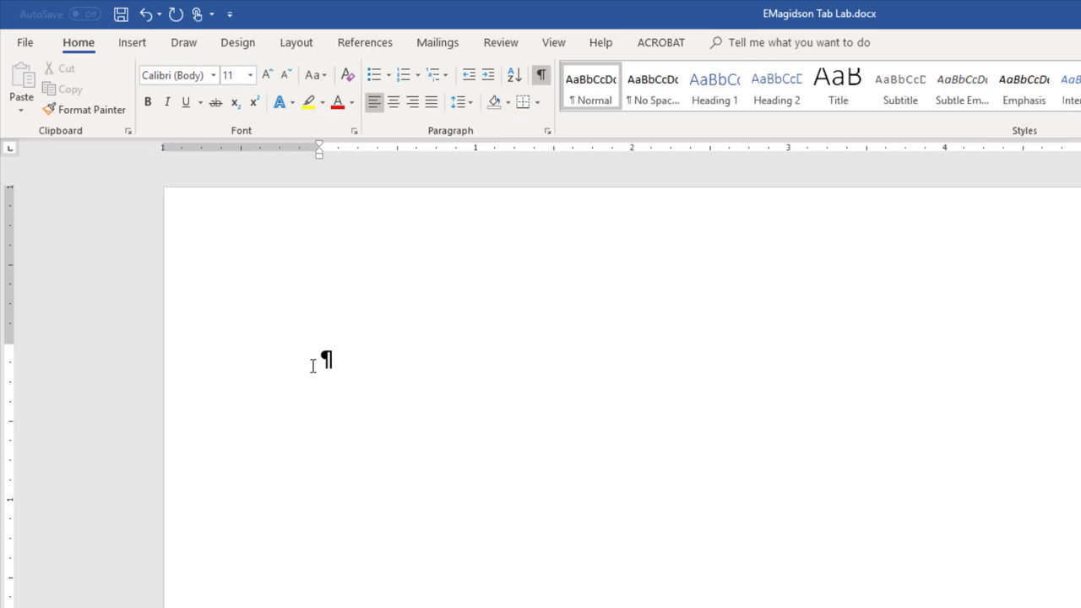
pyautogui.press('tab')
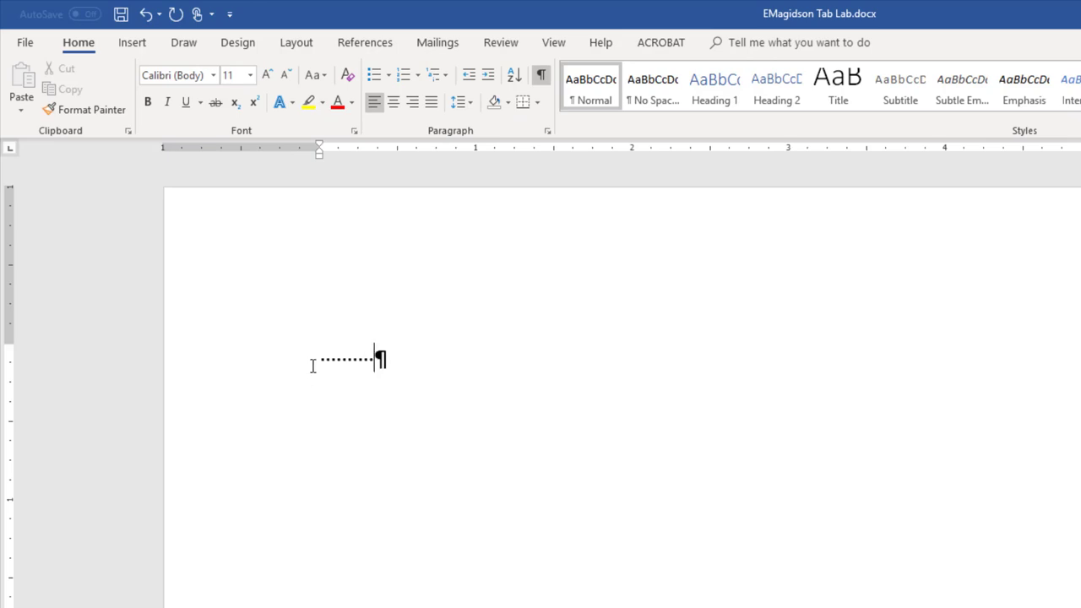
pyautogui.press('tab')
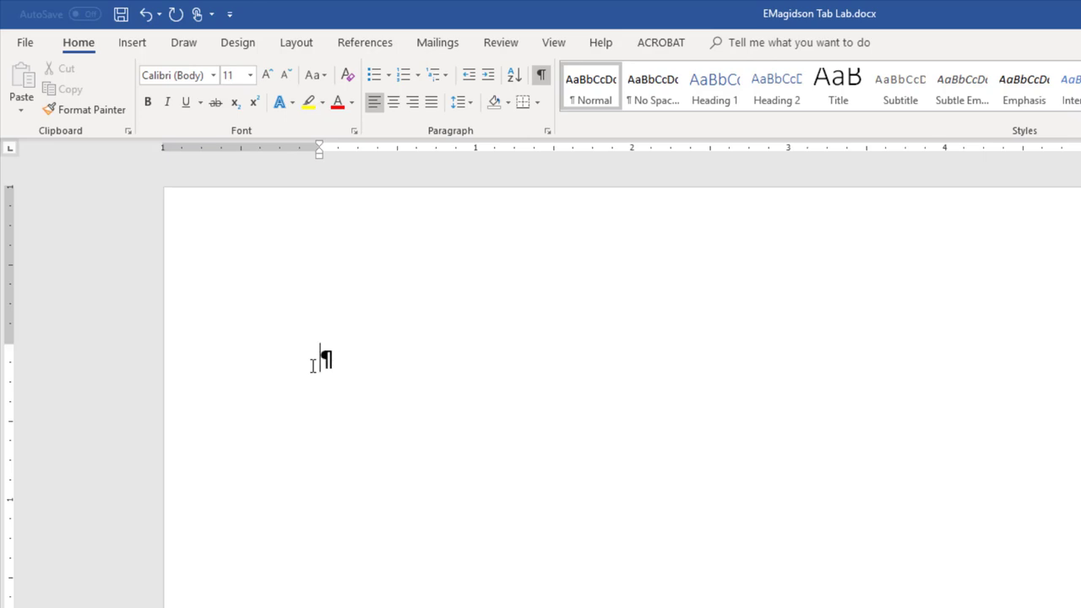
pyautogui.press('Tab')
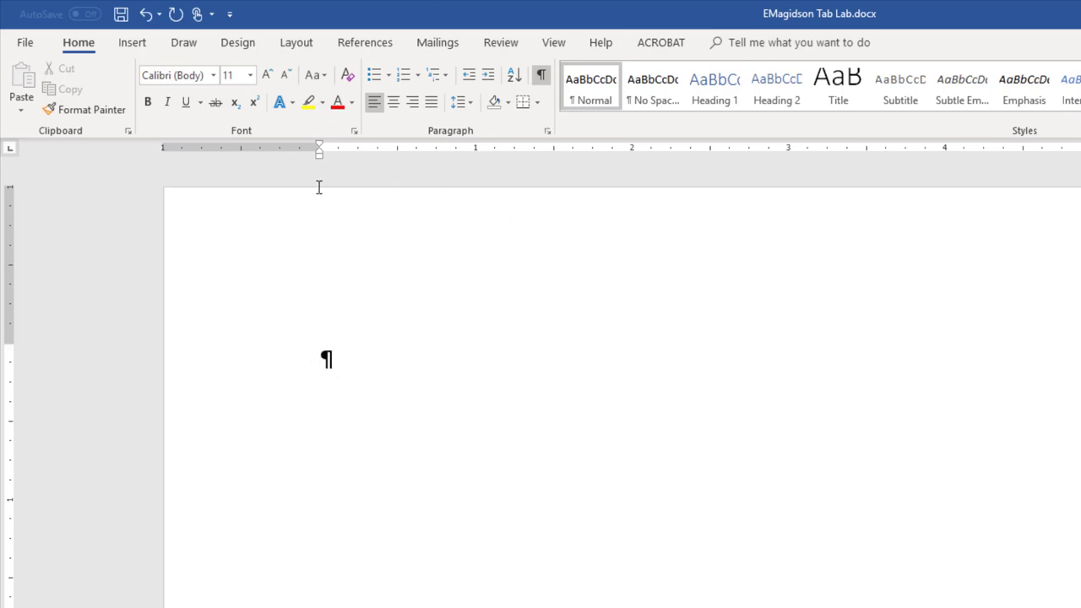
pyautogui.moveTo(354, 153)
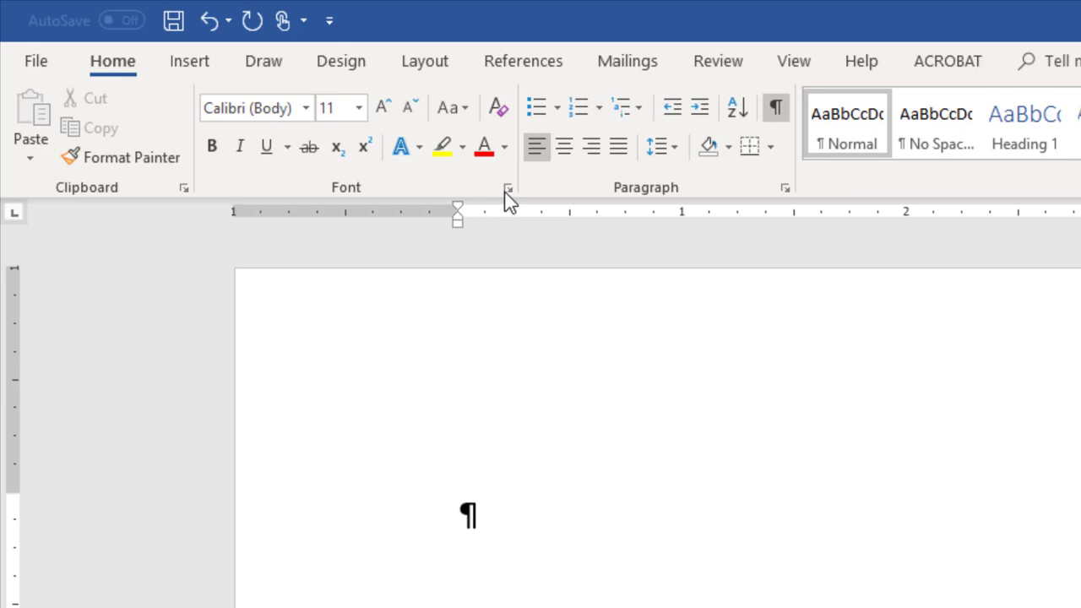
pyautogui.moveTo(186, 196)
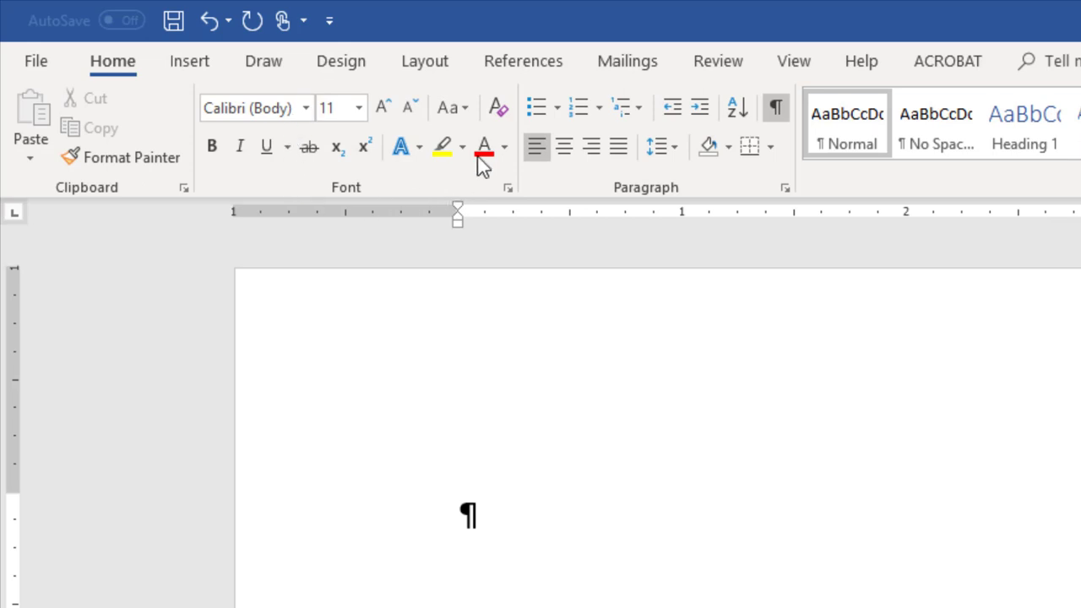
pyautogui.moveTo(653, 181)
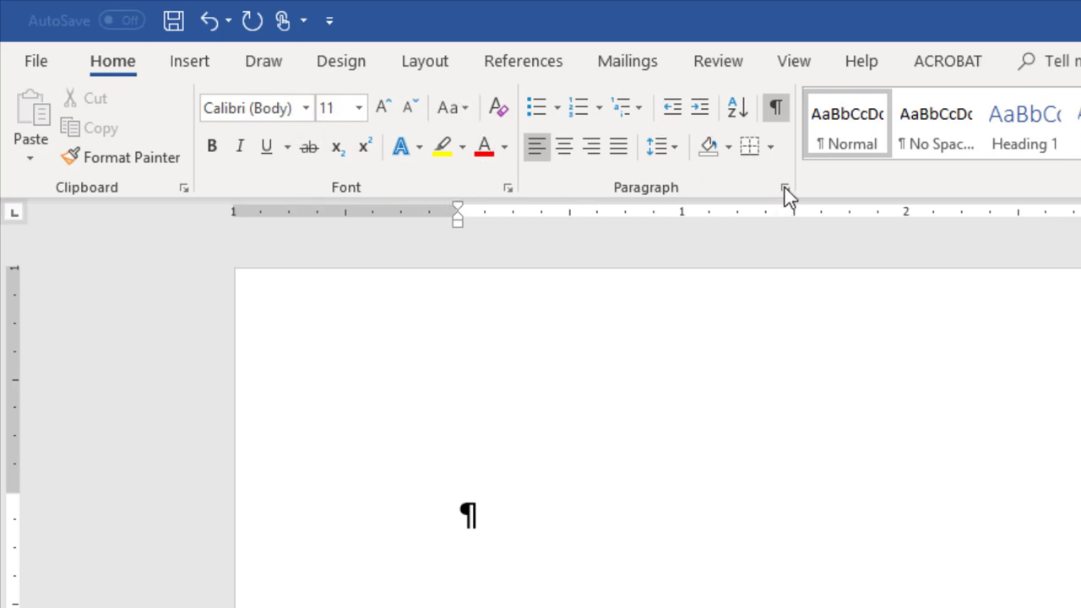
pyautogui.moveTo(779, 186)
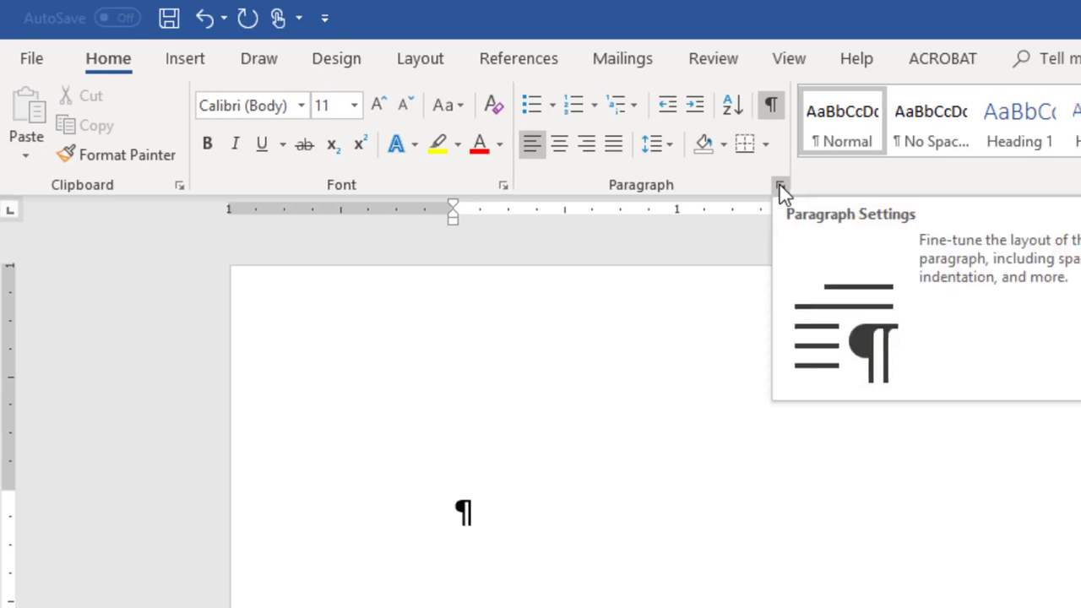
# In the Paragraph Tabs dialog, set a left stop at 2" and a right stop at 4"
pyautogui.click(779, 185)
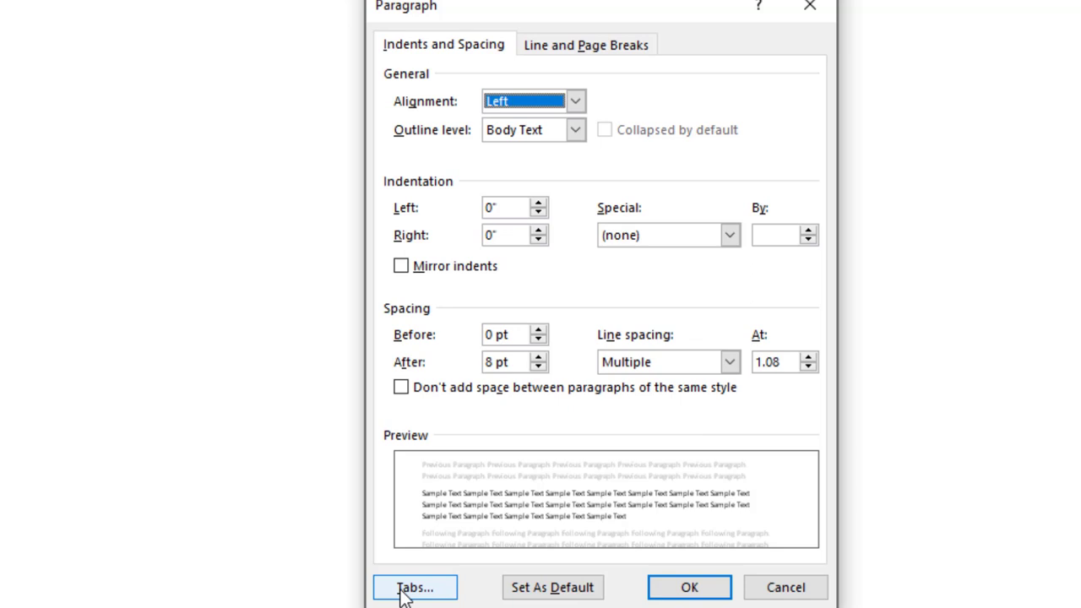
pyautogui.click(414, 587)
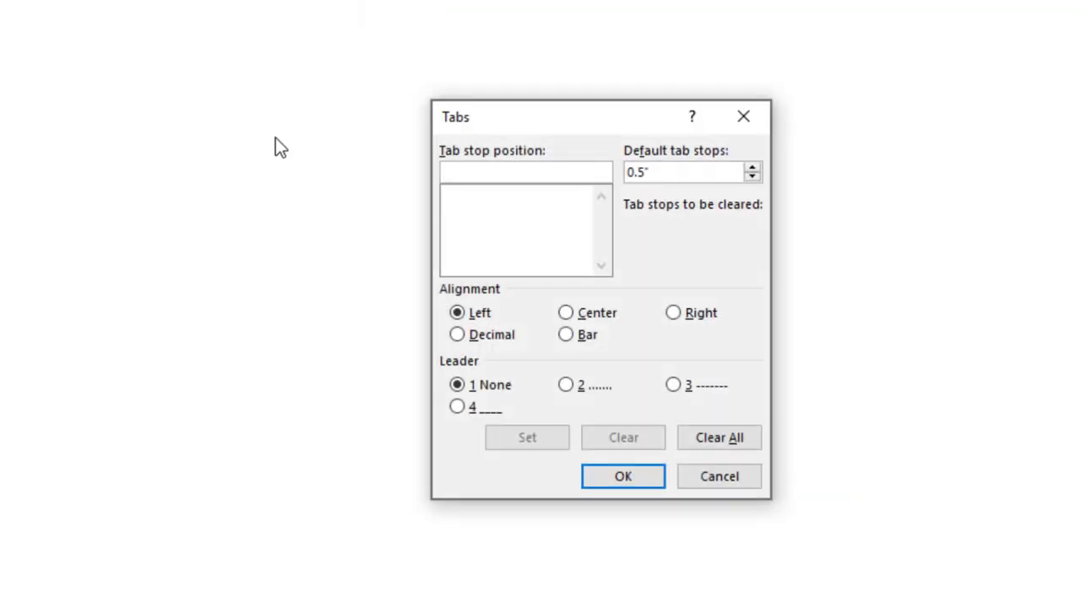
pyautogui.click(525, 171)
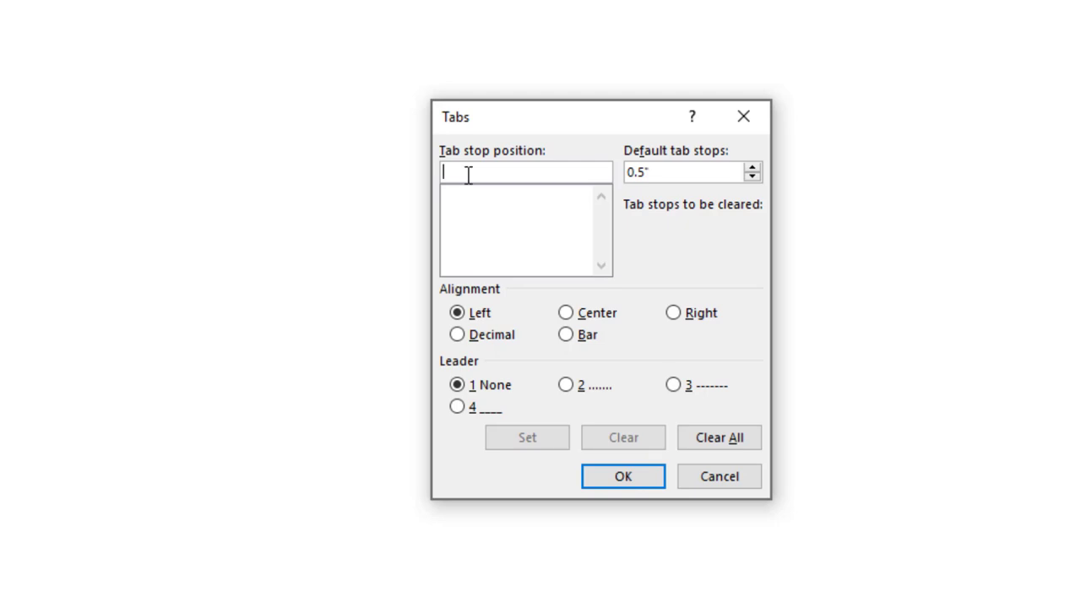
pyautogui.write('2.0')
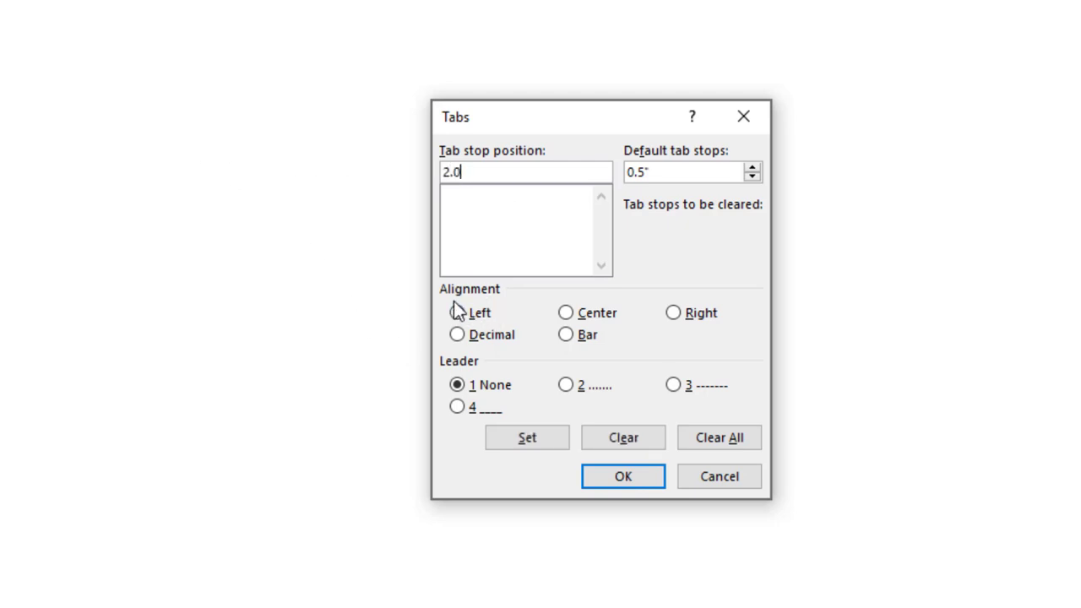
pyautogui.click(526, 438)
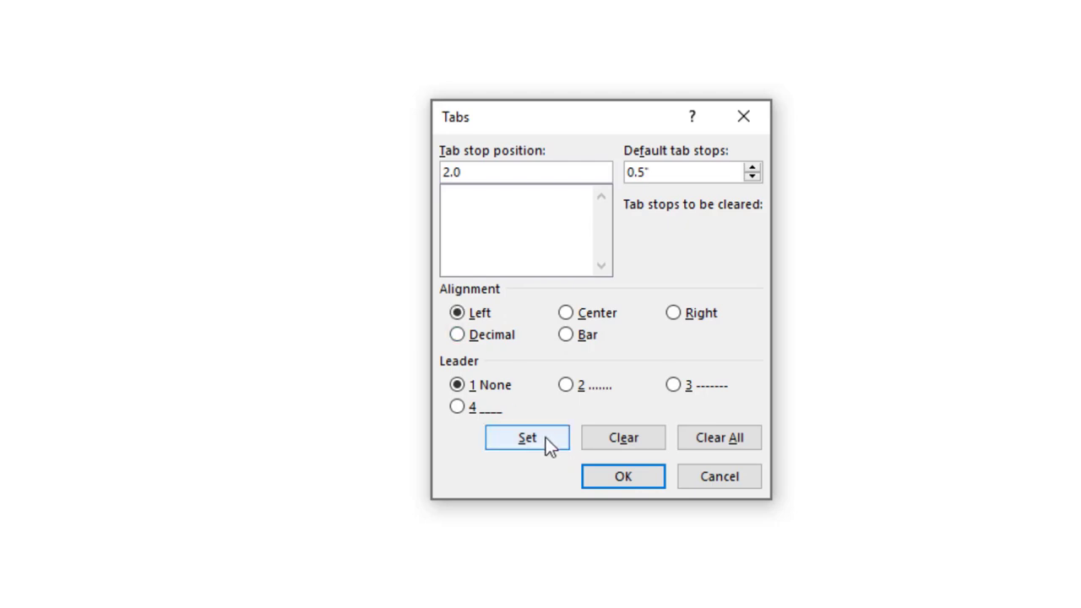
pyautogui.click(527, 437)
pyautogui.write('4')
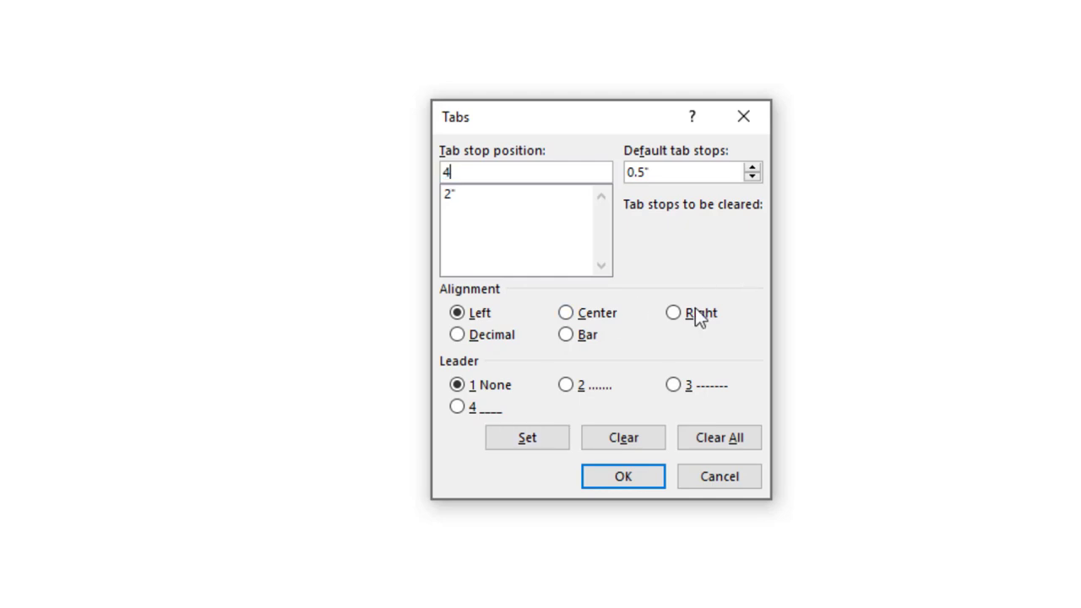
pyautogui.click(673, 312)
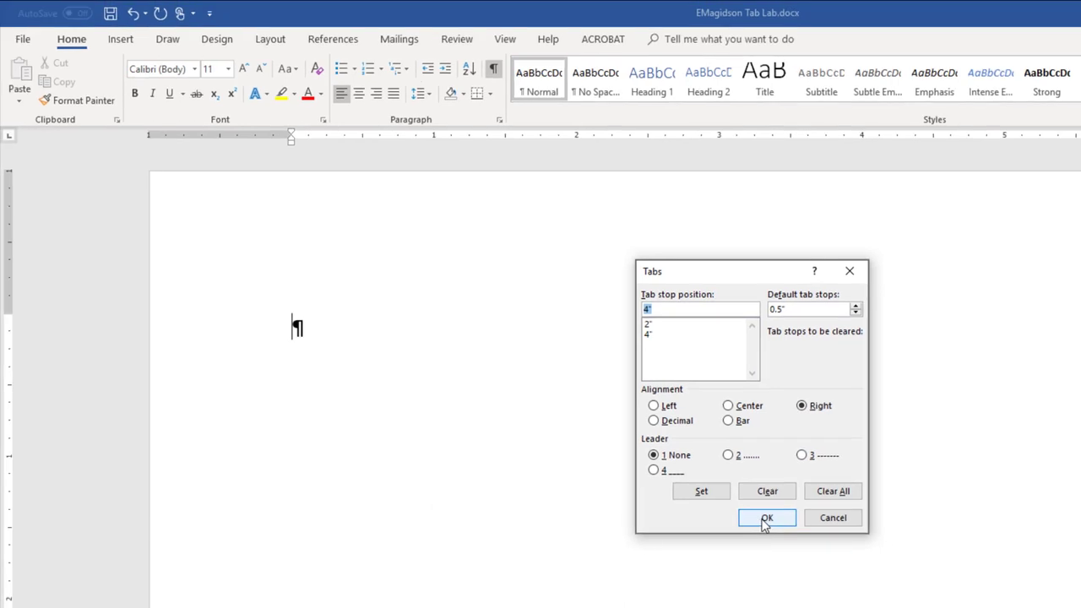
# Apply the tab stops and type 'Hello' and 'This is a right tab' at the stops
pyautogui.click(766, 518)
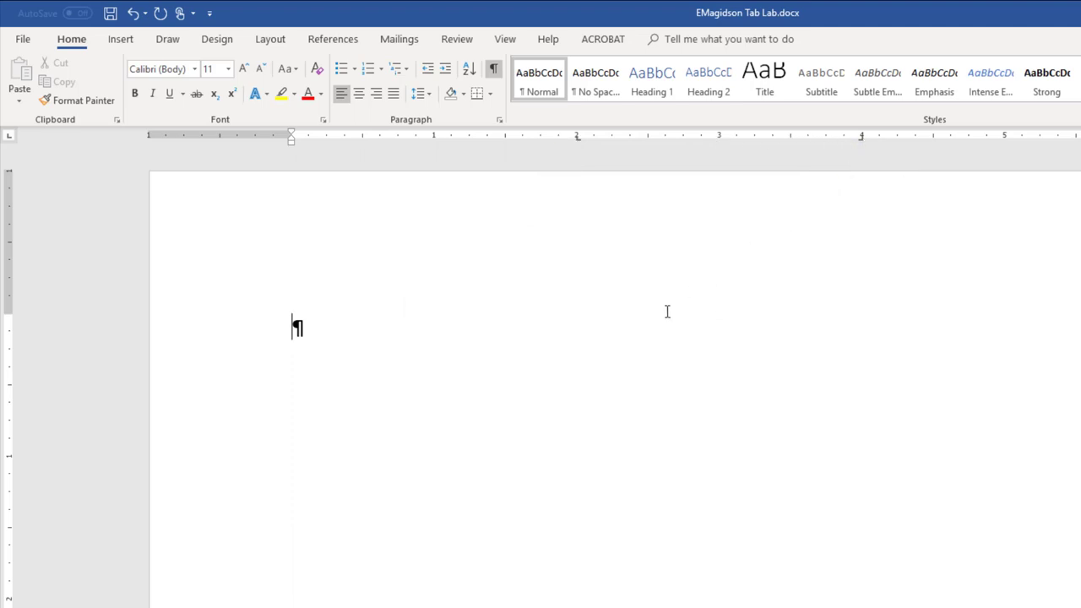
pyautogui.press('tab')
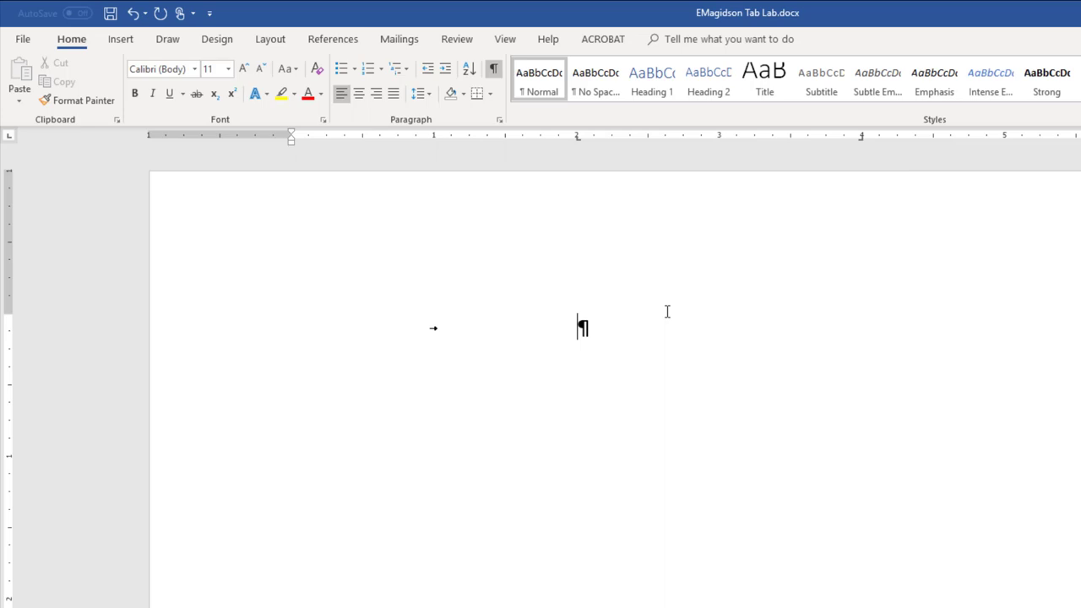
pyautogui.write('Hel')
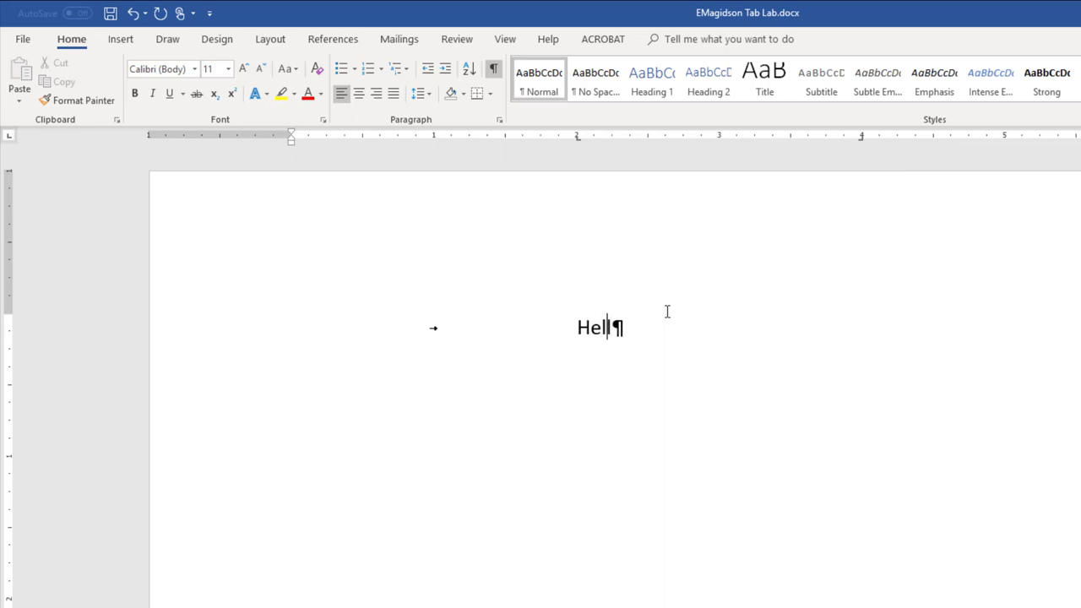
pyautogui.write('lo')
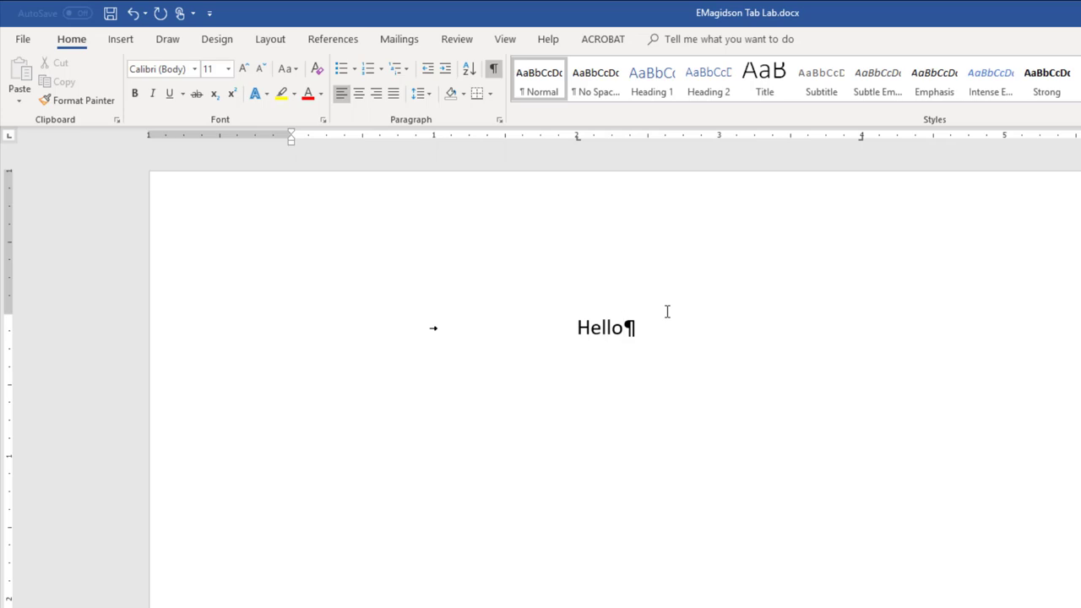
pyautogui.press('tab')
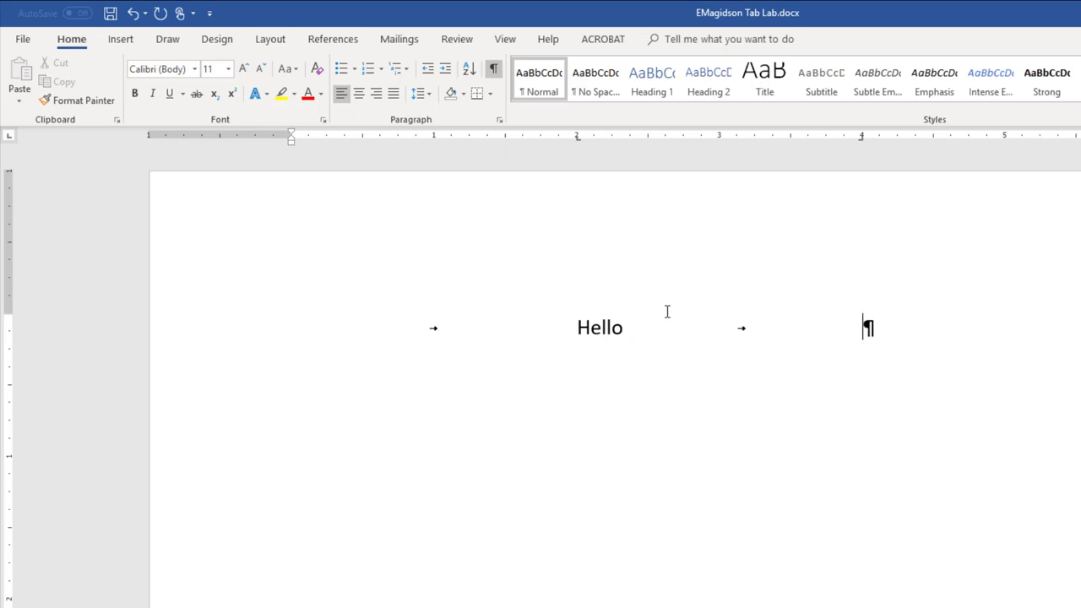
pyautogui.write('This')
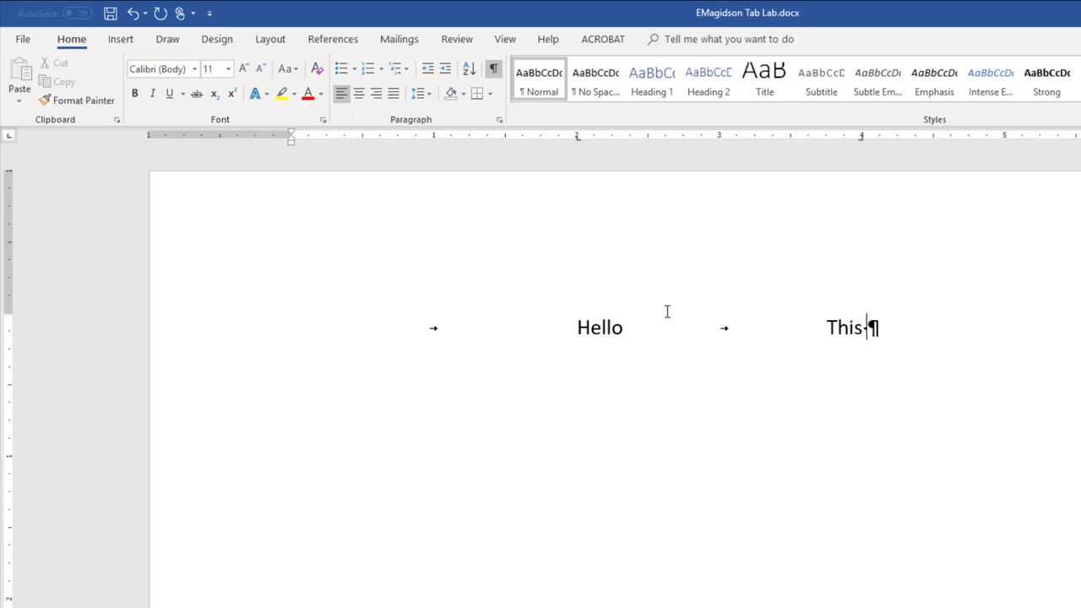
pyautogui.write('is a right tab')
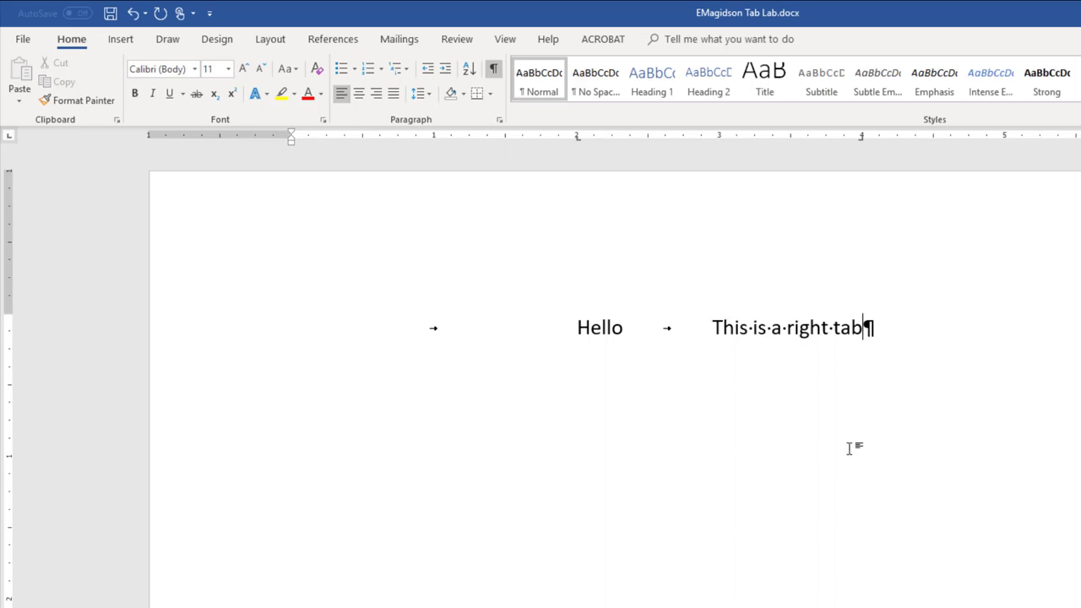
# Add lines 'Price' with 29.95 and 'Second Price' with 105.98, right-aligned at 4"
pyautogui.press('enter')
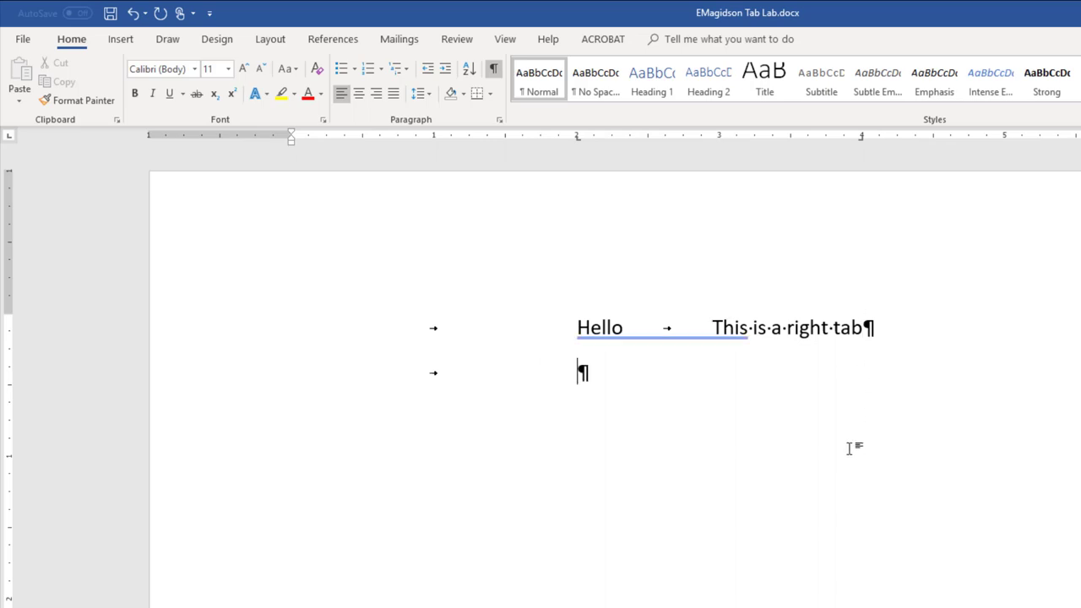
pyautogui.write('Price')
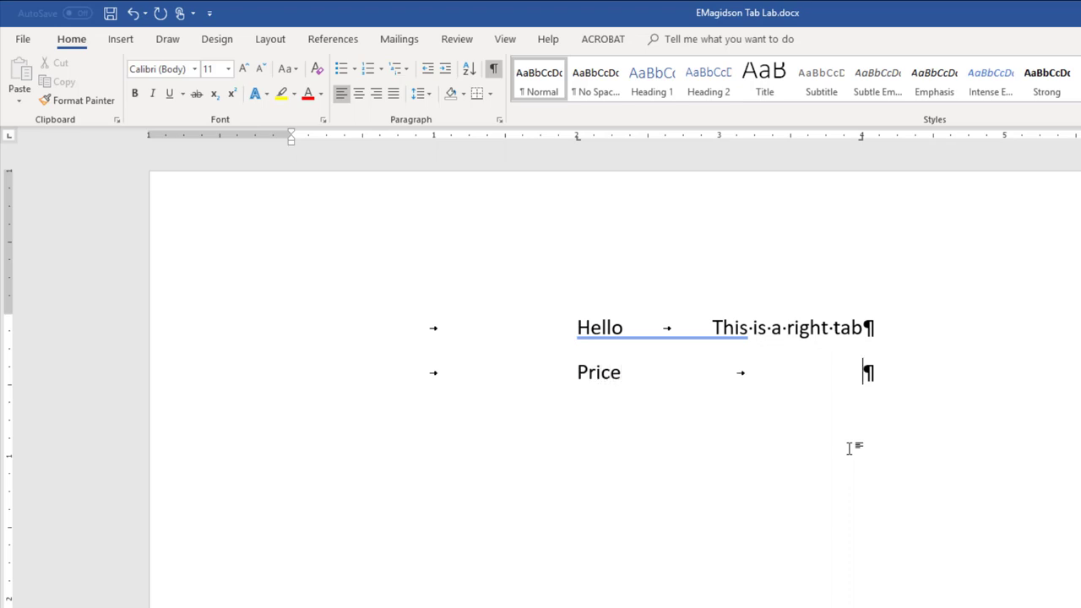
pyautogui.write('29.95')
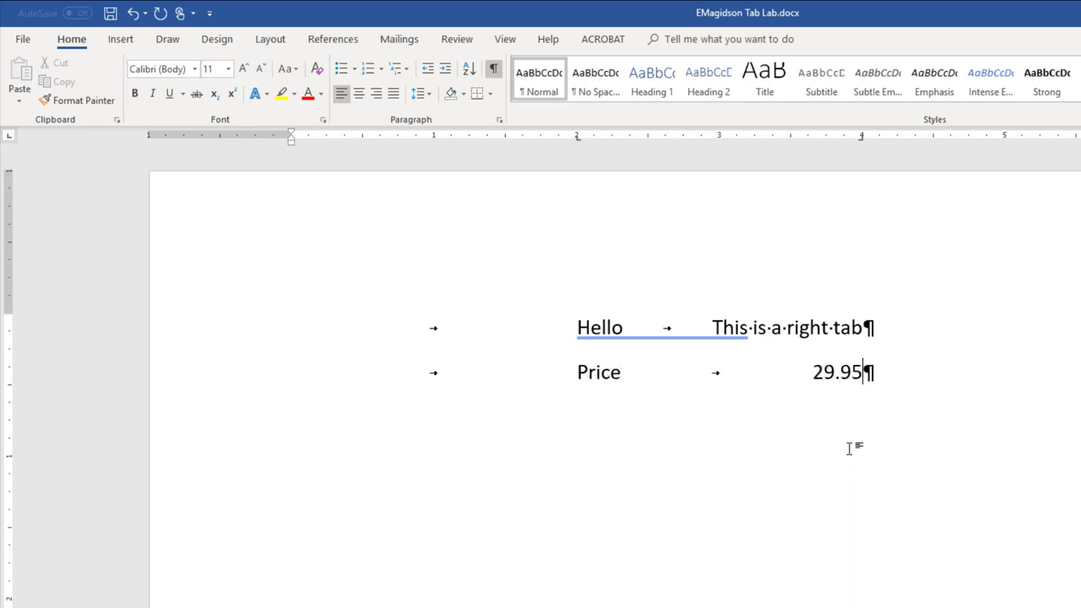
pyautogui.press('enter')
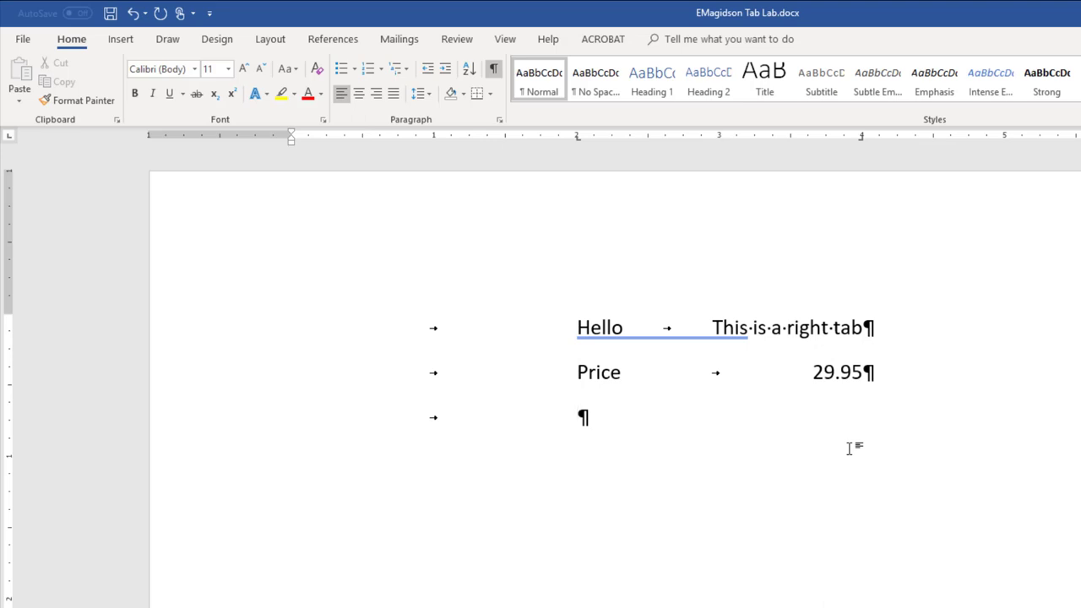
pyautogui.write('Second Price')
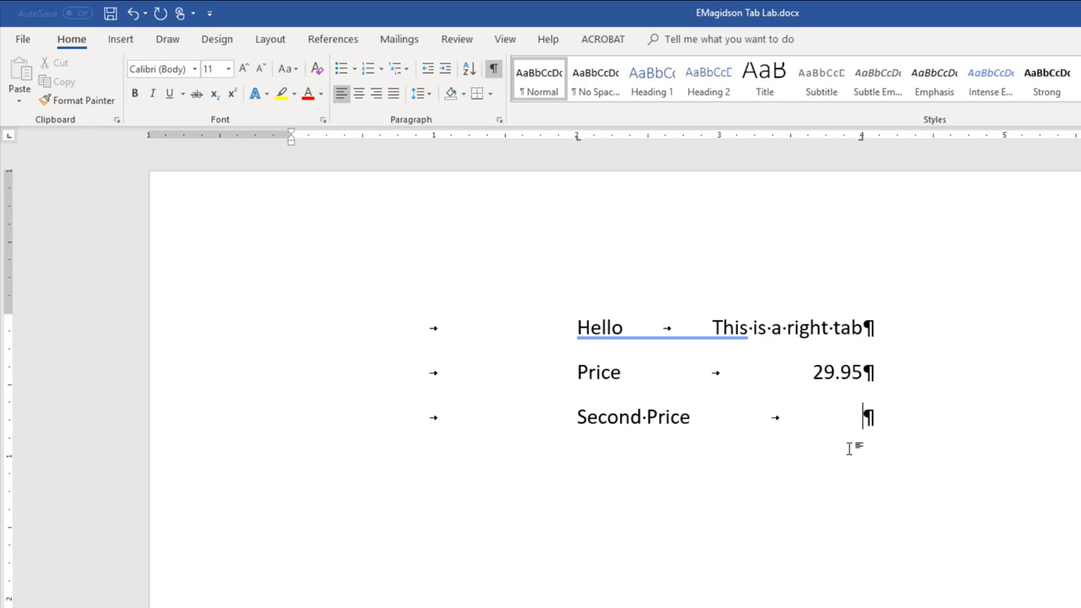
pyautogui.write('105.98')
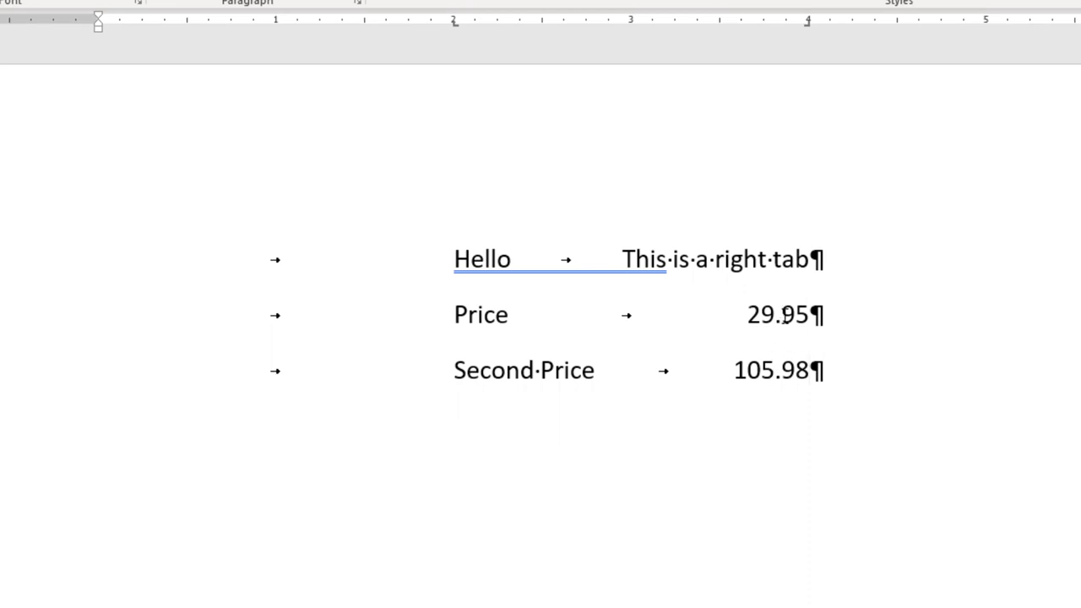
pyautogui.click(809, 370)
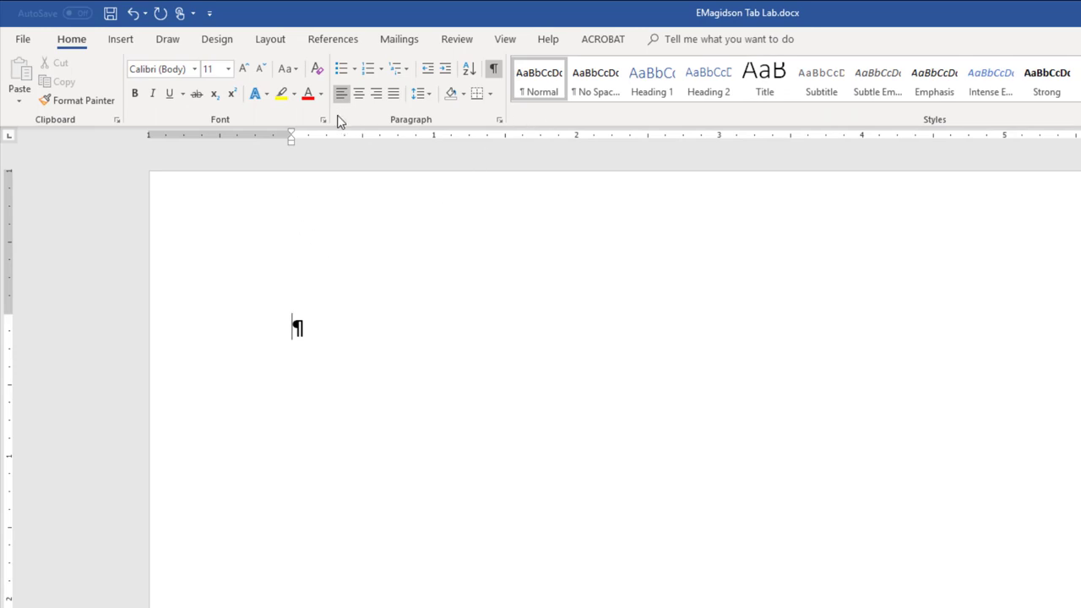
pyautogui.click(499, 119)
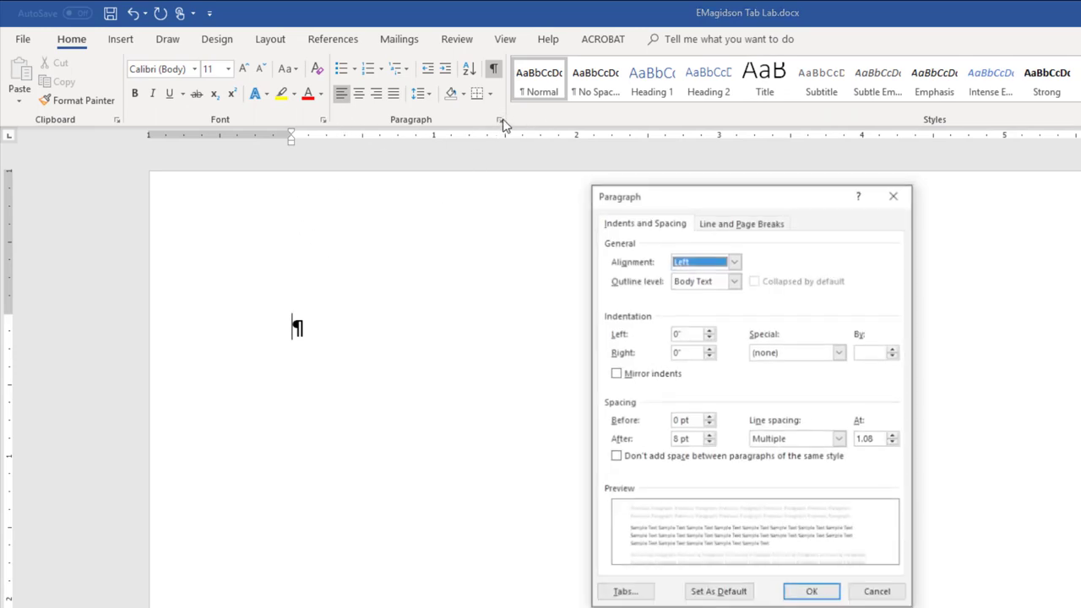
pyautogui.click(625, 591)
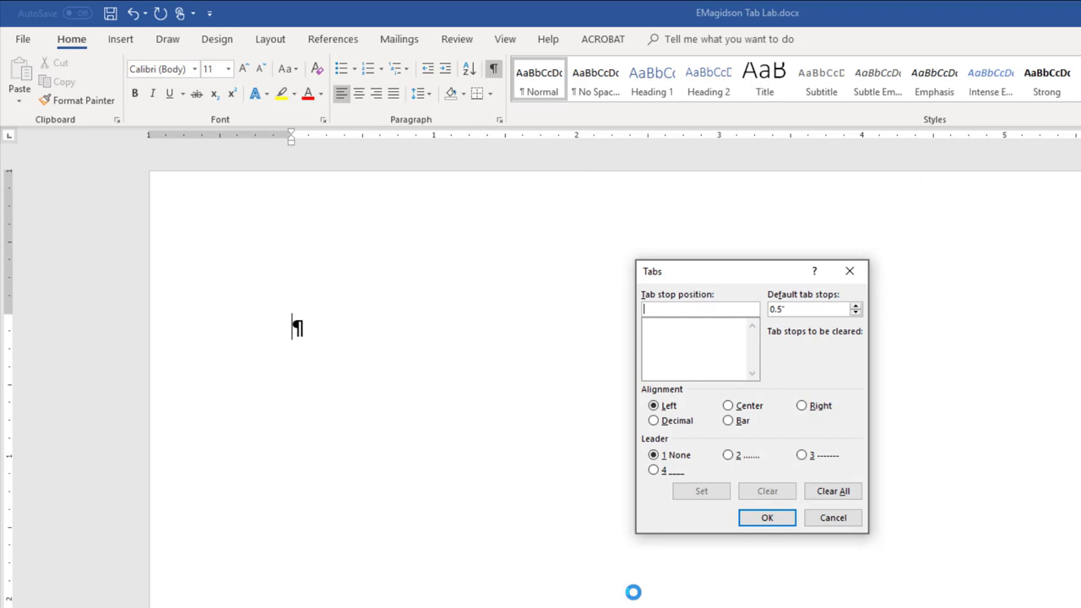
pyautogui.click(767, 518)
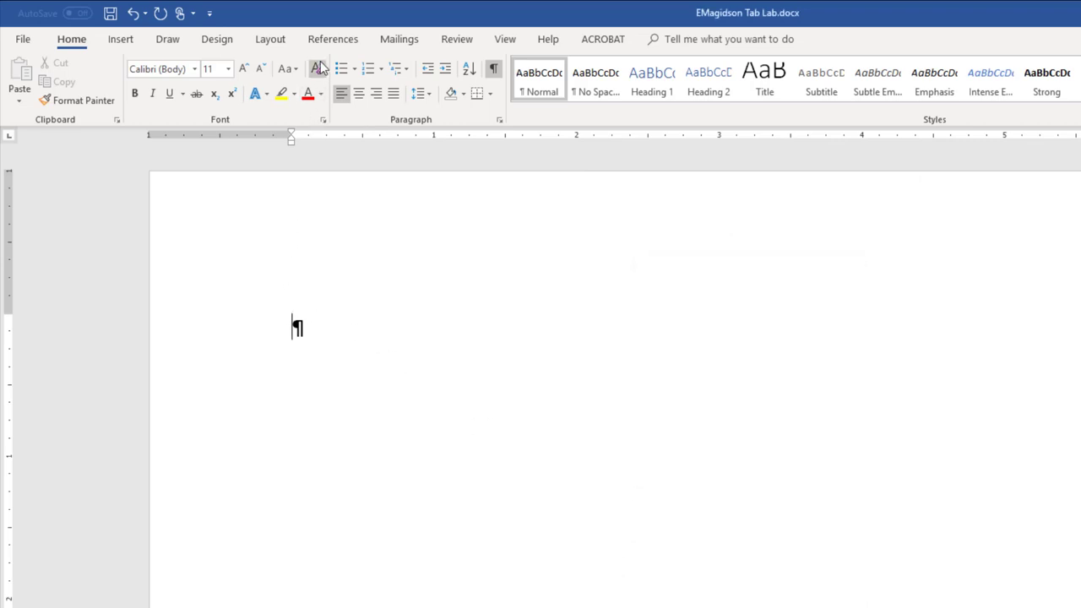
pyautogui.moveTo(317, 69)
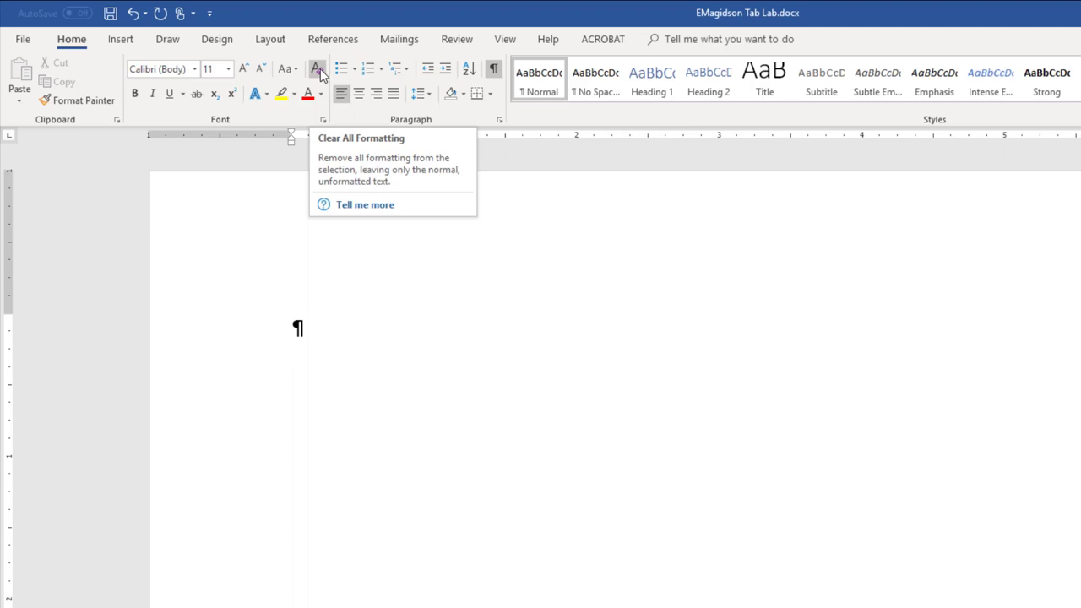
pyautogui.moveTo(334, 247)
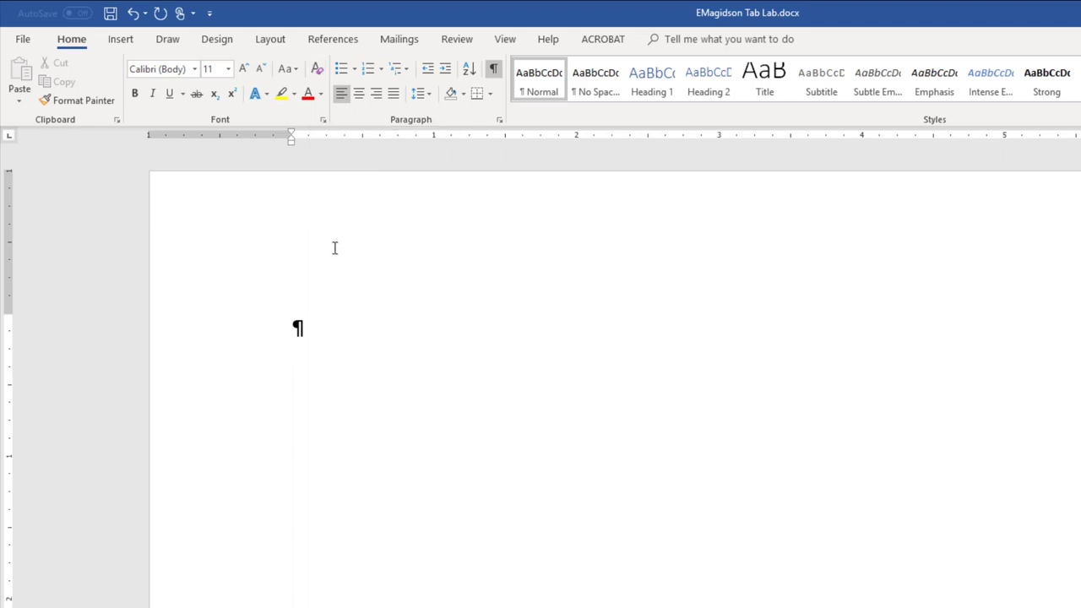
pyautogui.moveTo(390, 142)
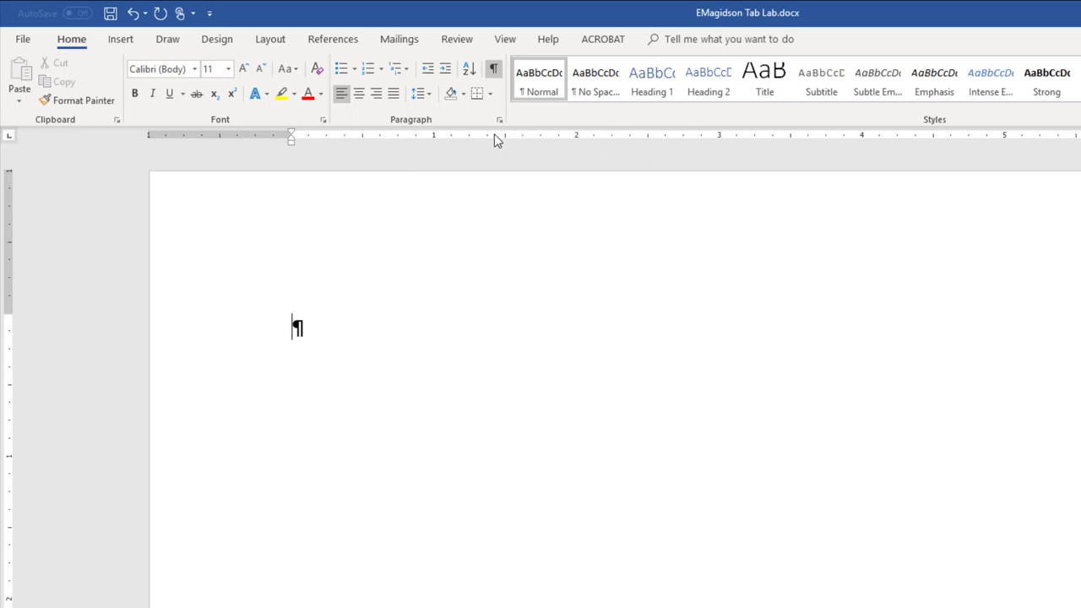
# On the View tab, hide the ruler and then show it again
pyautogui.click(505, 39)
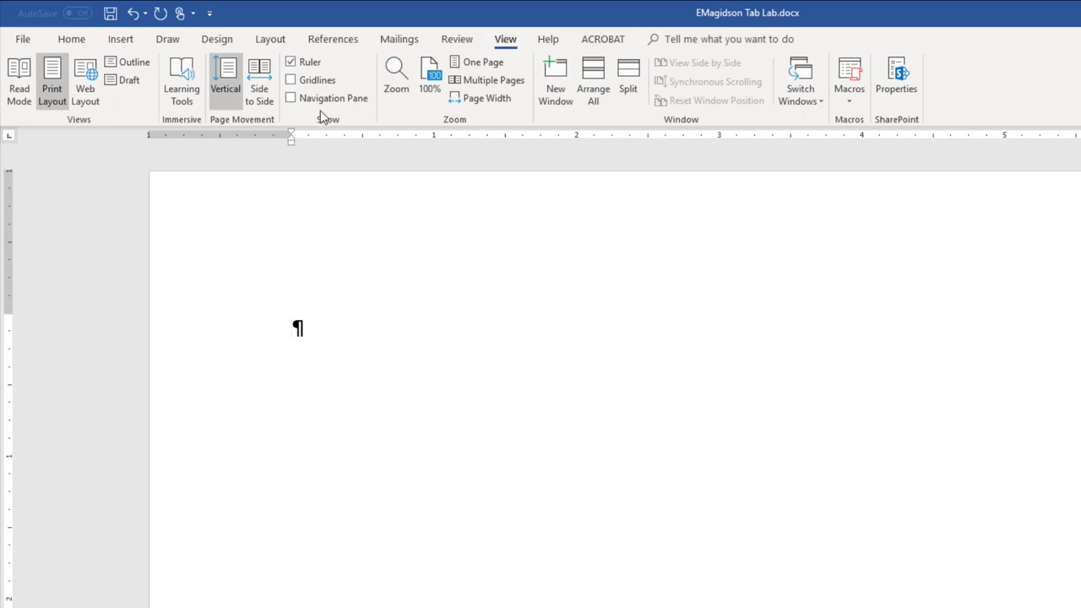
pyautogui.moveTo(292, 62)
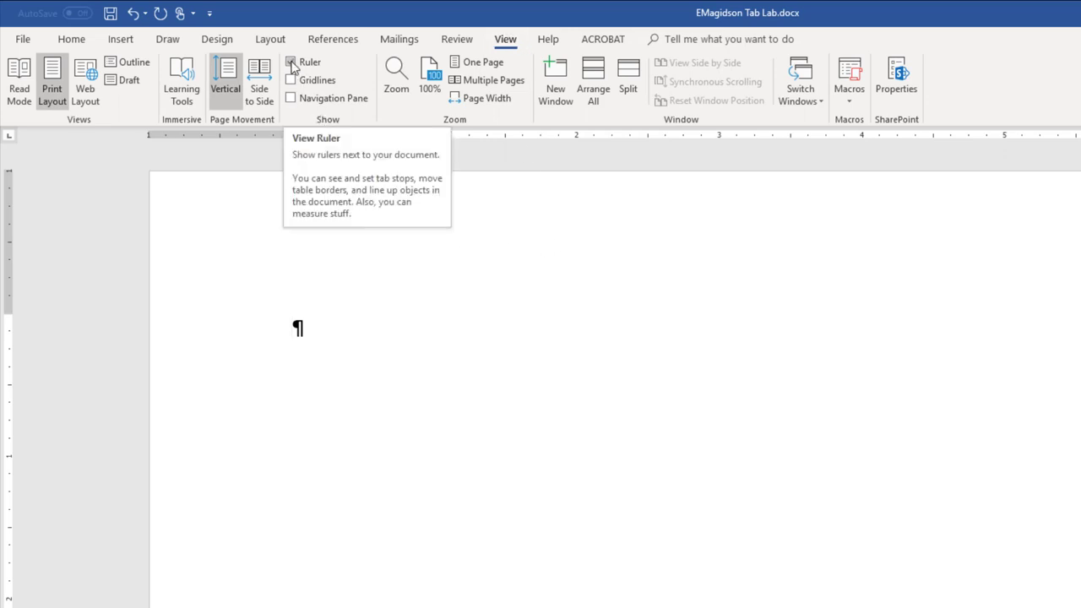
pyautogui.click(291, 61)
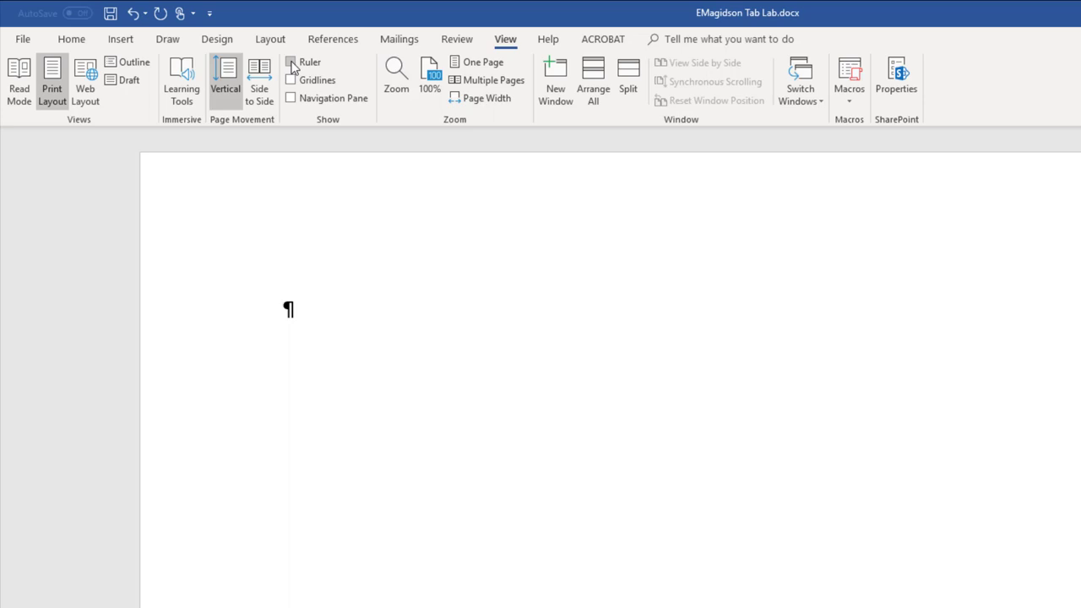
pyautogui.click(291, 61)
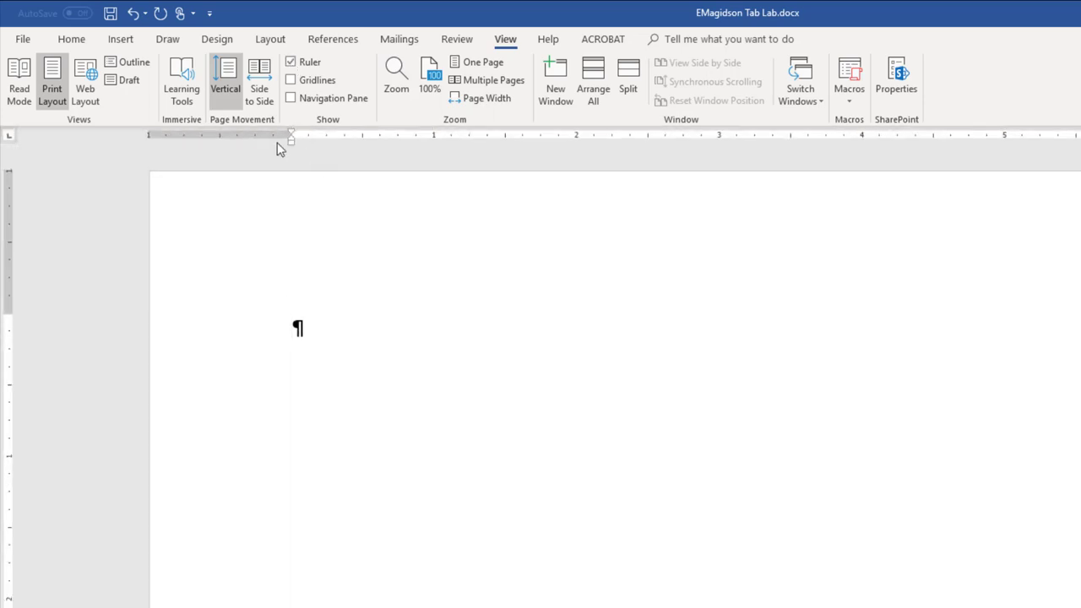
pyautogui.moveTo(22, 42)
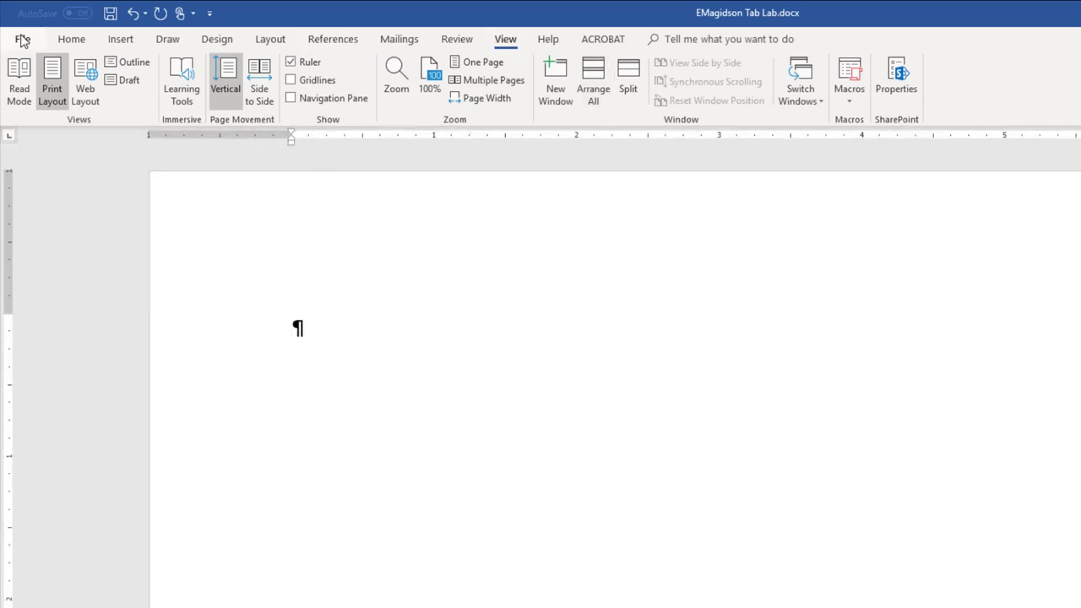
# Return to the Home tab and change the ruler's tab selector type
pyautogui.click(71, 39)
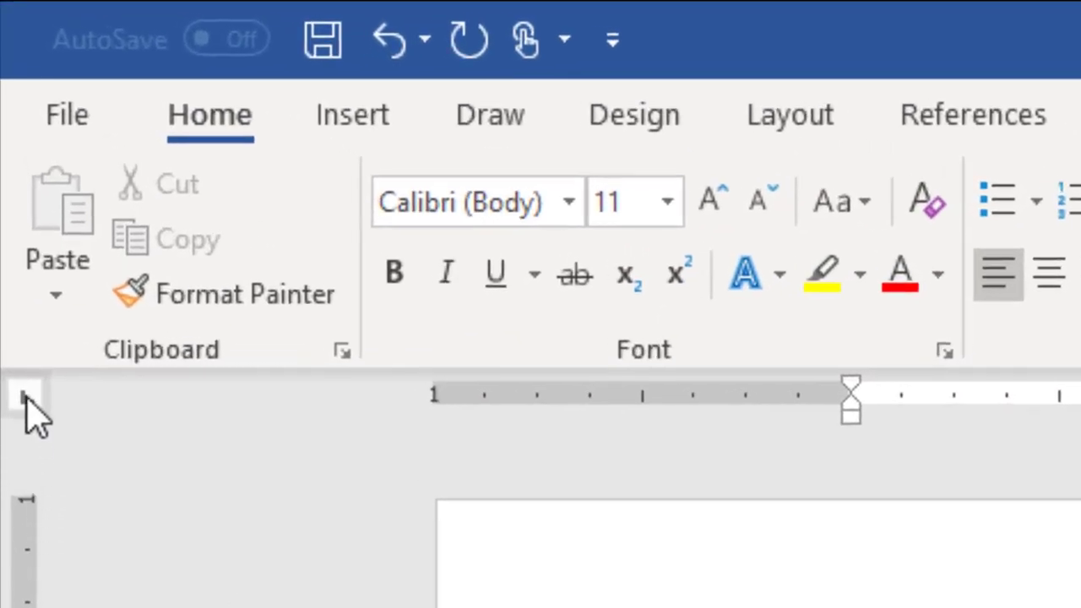
pyautogui.moveTo(27, 396)
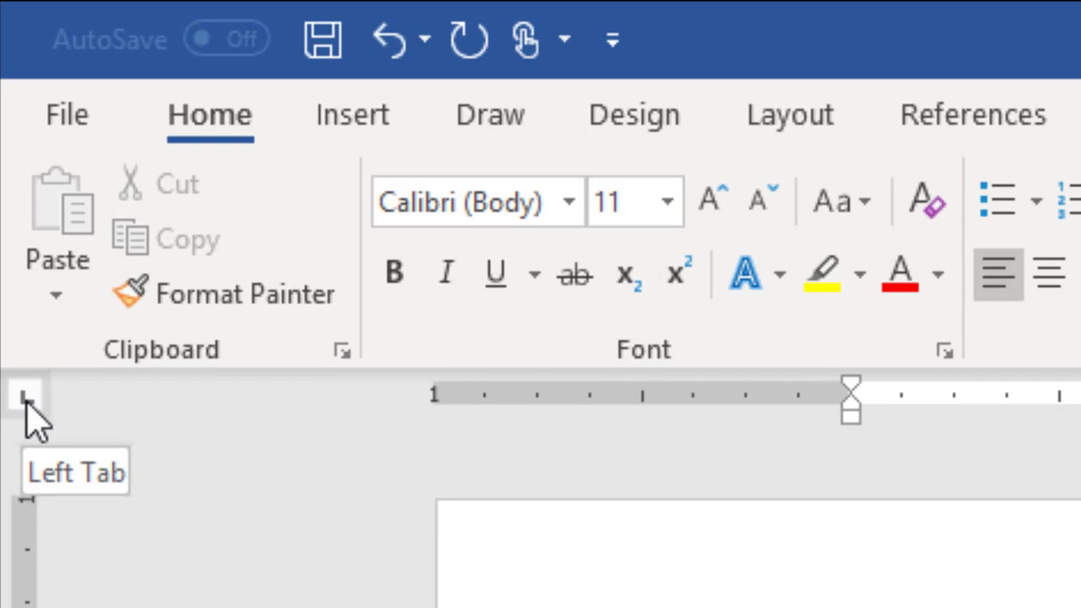
pyautogui.click(25, 395)
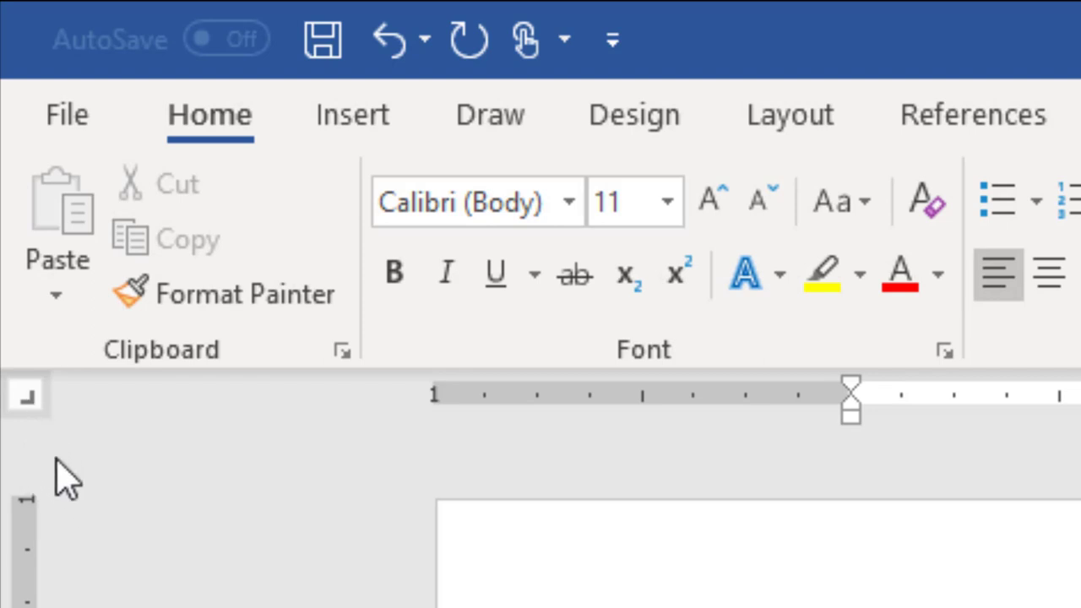
pyautogui.moveTo(25, 397)
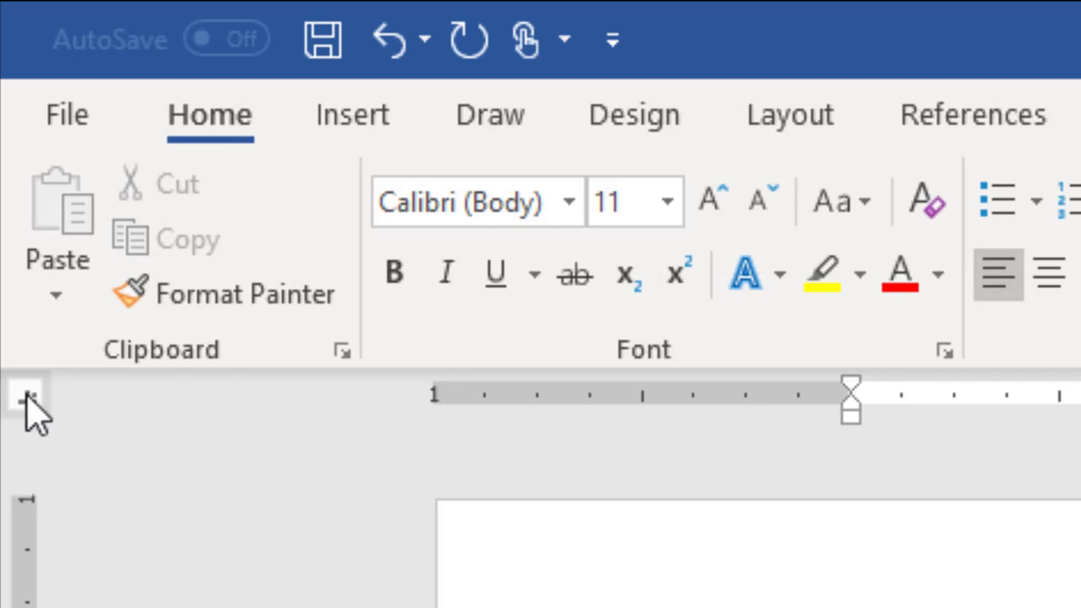
pyautogui.moveTo(27, 397)
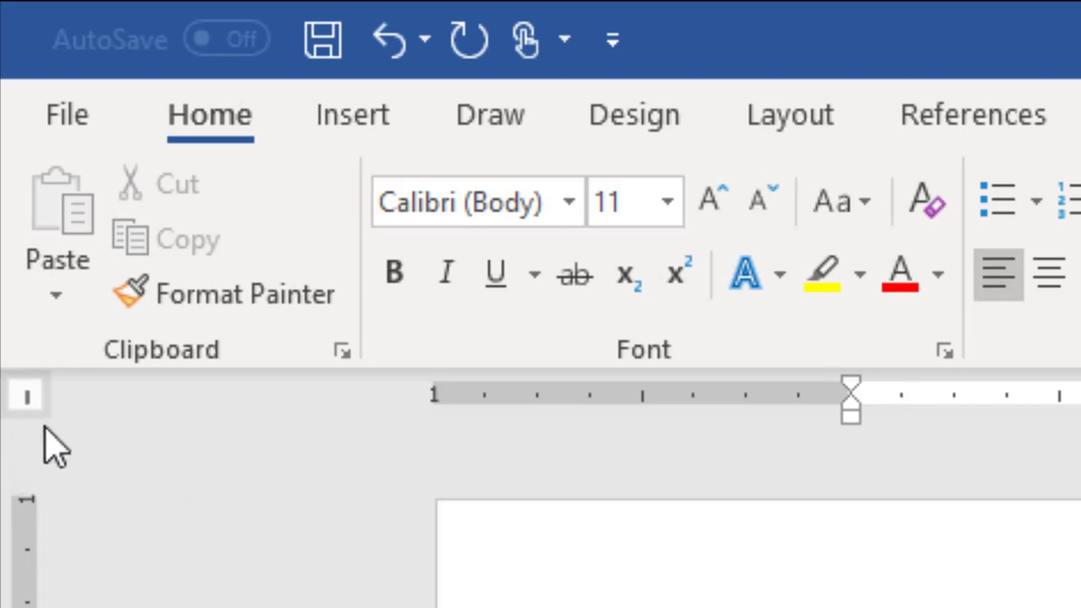
pyautogui.moveTo(30, 401)
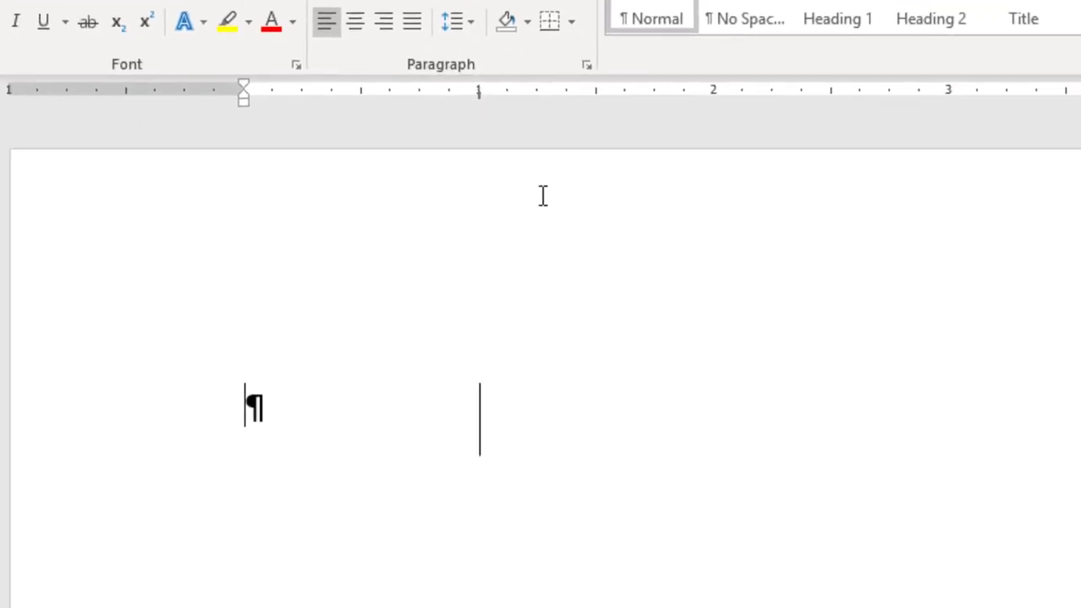
# Type 'Hello', a tab, then 'hello', and start a new line
pyautogui.write('Hello')
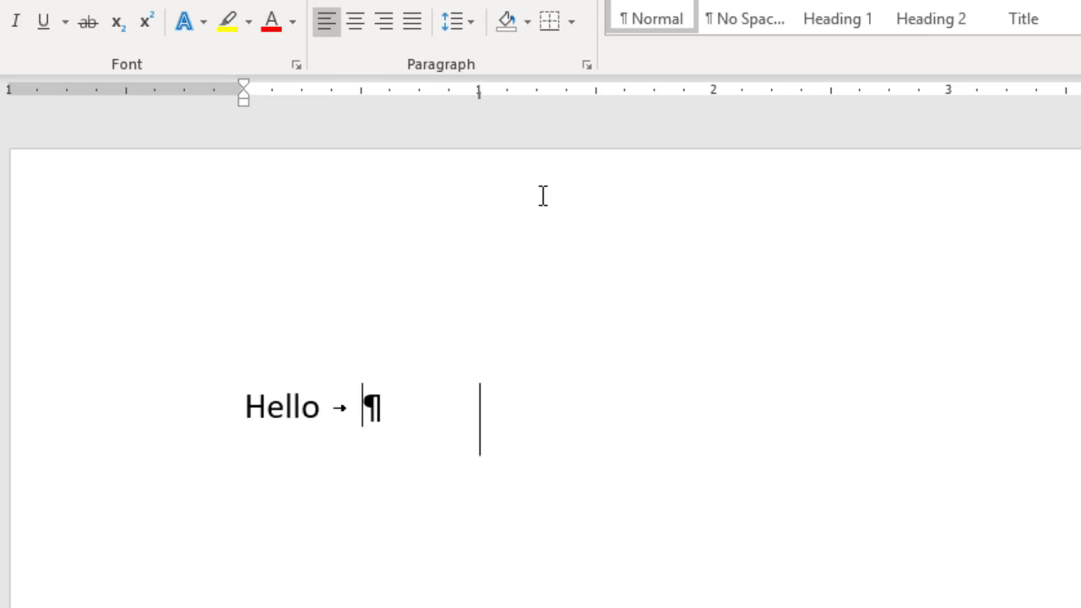
pyautogui.press('tab')
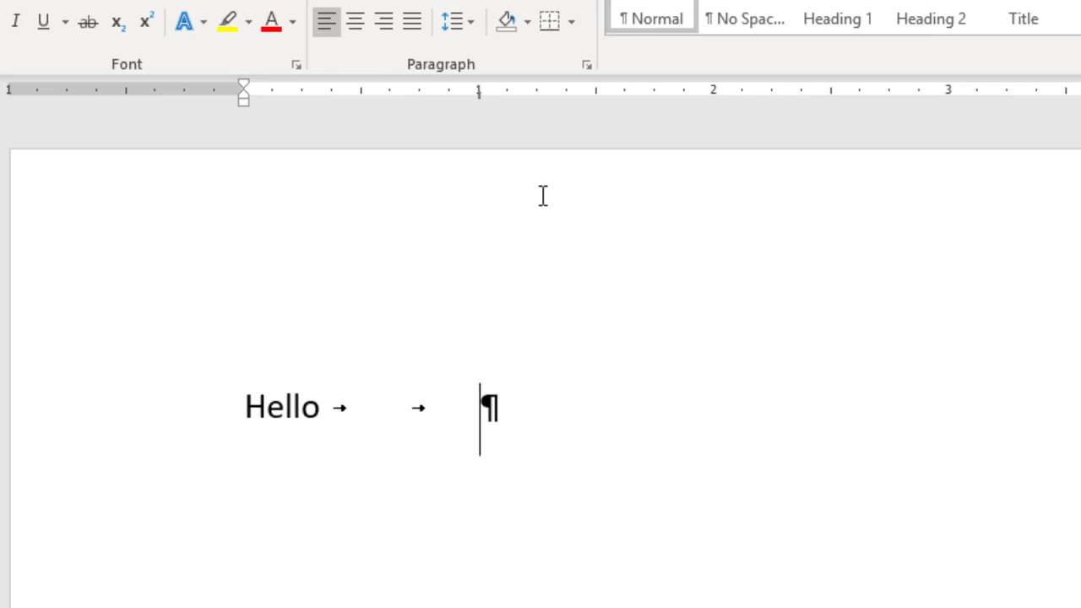
pyautogui.write('hello')
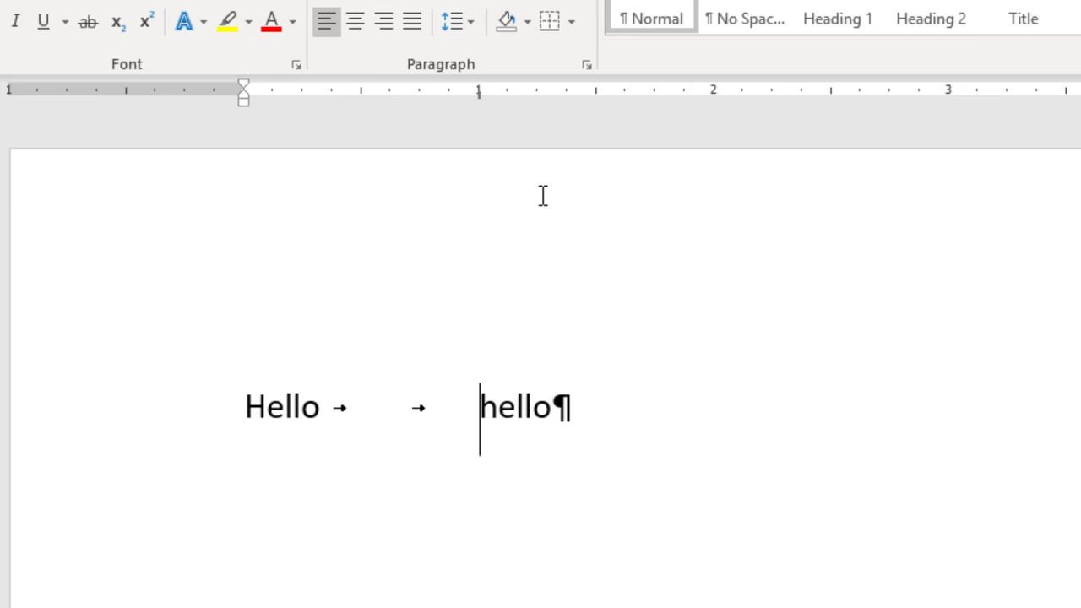
pyautogui.press('enter')
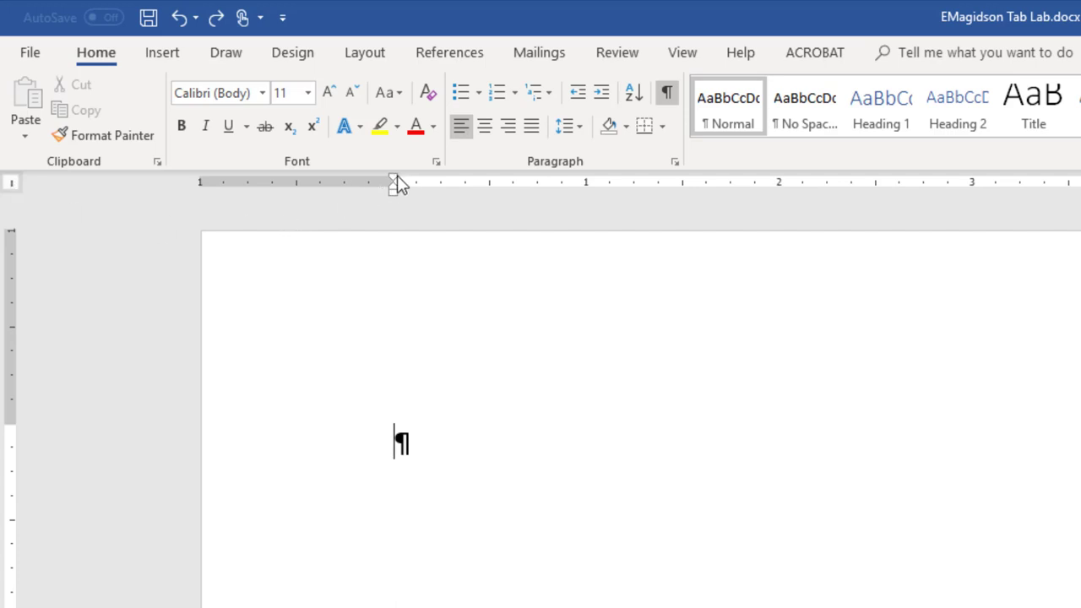
pyautogui.moveTo(396, 179)
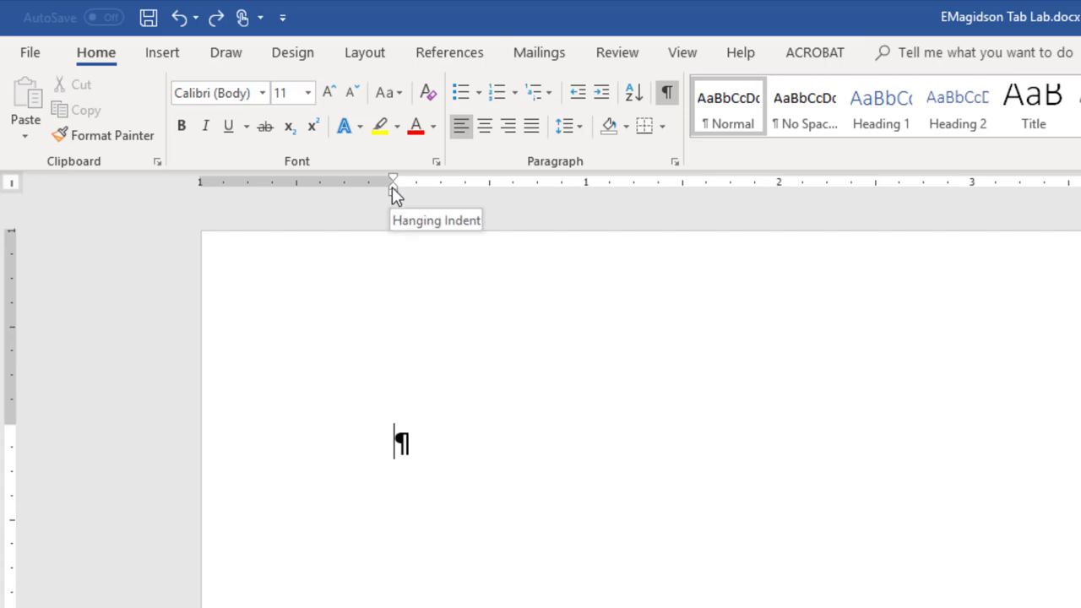
pyautogui.moveTo(395, 183)
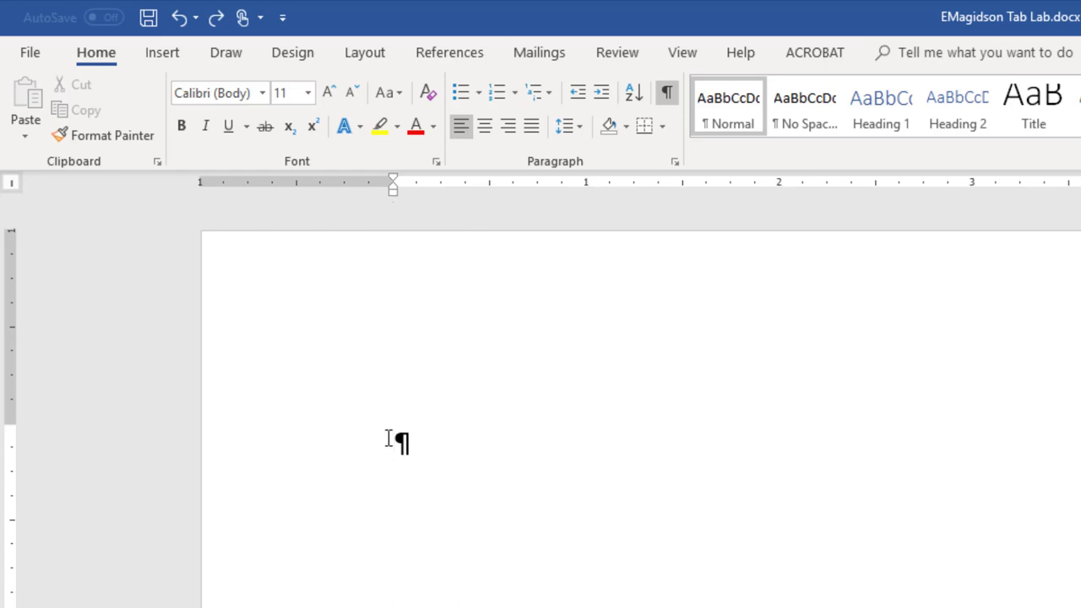
pyautogui.moveTo(544, 439)
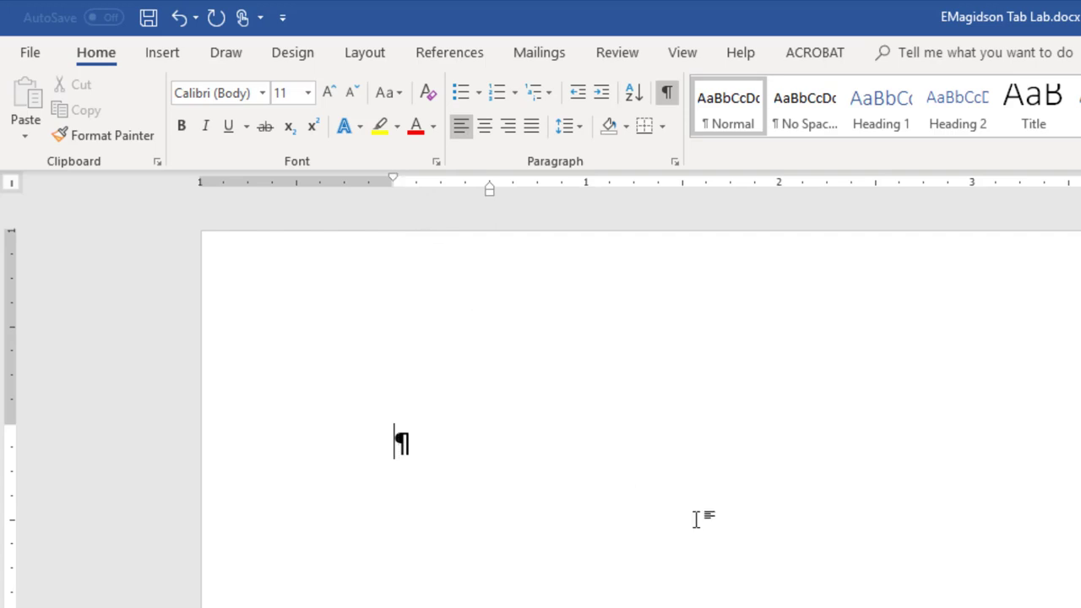
# Insert a tab character at the half-inch hanging indent of the empty paragraph
pyautogui.press('tab')
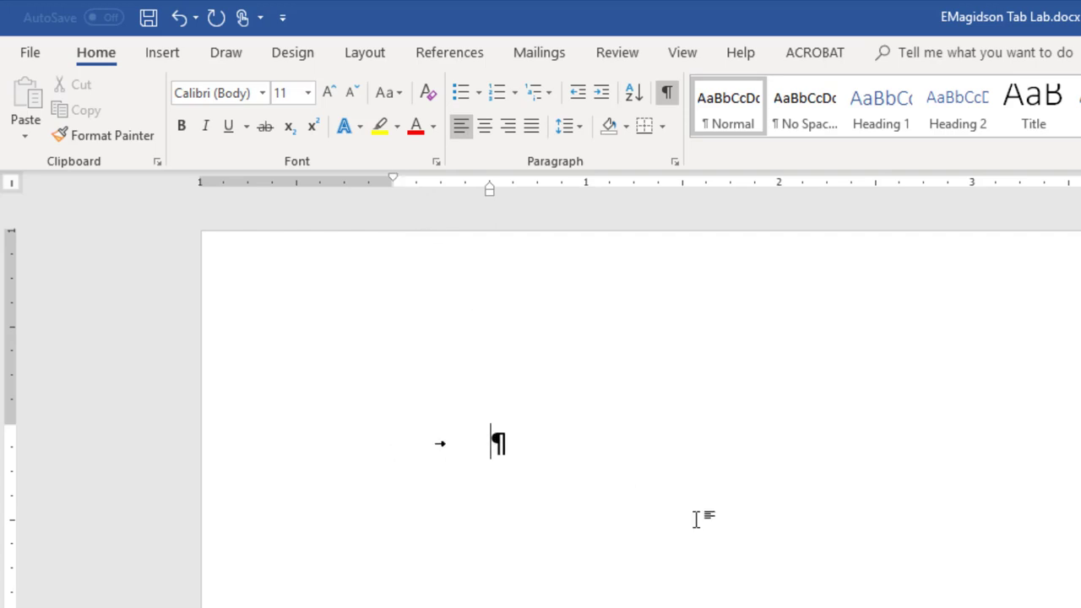
pyautogui.click(178, 17)
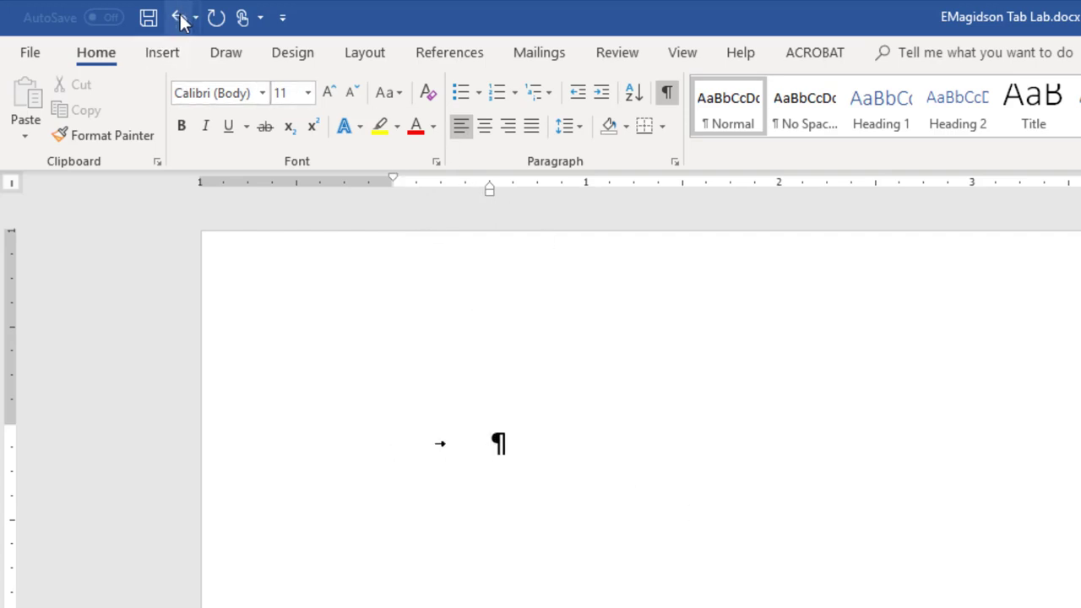
# Undo the stray tab and hanging indent, leaving an empty indented paragraph
pyautogui.click(177, 17)
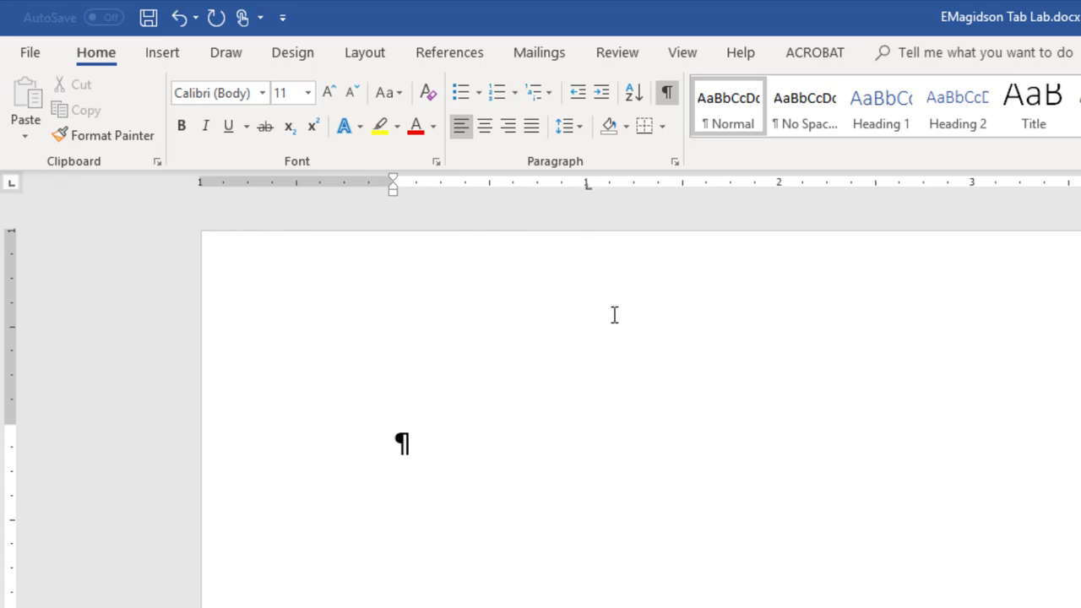
pyautogui.moveTo(76, 239)
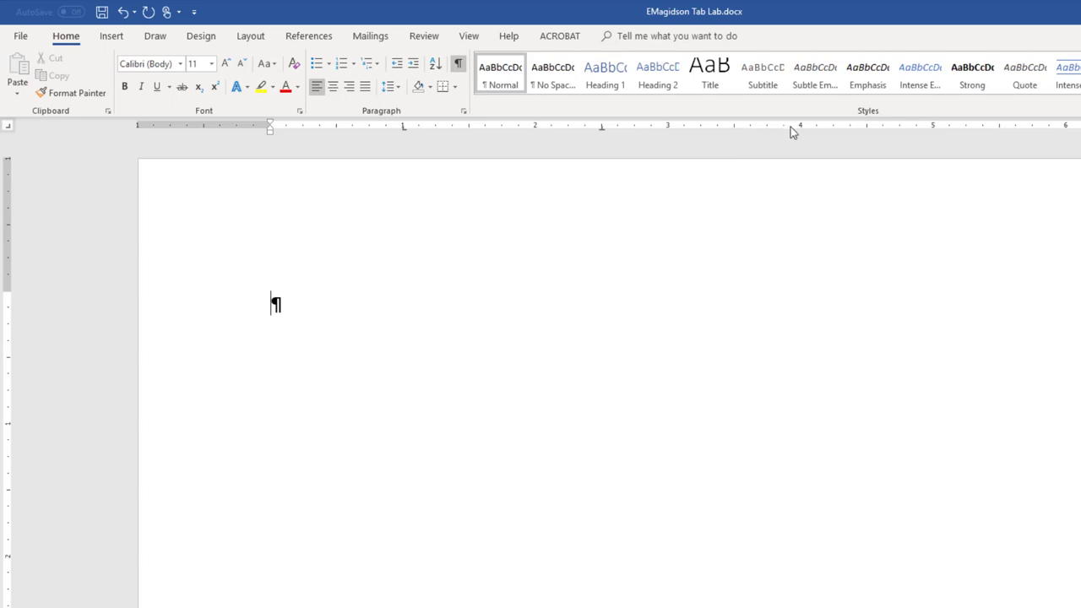
pyautogui.moveTo(735, 199)
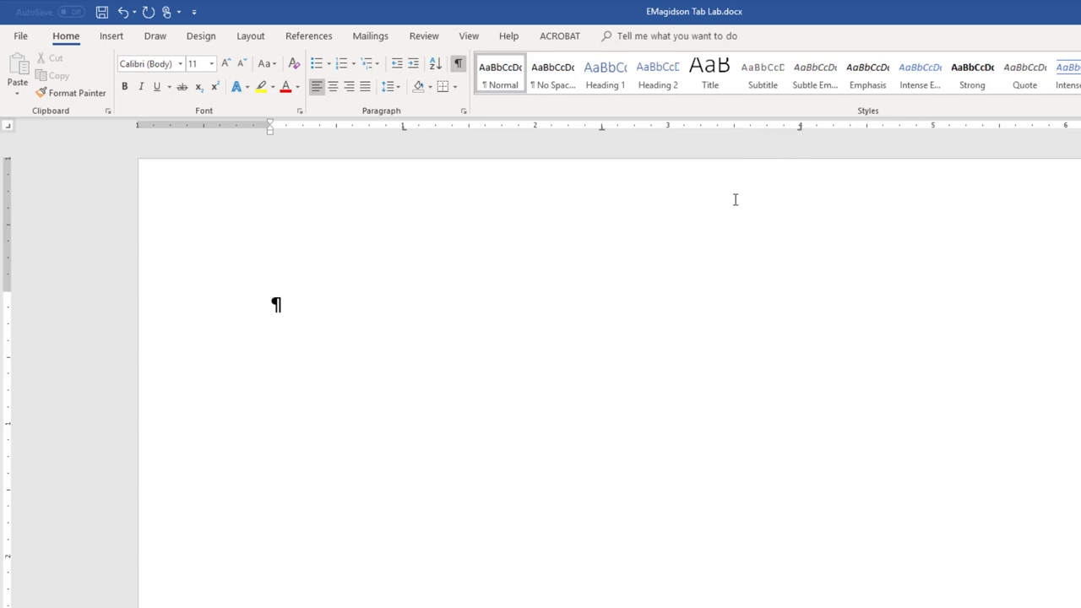
pyautogui.moveTo(11, 129)
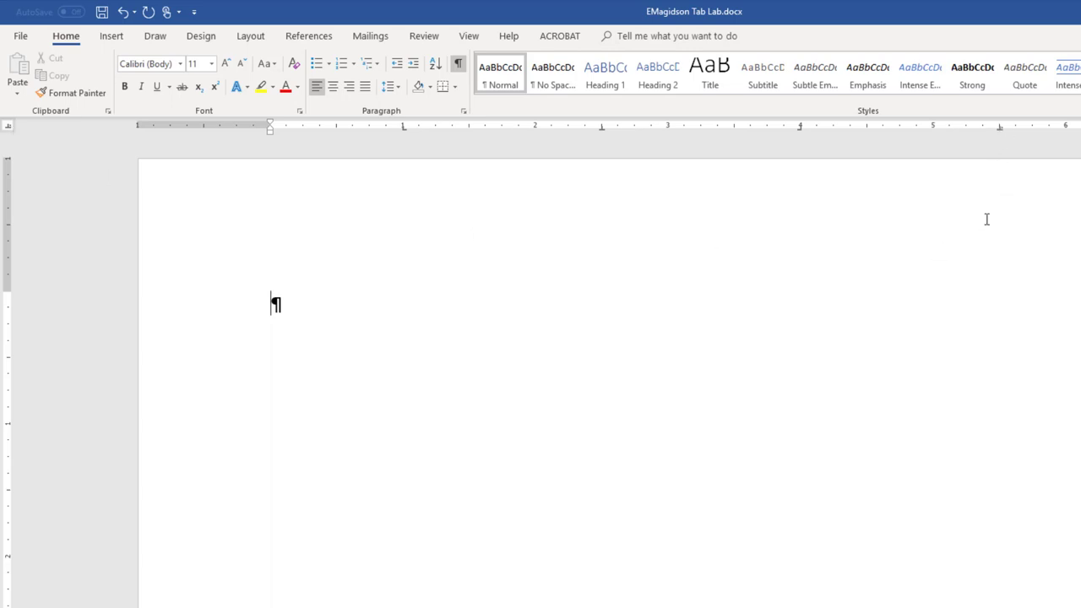
pyautogui.moveTo(302, 291)
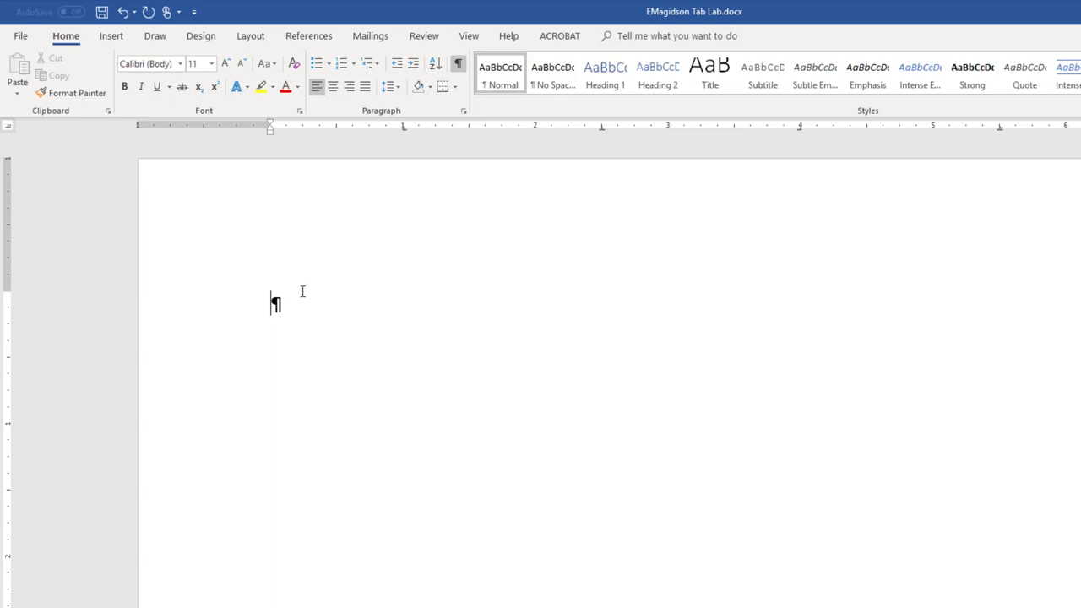
pyautogui.moveTo(689, 305)
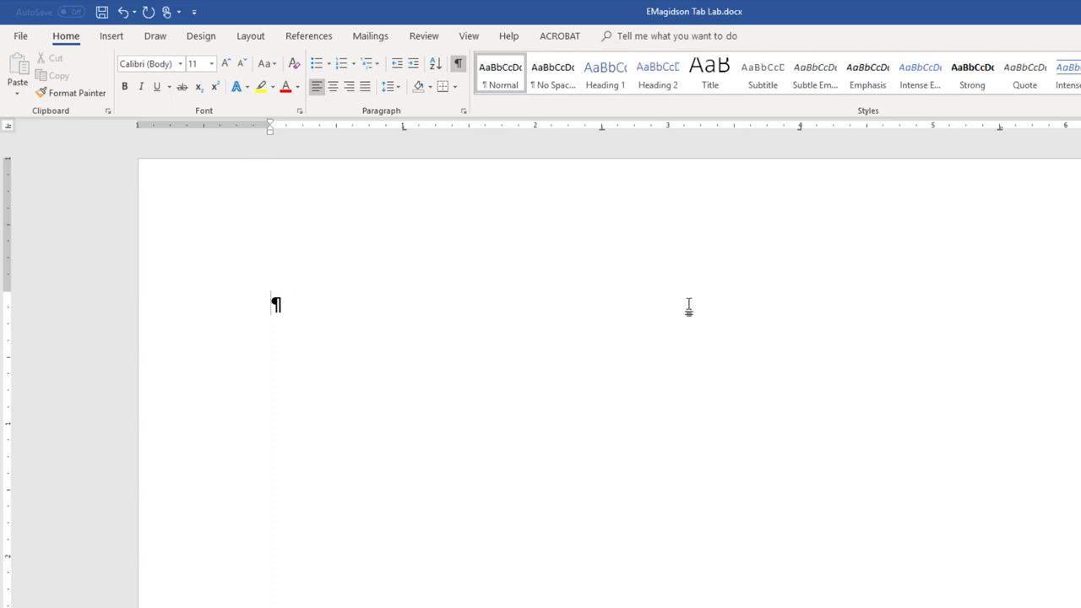
# Type tab-separated headings City, Property Type, Price, Lot Number, then start a new line
pyautogui.press('tab')
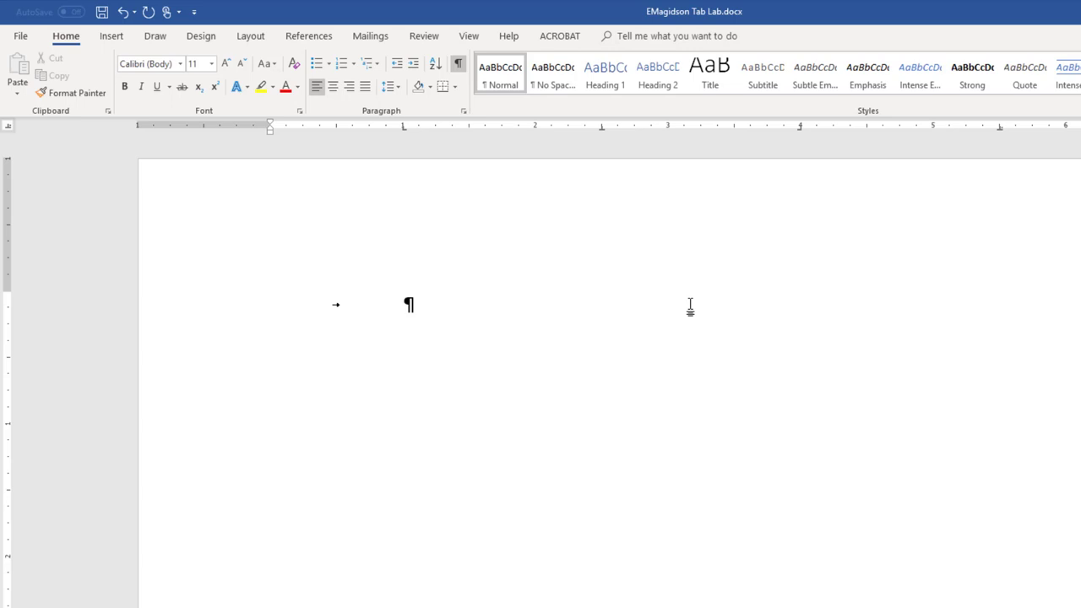
pyautogui.write('City')
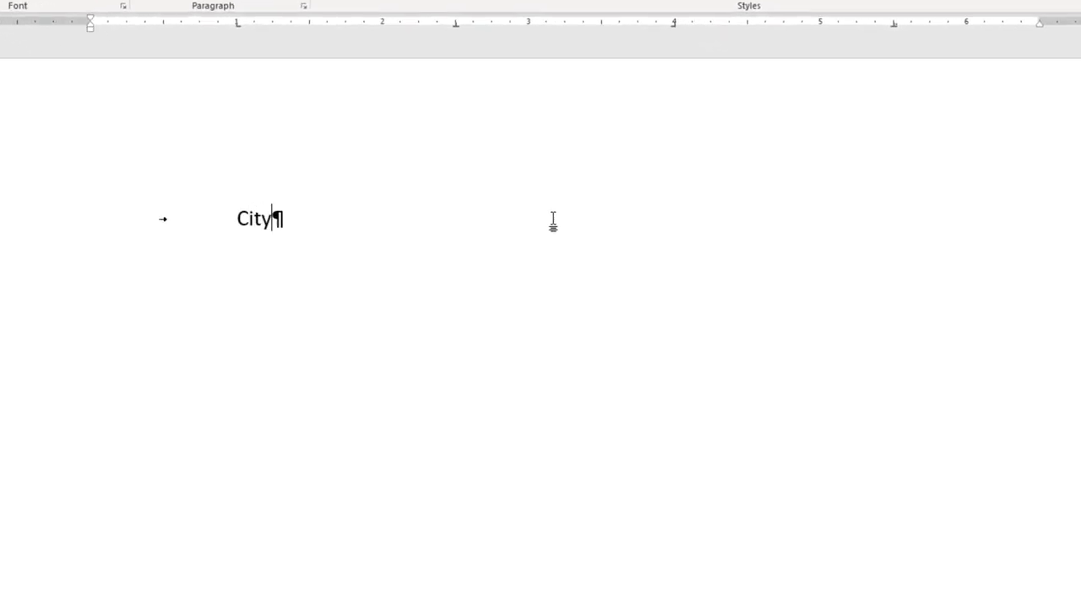
pyautogui.press('Tab')
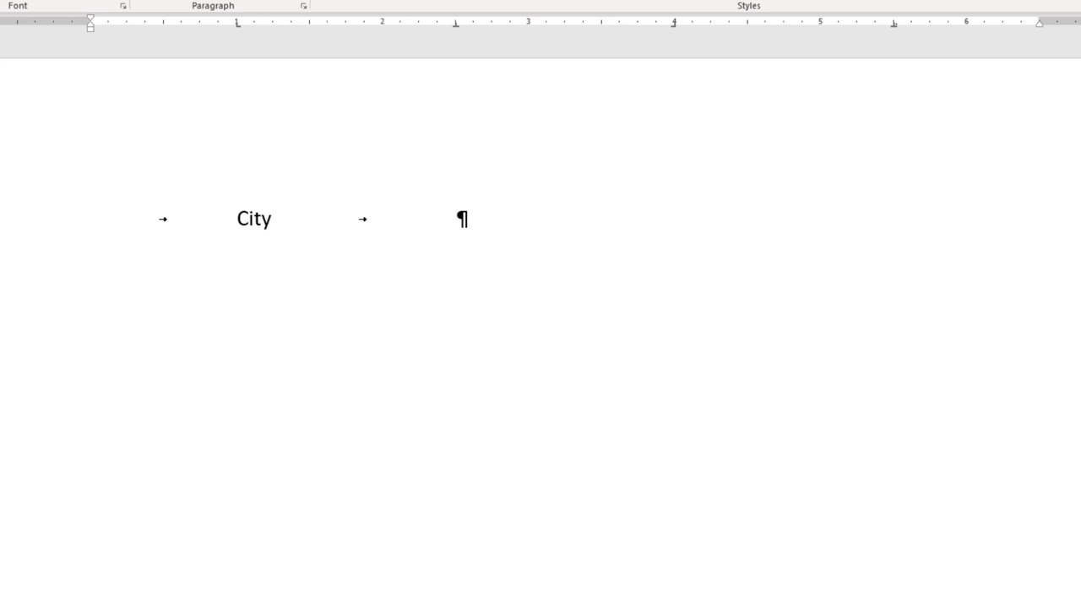
pyautogui.write('Pro')
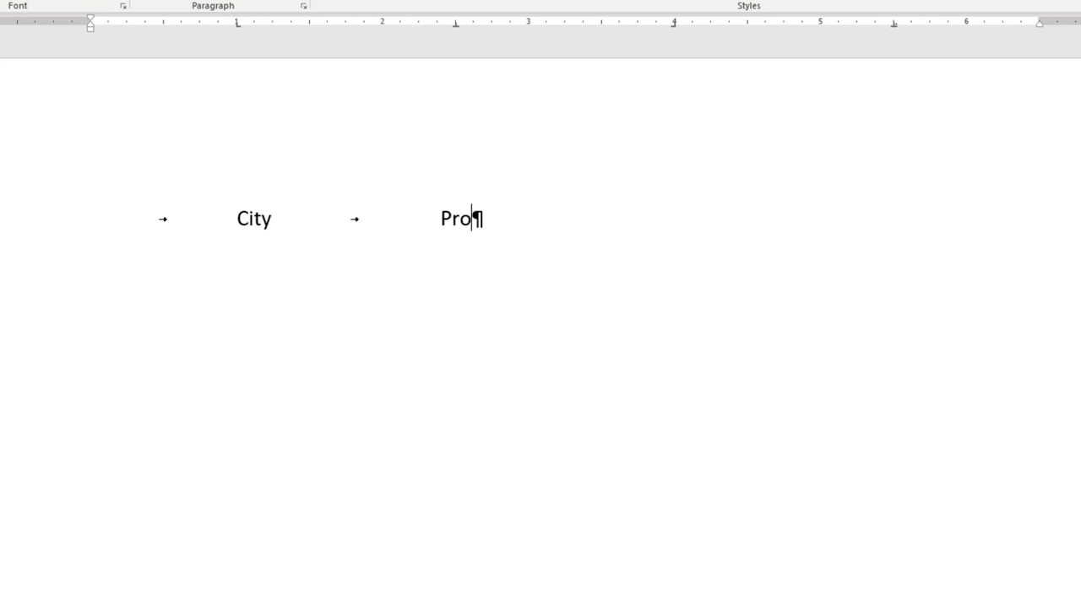
pyautogui.write('erty Type')
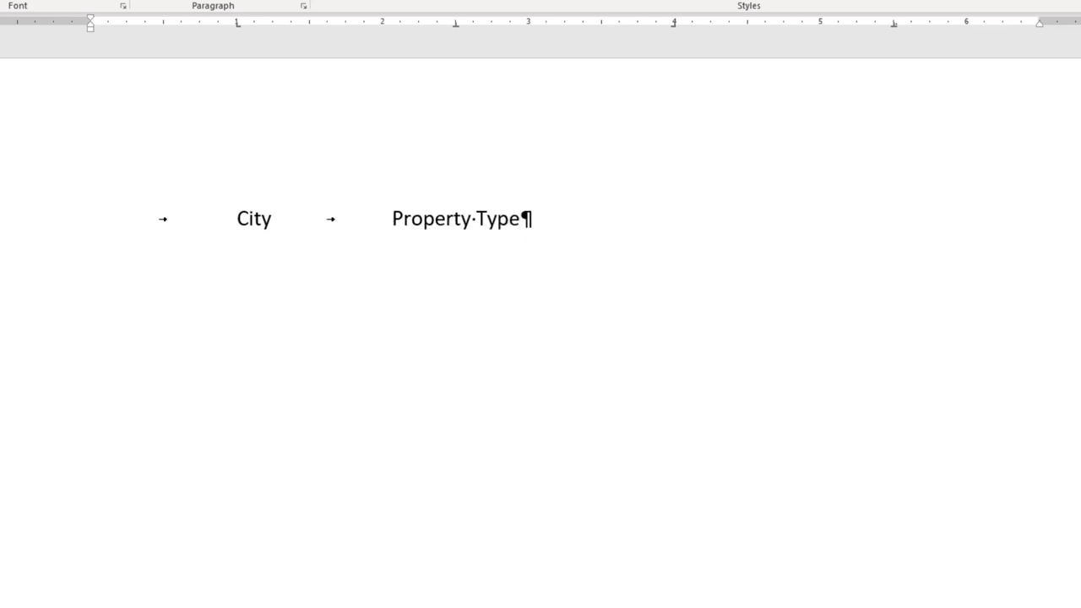
pyautogui.press('Tab')
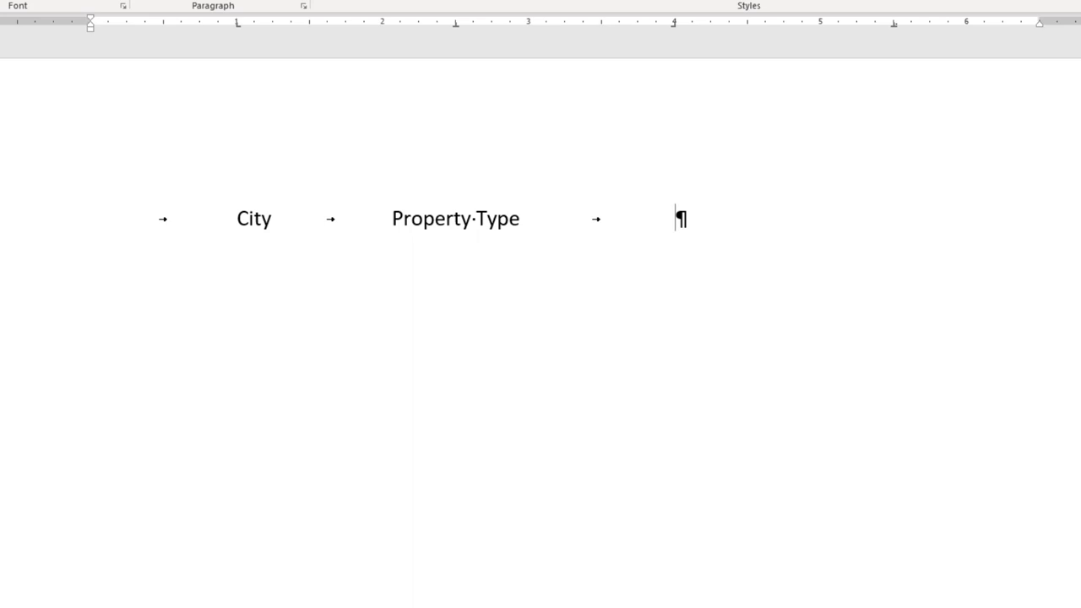
pyautogui.write('Price')
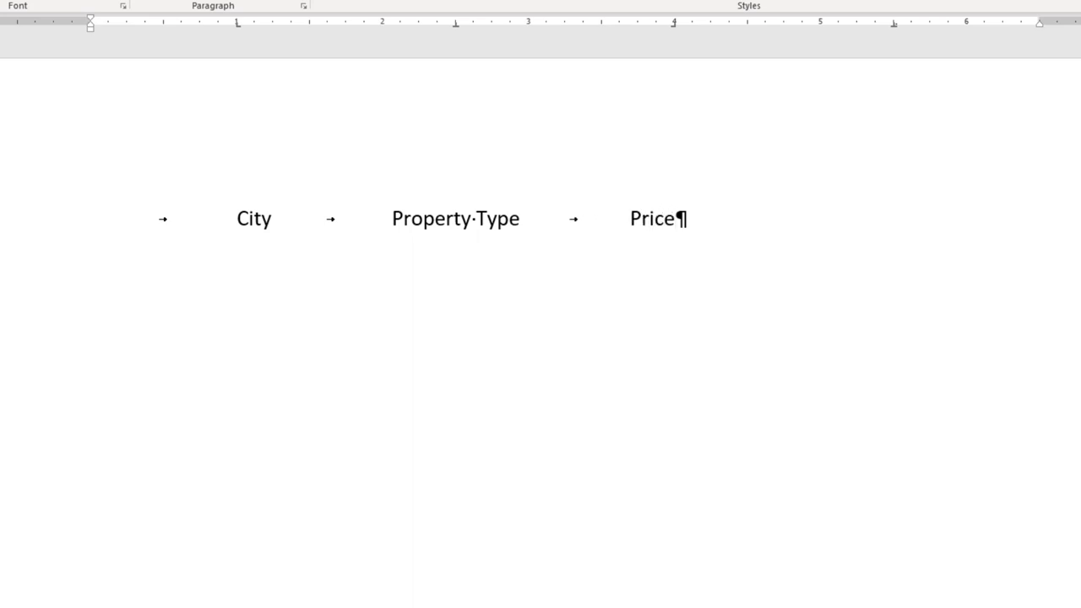
pyautogui.write('L')
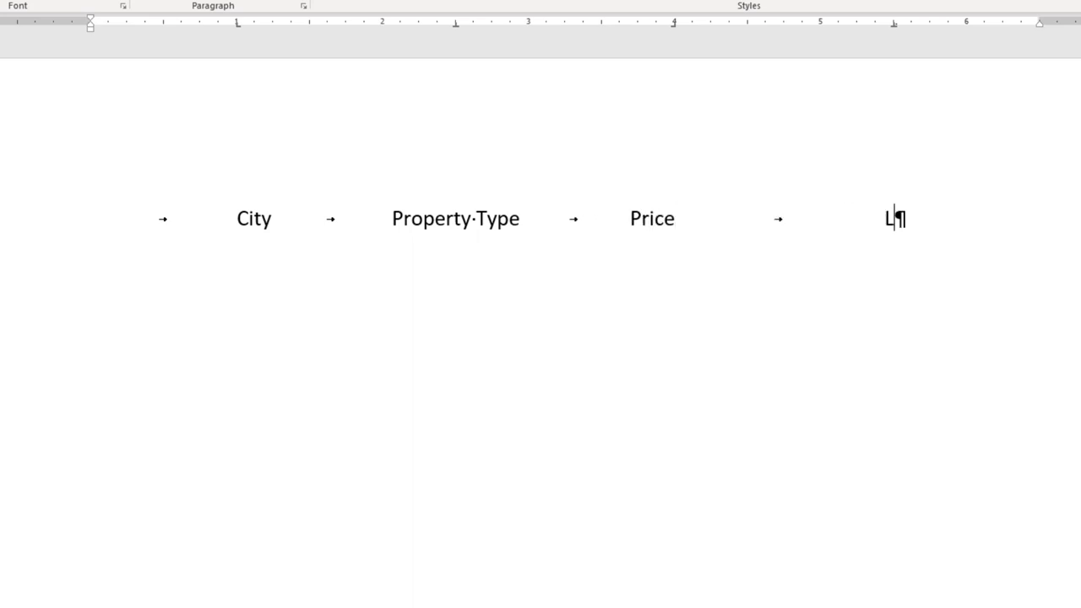
pyautogui.write('ot·Number')
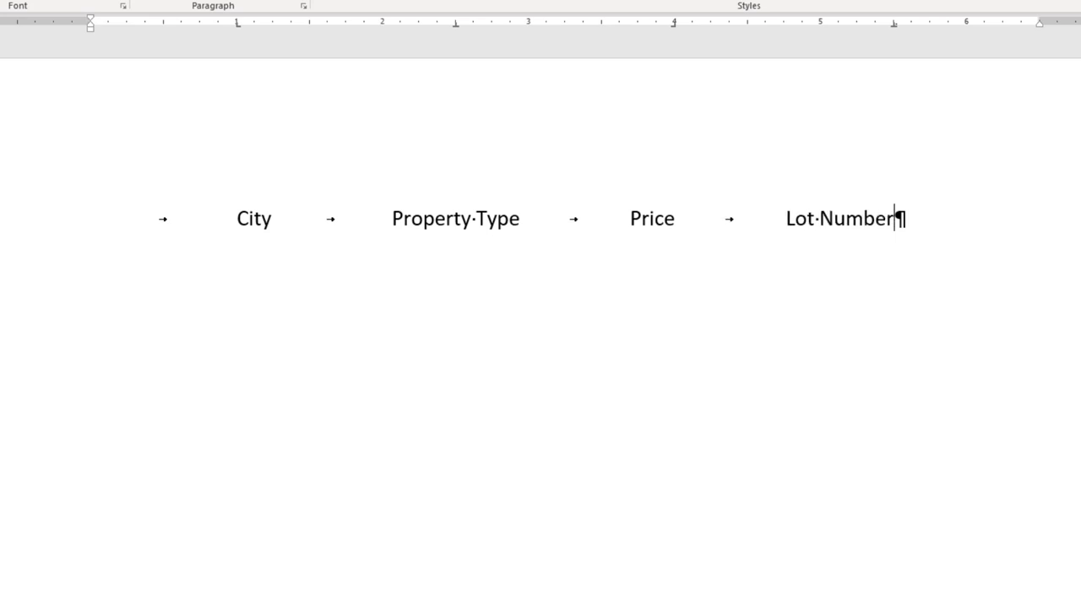
pyautogui.press('enter')
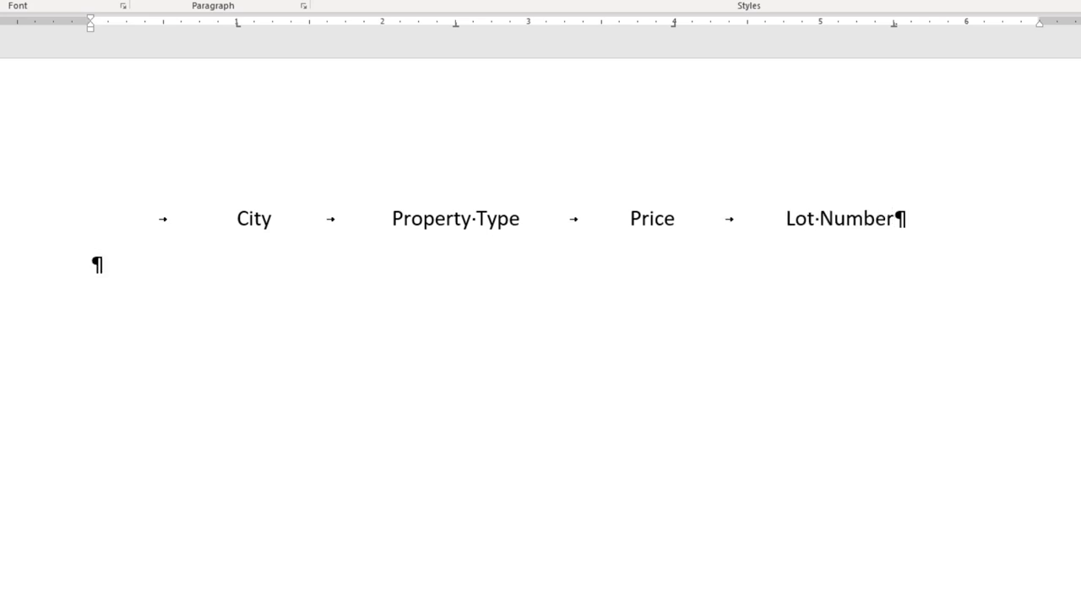
# Enter the row Bend, Open Land, $100,200.00, 1458.897 and begin the next row with 'R'
pyautogui.press('tab')
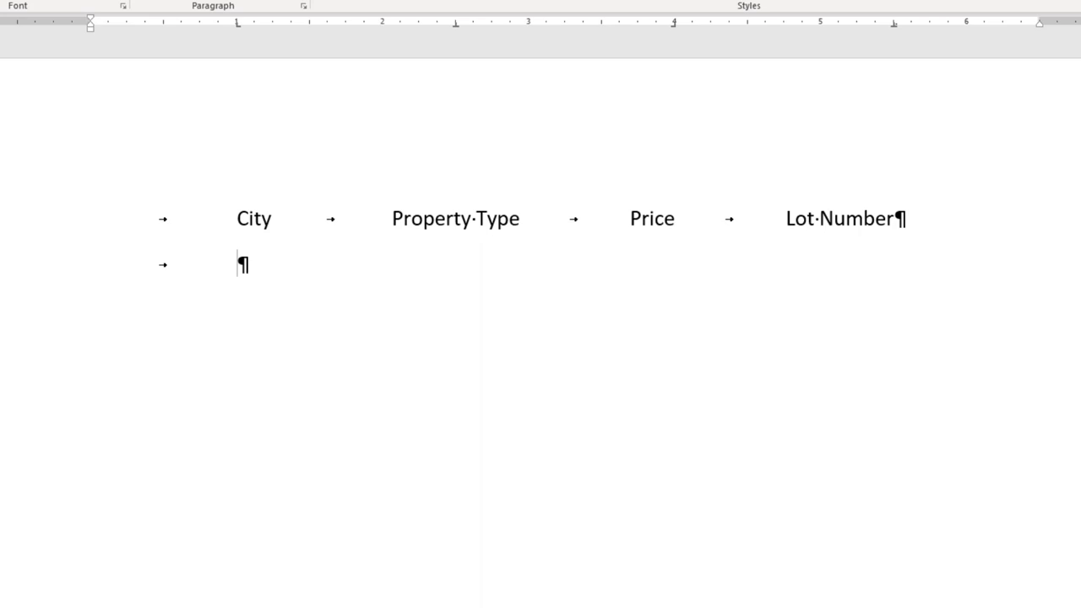
pyautogui.moveTo(205, 245)
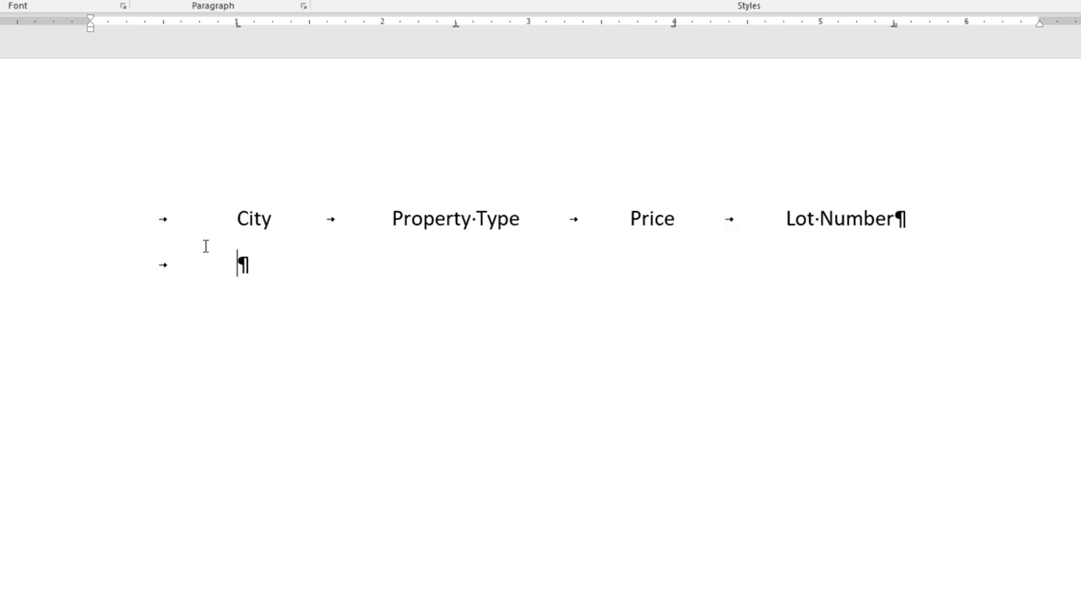
pyautogui.moveTo(350, 357)
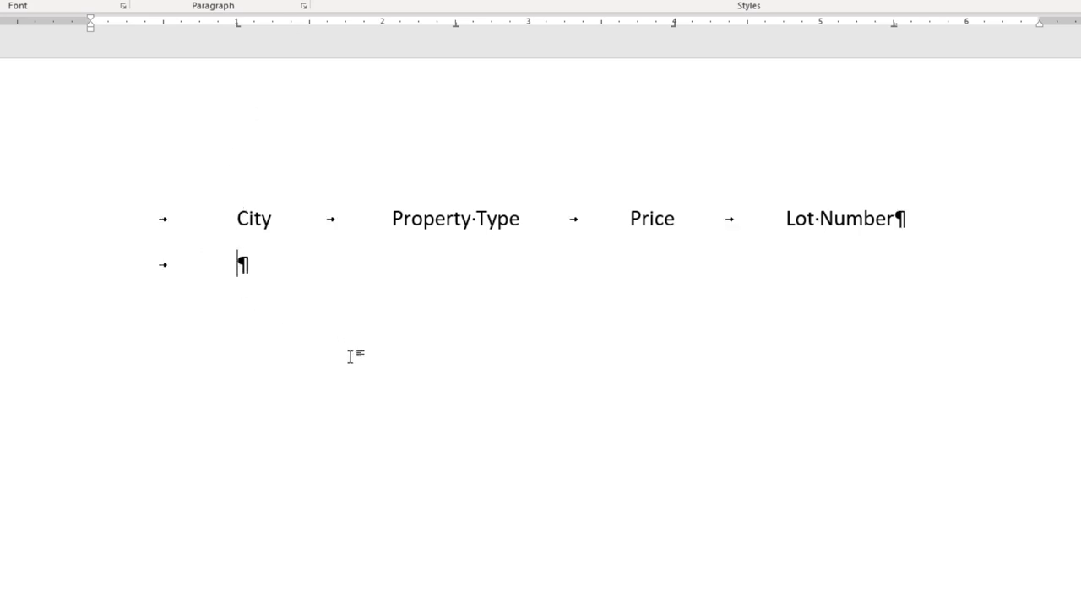
pyautogui.write('Bend')
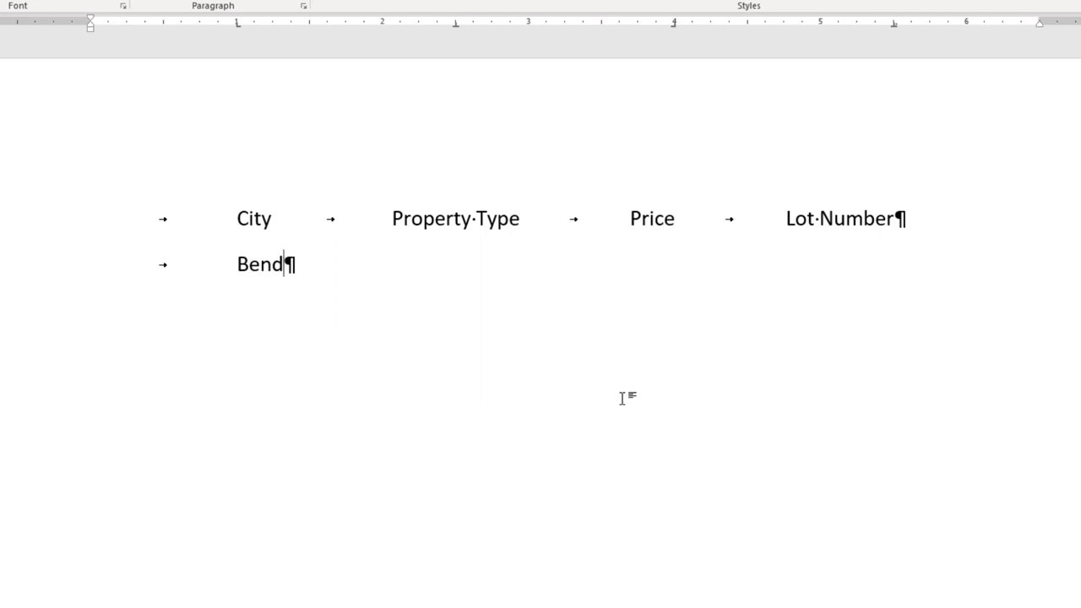
pyautogui.press('tab')
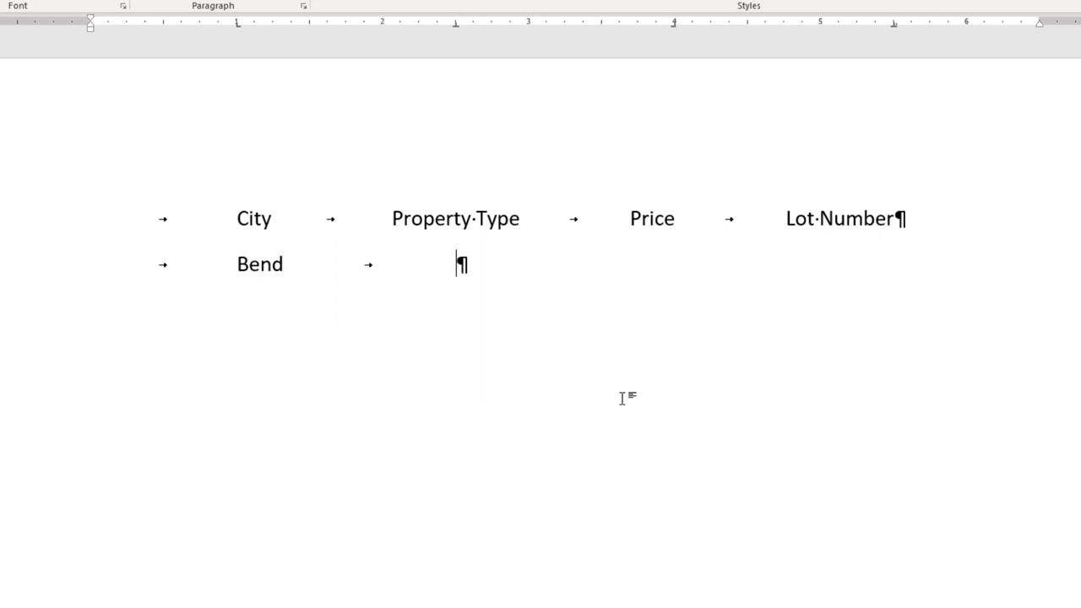
pyautogui.write('Open Land')
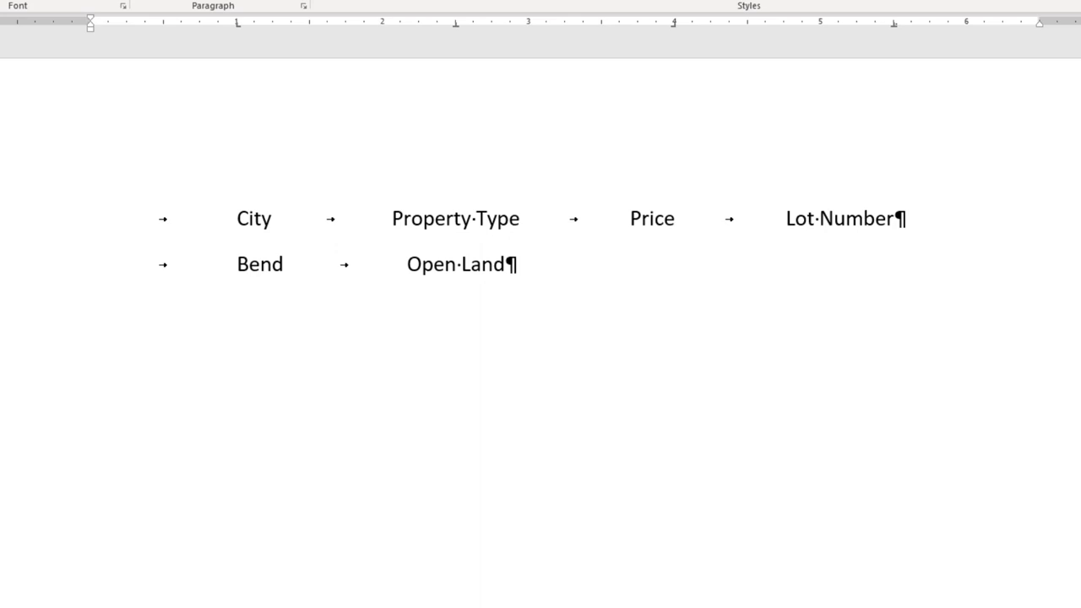
pyautogui.moveTo(550, 513)
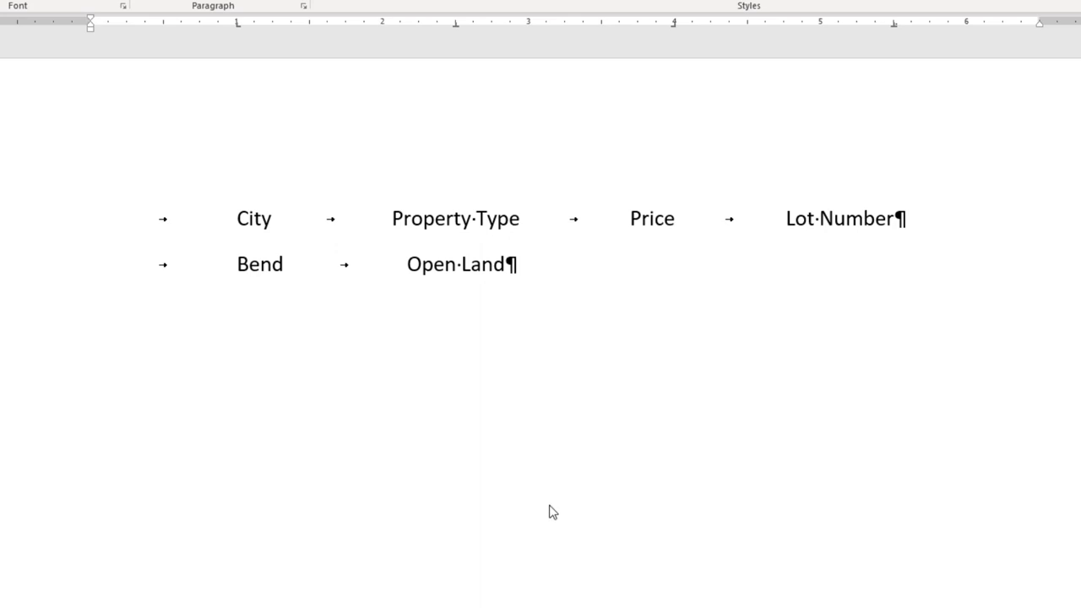
pyautogui.moveTo(524, 311)
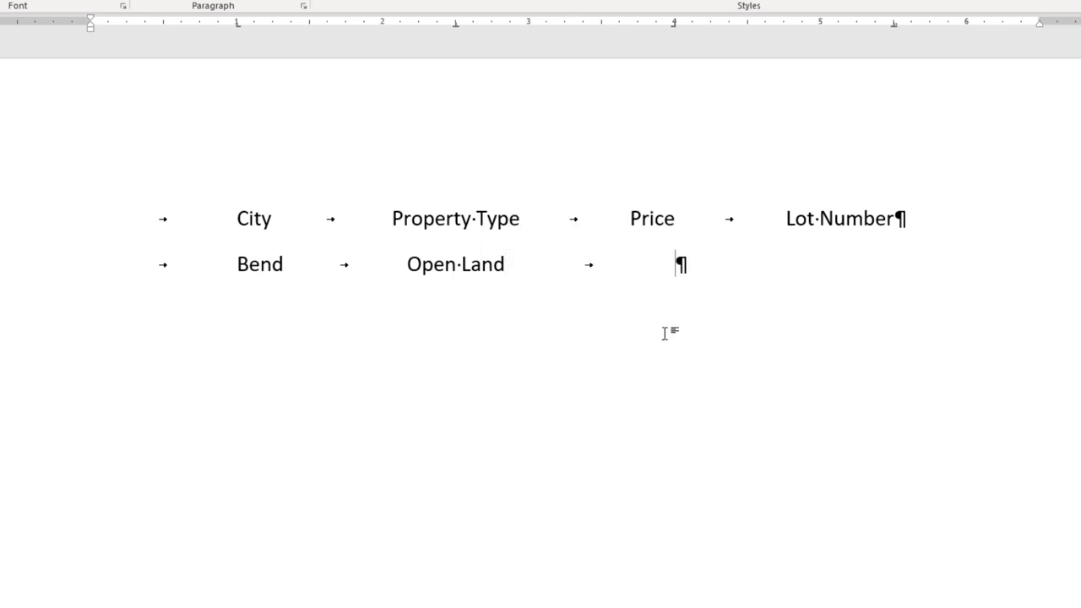
pyautogui.write('100')
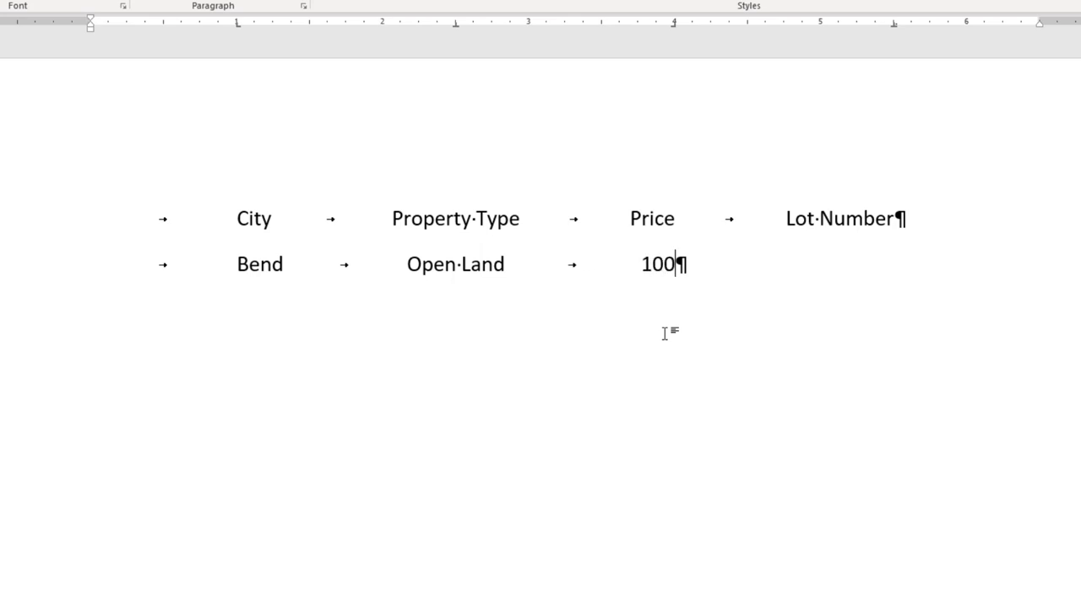
pyautogui.write('200')
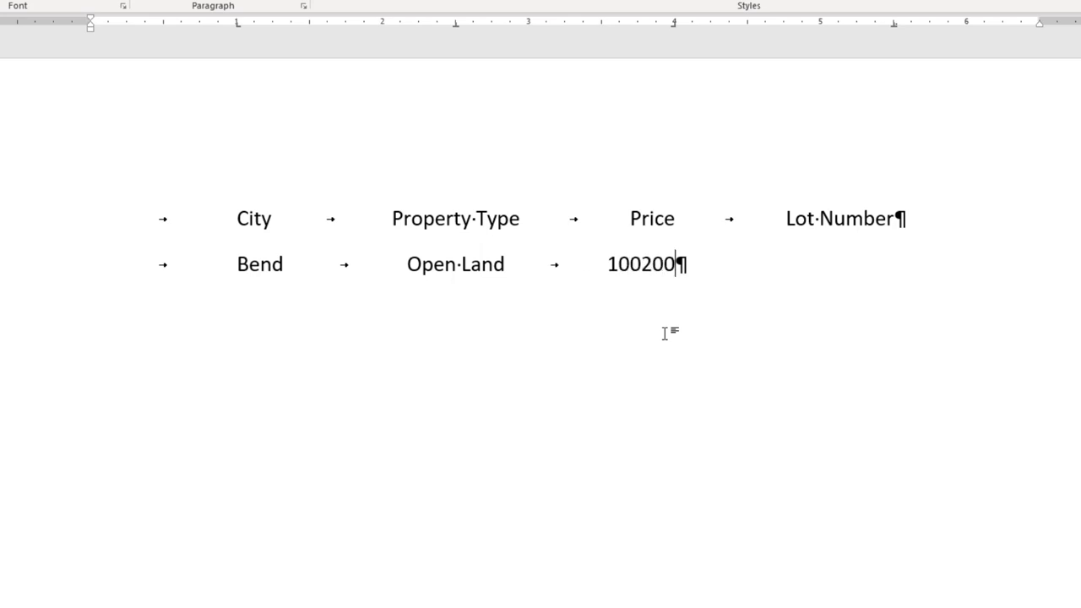
pyautogui.write('.')
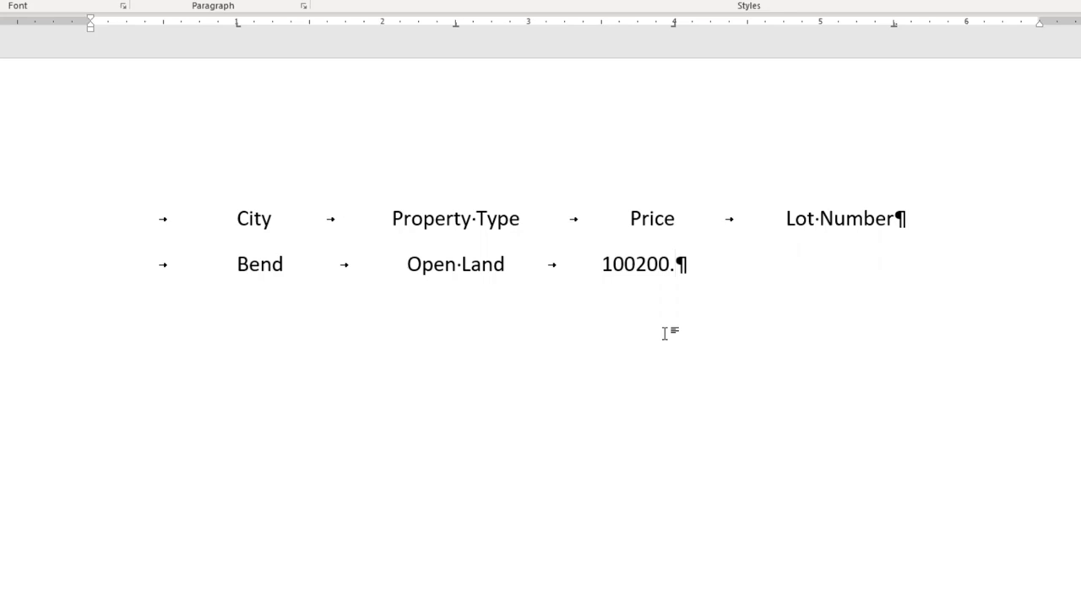
pyautogui.write('00')
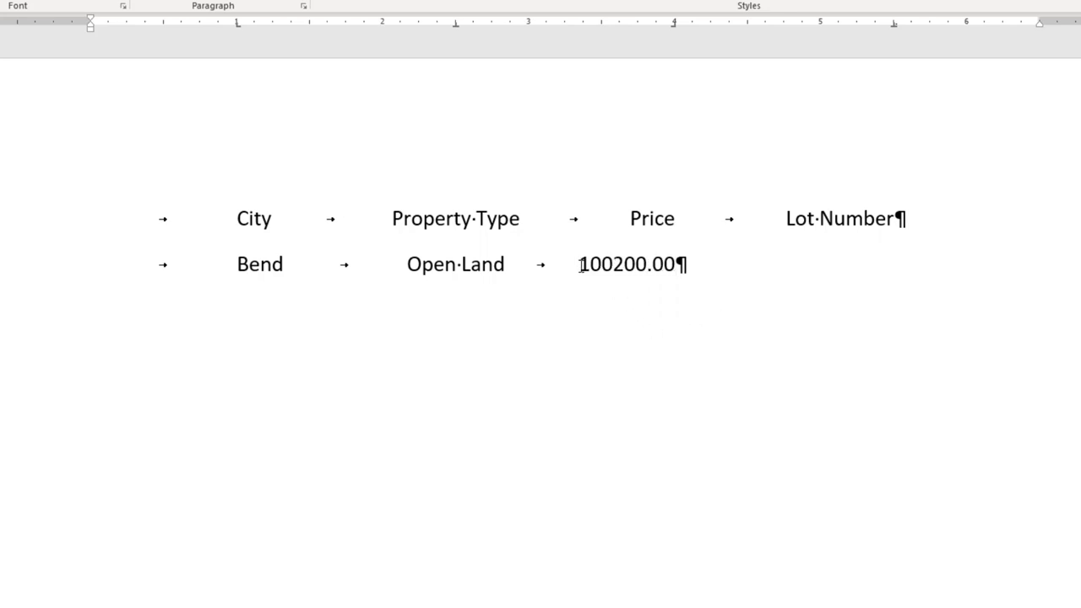
pyautogui.write('$')
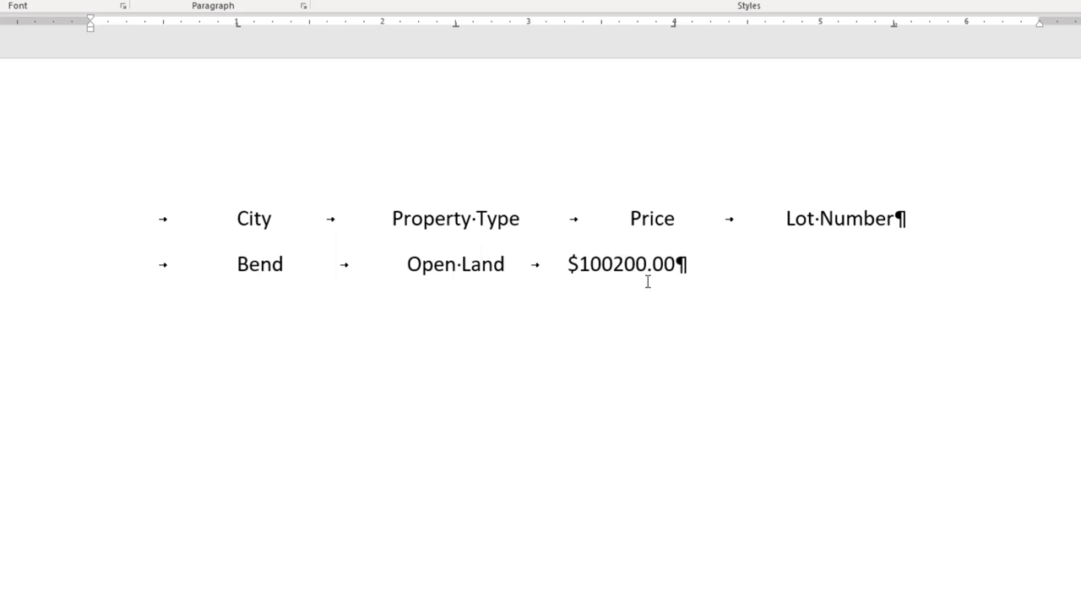
pyautogui.write(',')
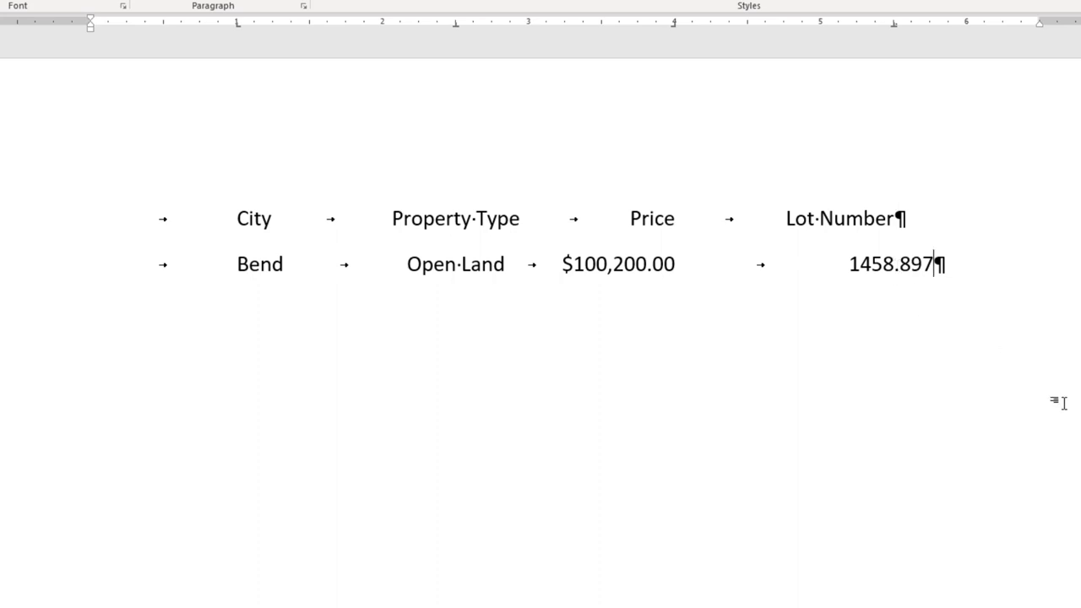
pyautogui.write('R')
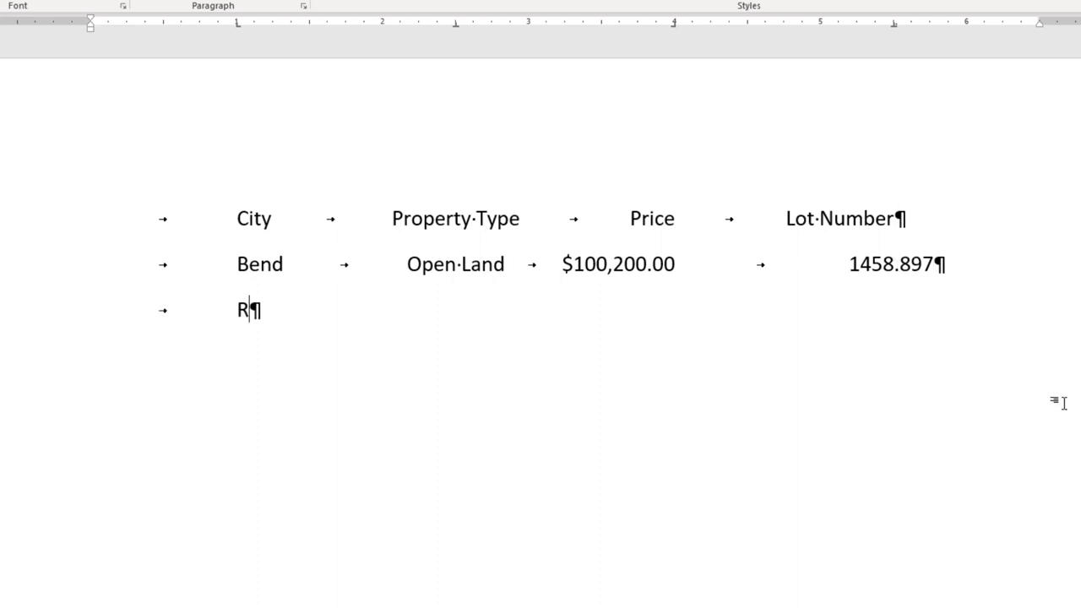
# Complete the row Redmond, House and Land, $75,690.00, 123456.87 and start a new line
pyautogui.write('edmond')
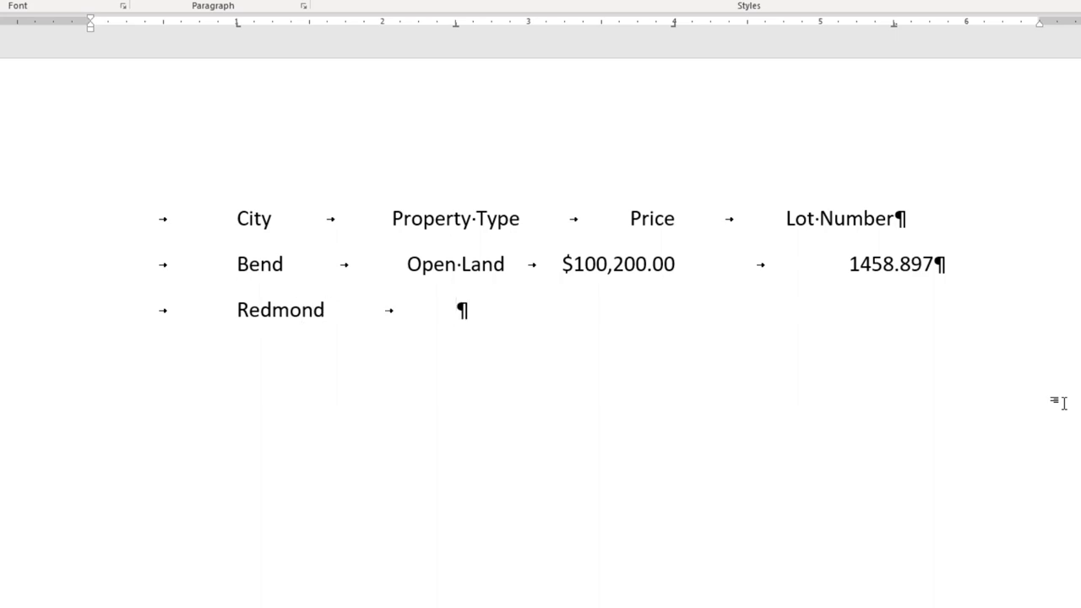
pyautogui.write('House and')
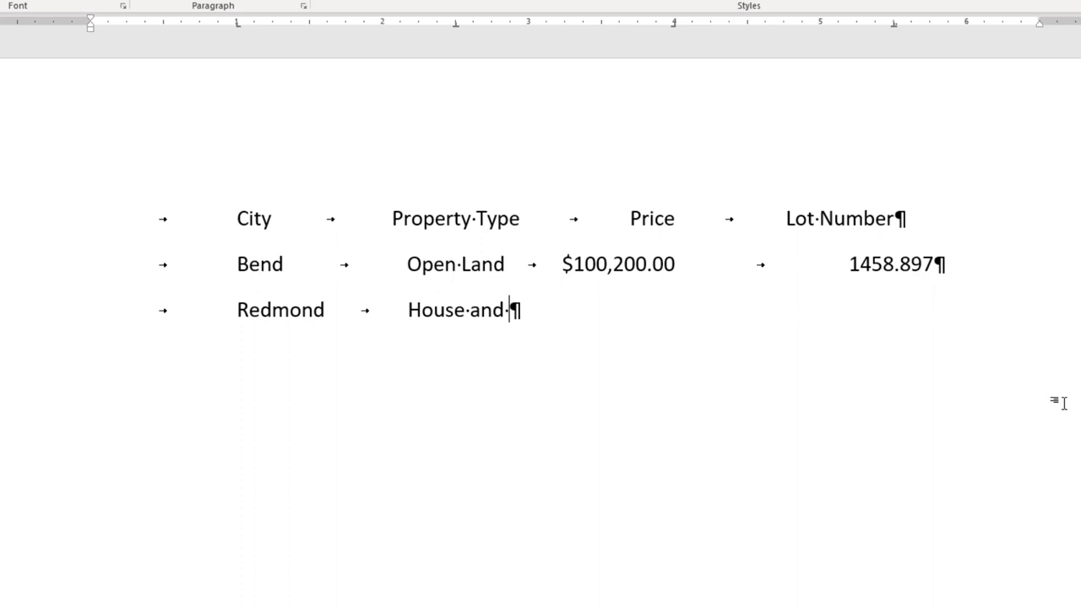
pyautogui.write('Land')
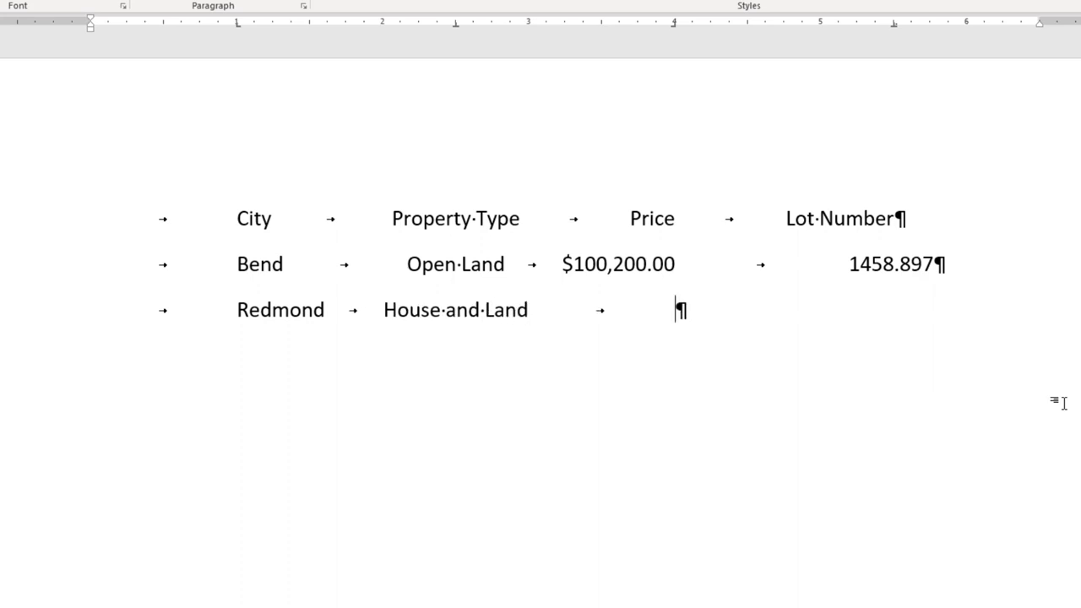
pyautogui.write('75')
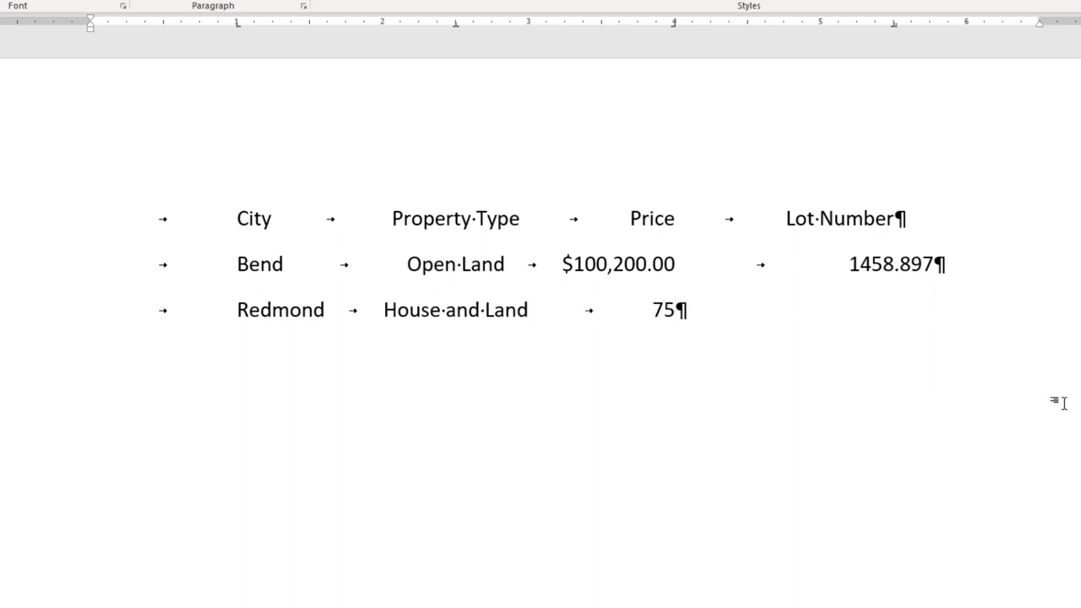
pyautogui.press('Backspace')
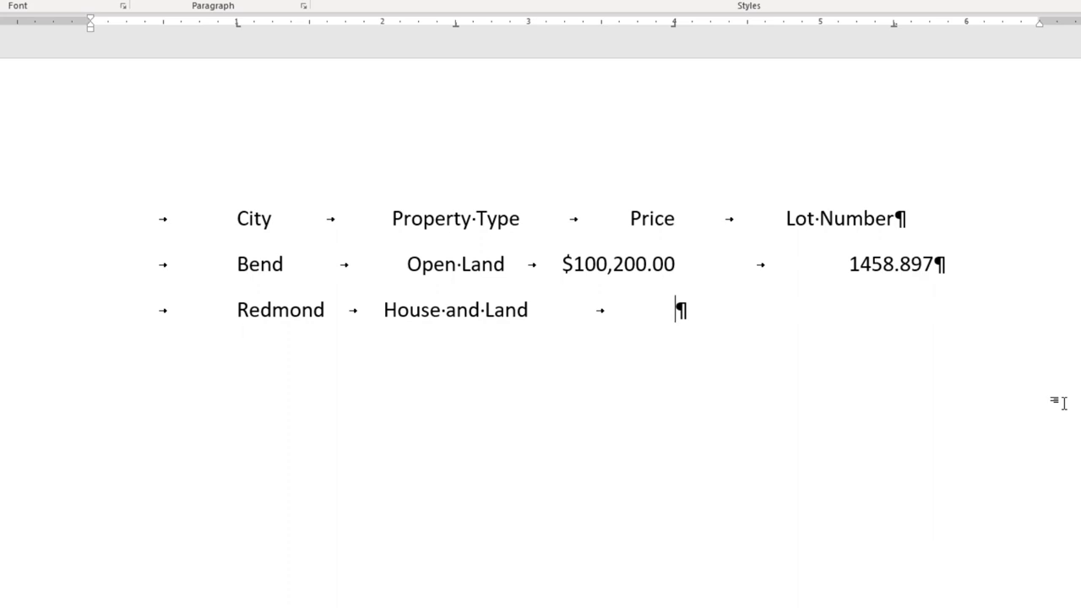
pyautogui.write('$75,')
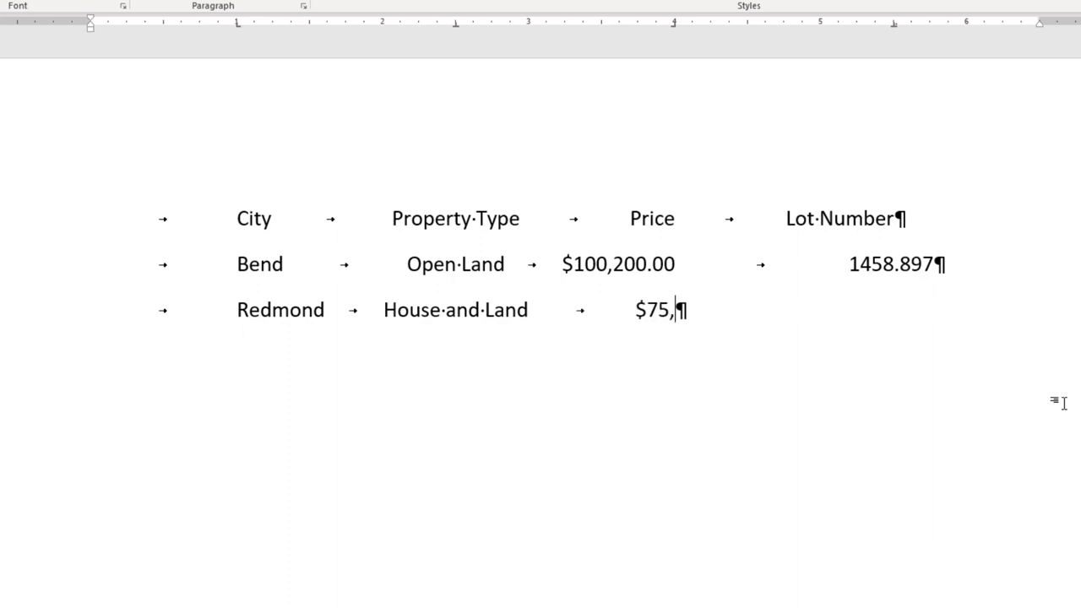
pyautogui.write('690.00')
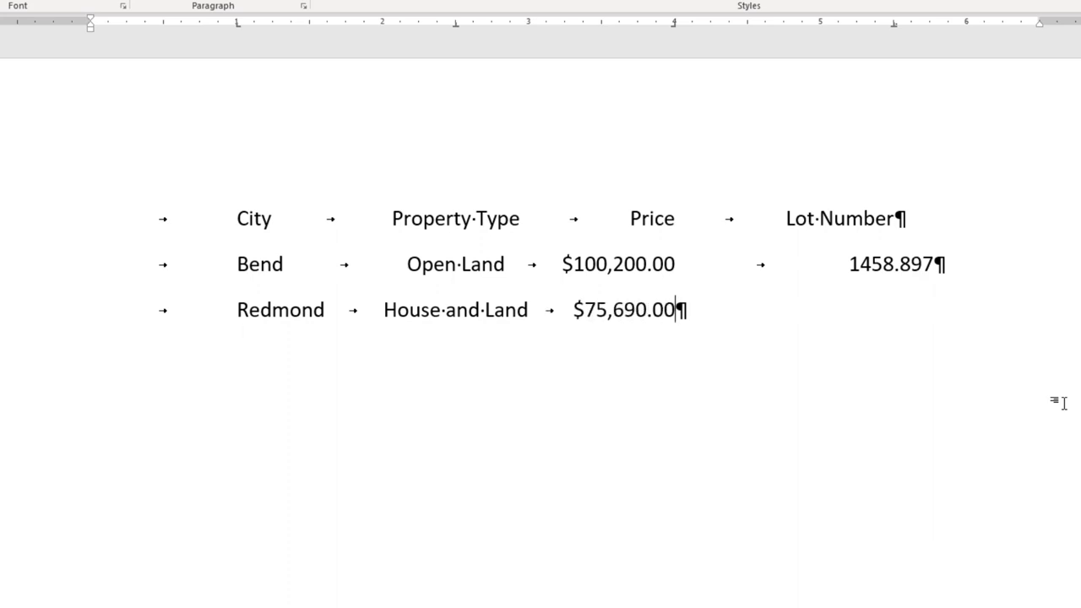
pyautogui.press('tab')
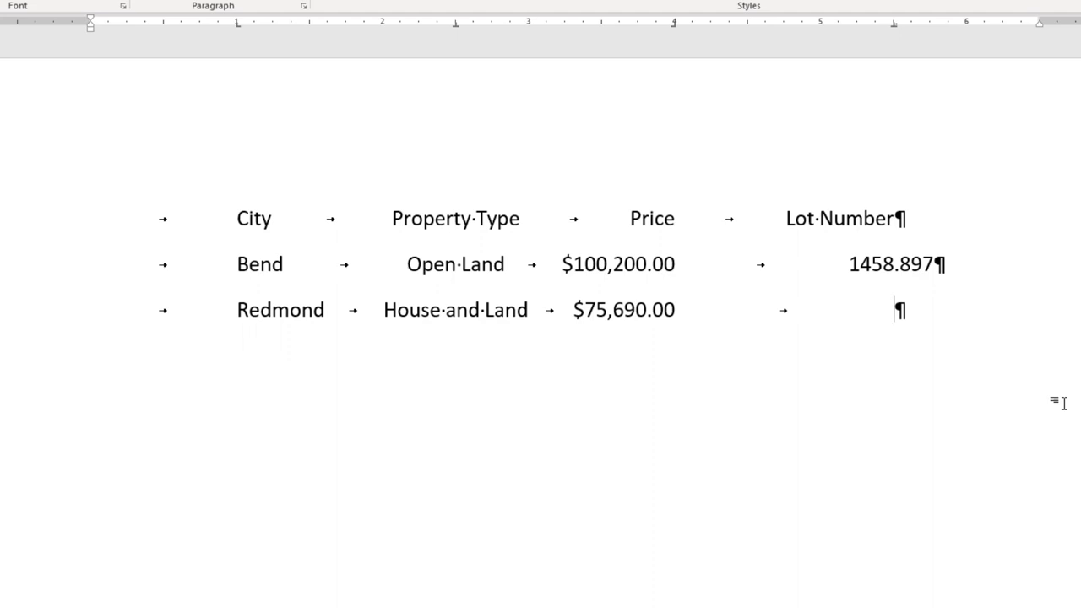
pyautogui.write('123')
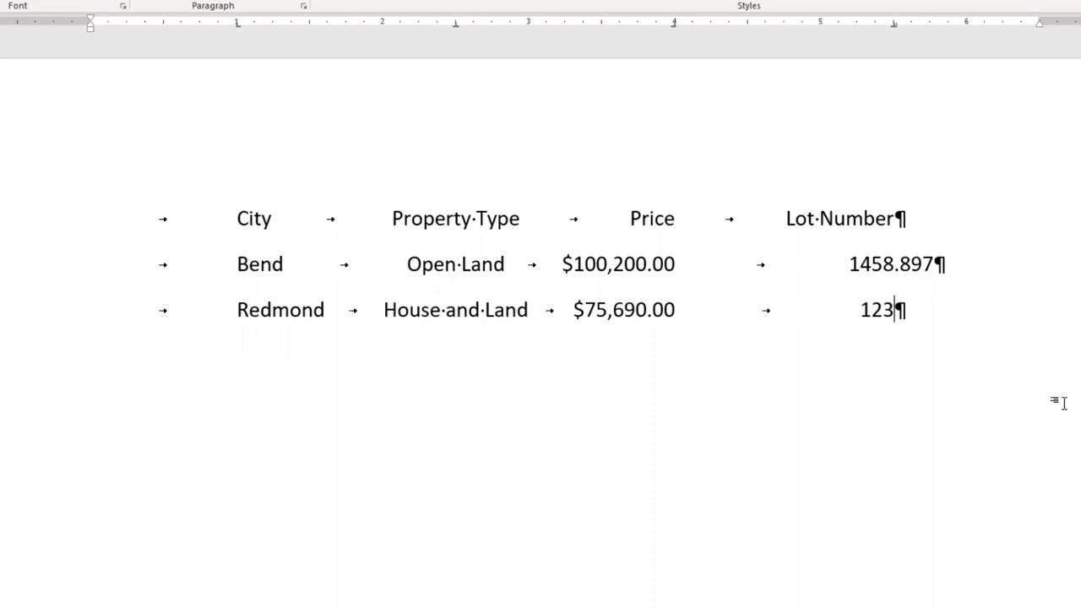
pyautogui.write('456.')
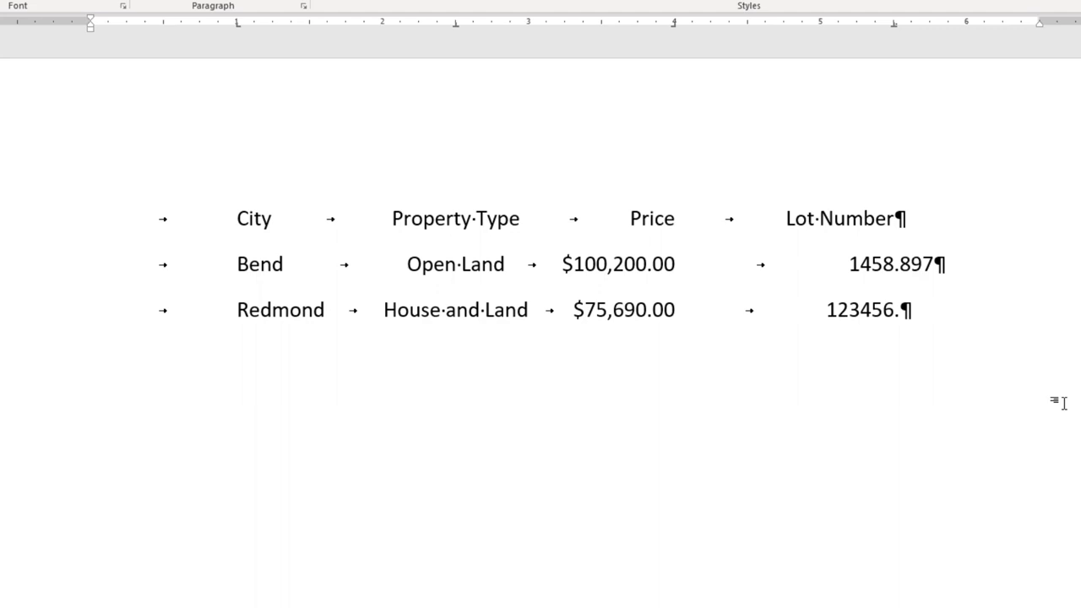
pyautogui.write('87')
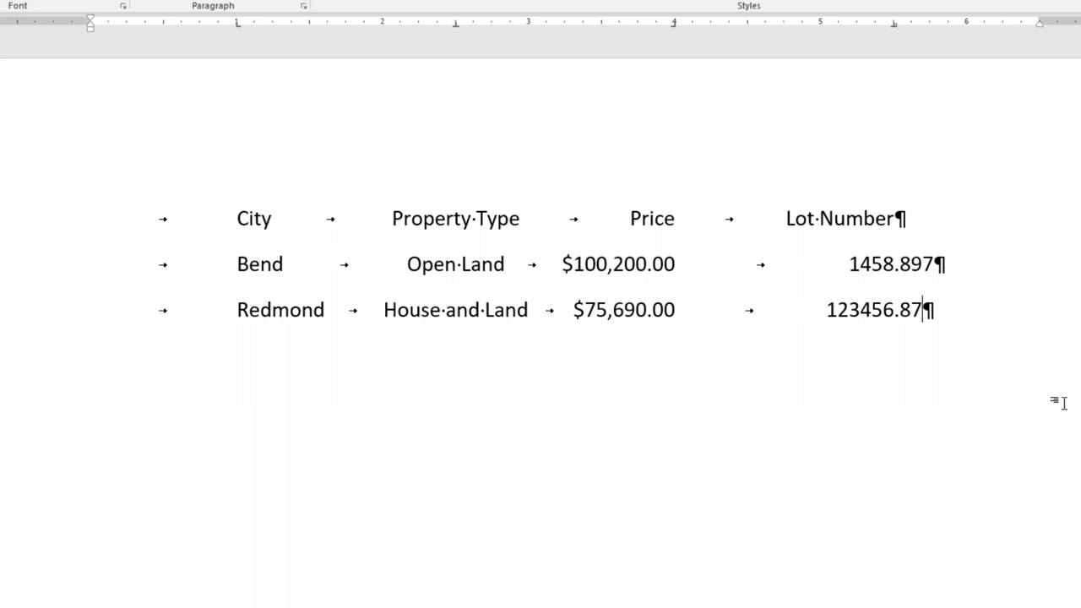
pyautogui.moveTo(907, 338)
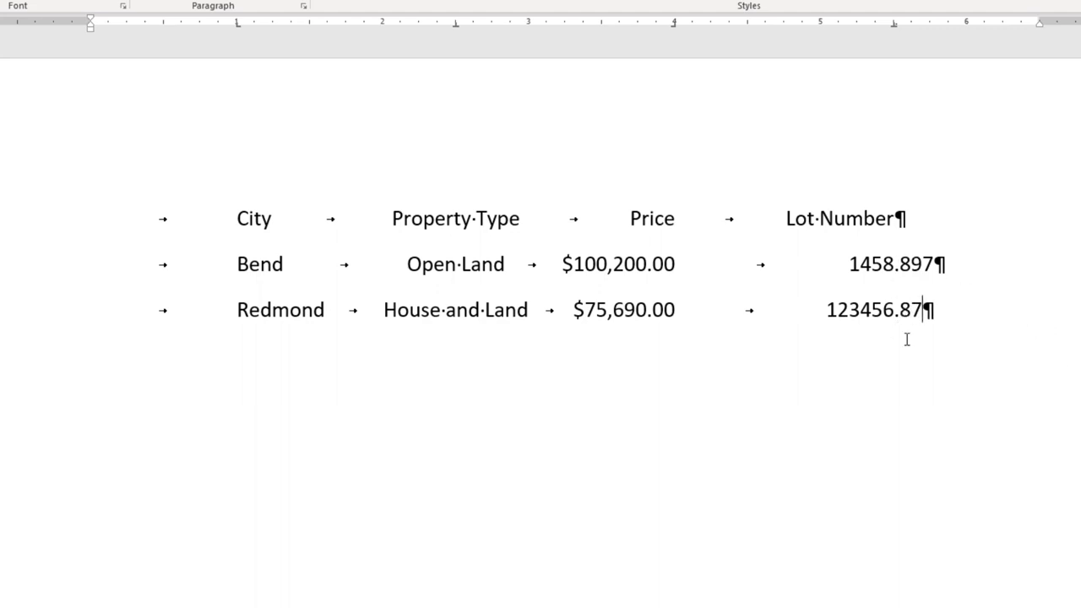
pyautogui.press('enter')
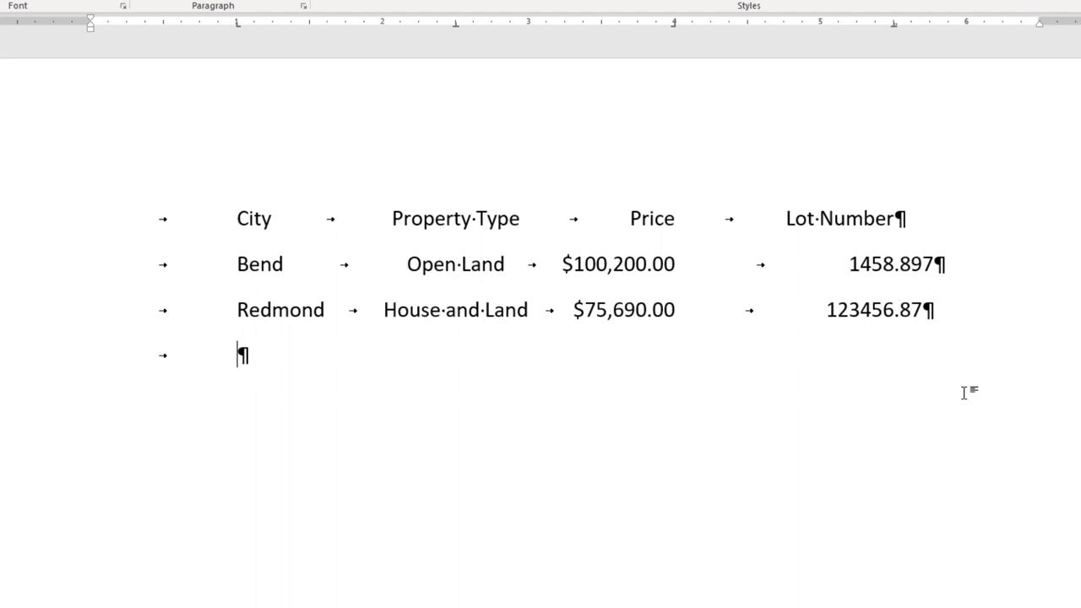
# Type Madras, Ranch Land and $1,585,000.00 in the fourth row
pyautogui.write('Madr')
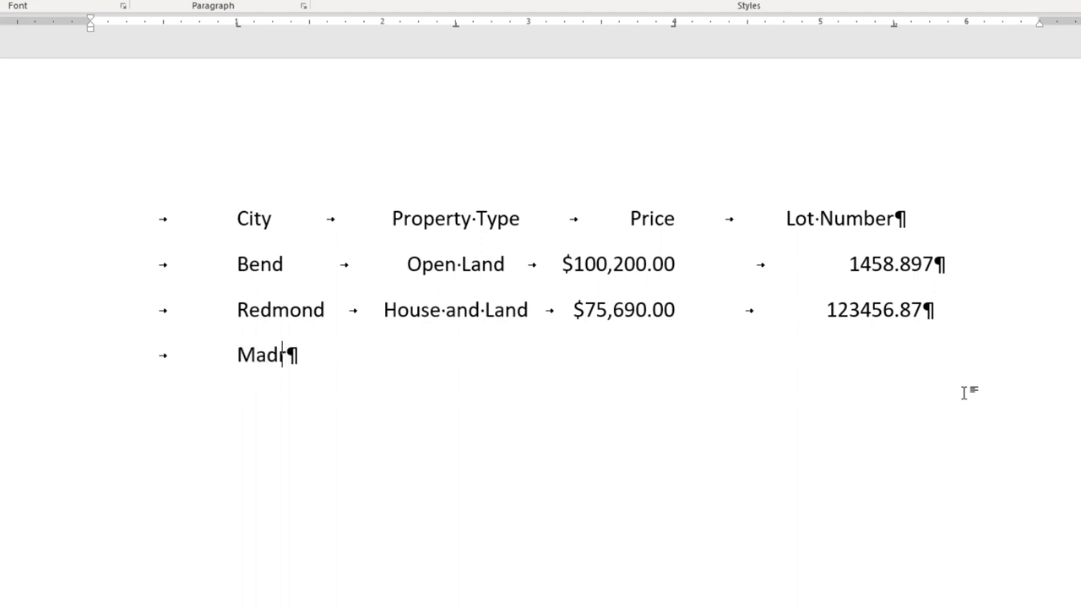
pyautogui.write('as')
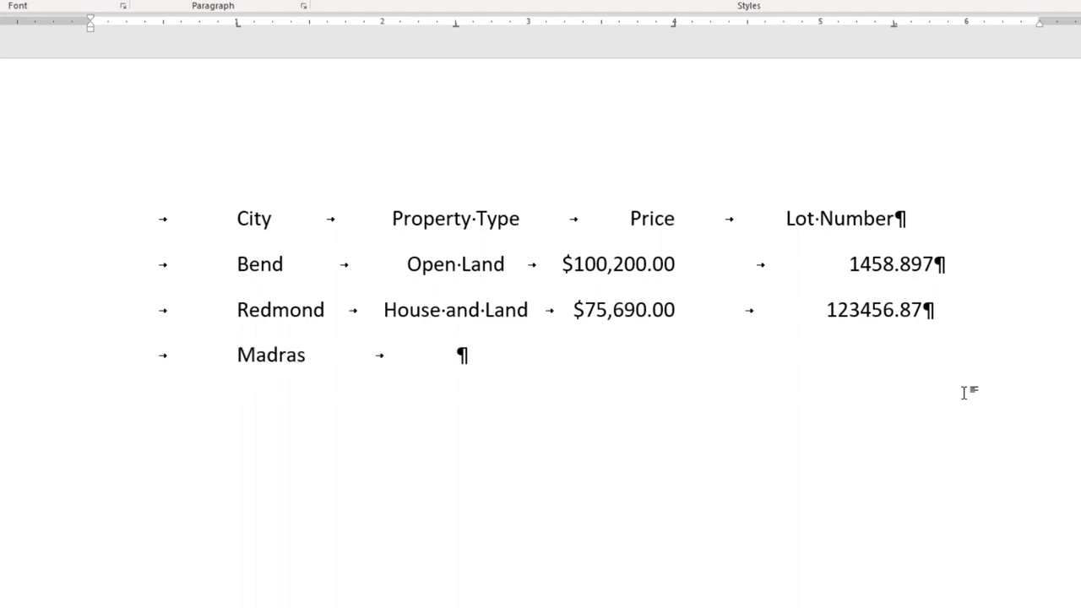
pyautogui.write('Ranch Land')
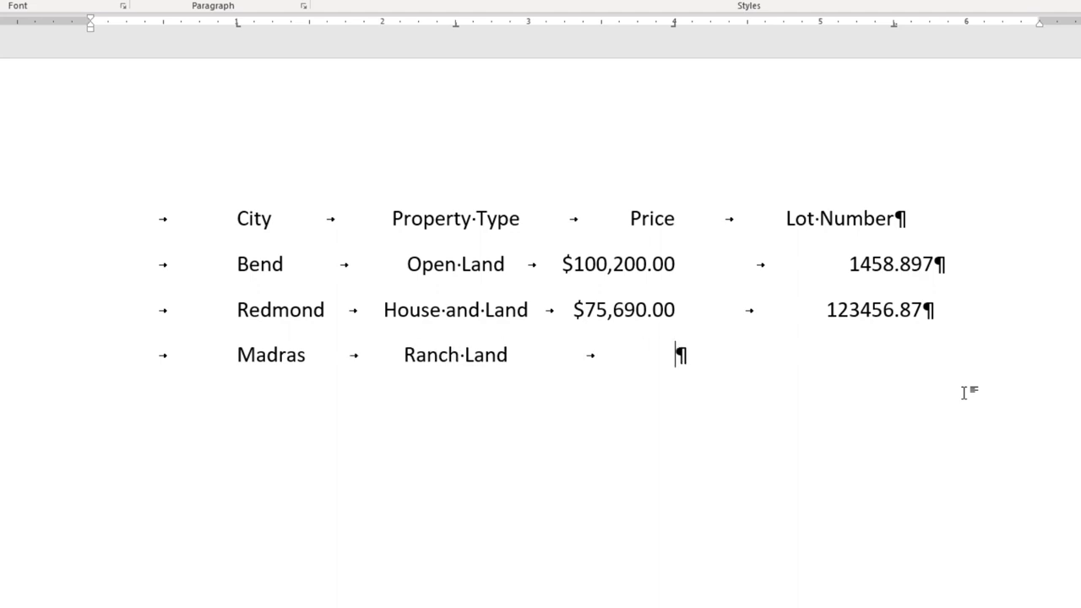
pyautogui.write('$1')
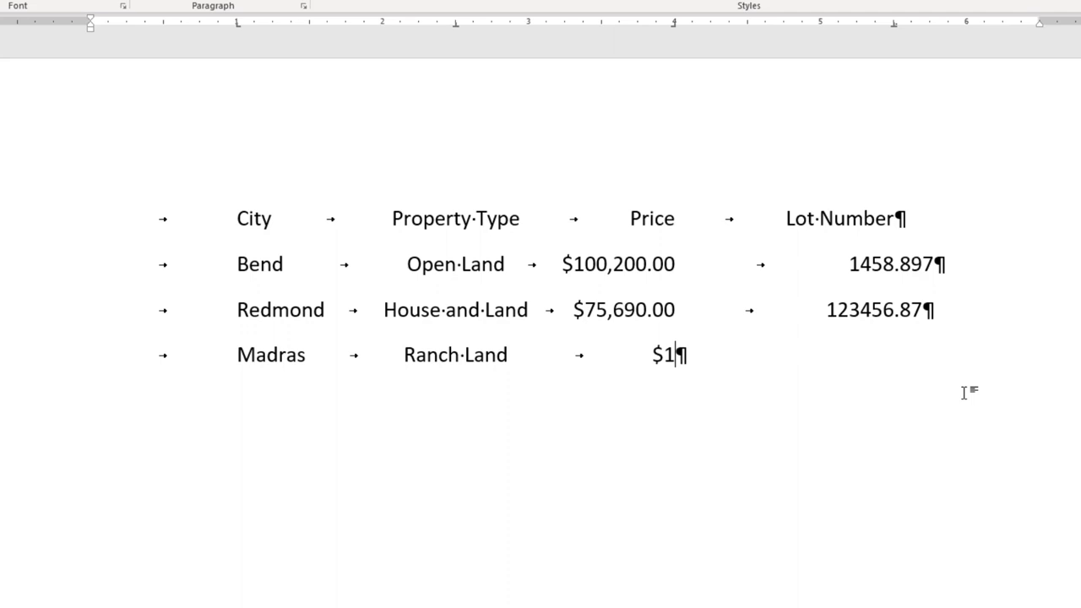
pyautogui.write(',')
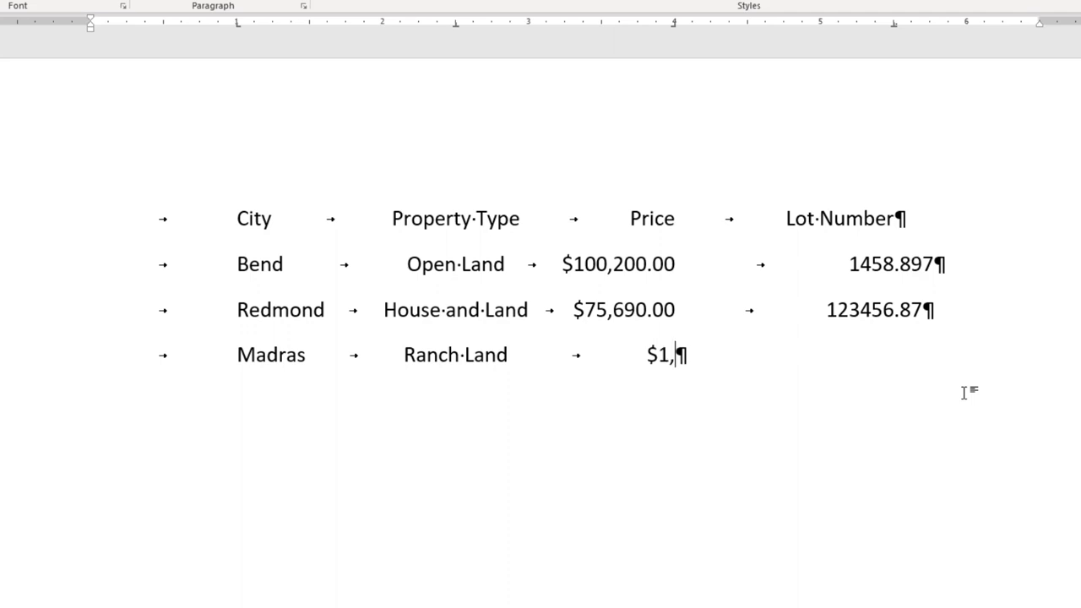
pyautogui.write('585,000.00')
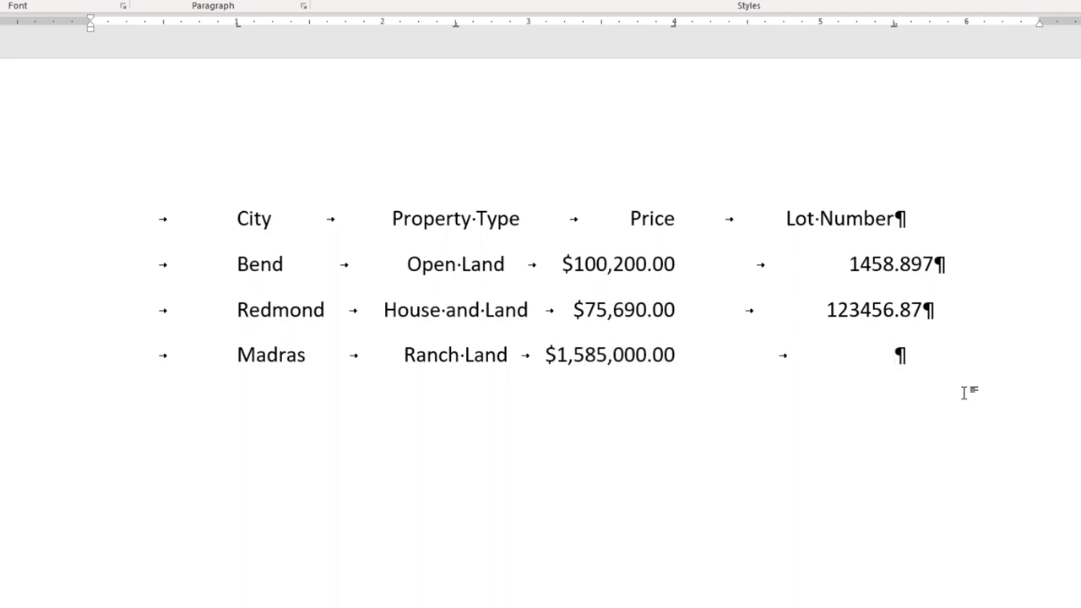
# Enter lot number 58.2987 and hide the tab and paragraph marks
pyautogui.write('58')
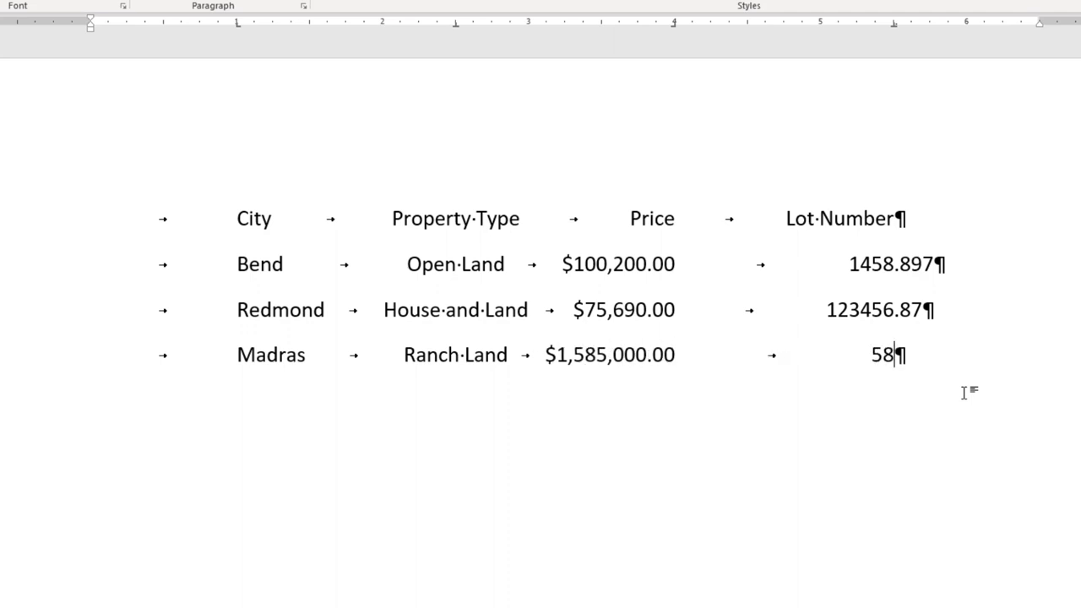
pyautogui.write('.298')
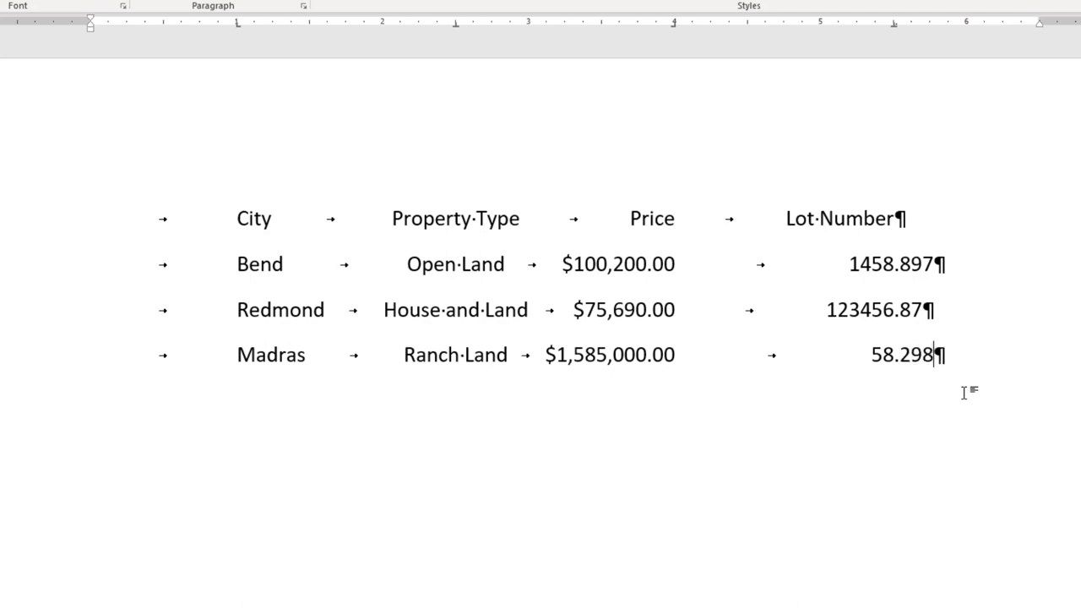
pyautogui.write('7')
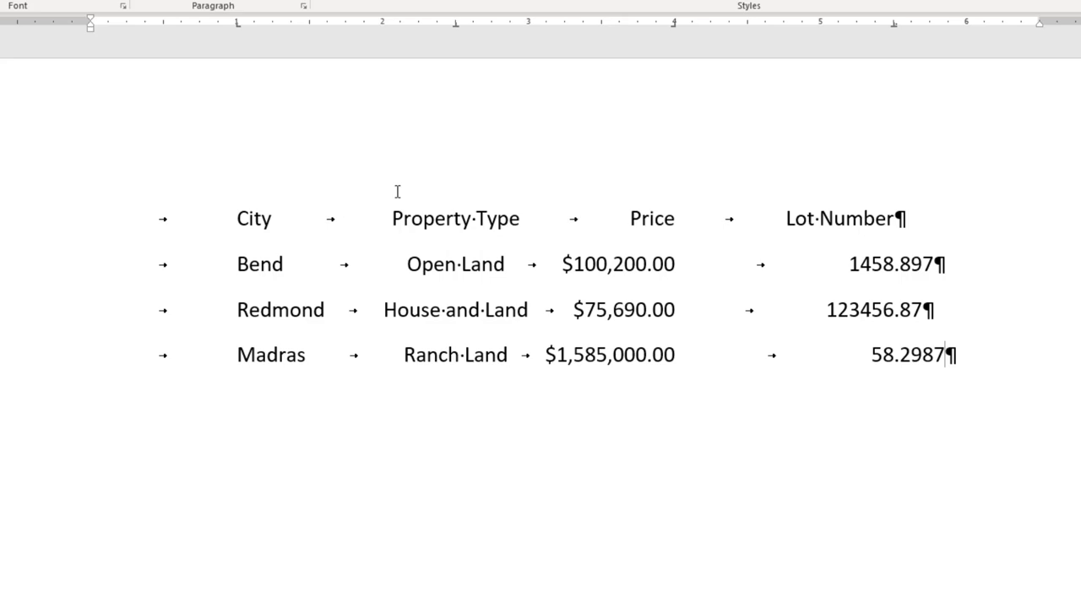
pyautogui.click(353, 48)
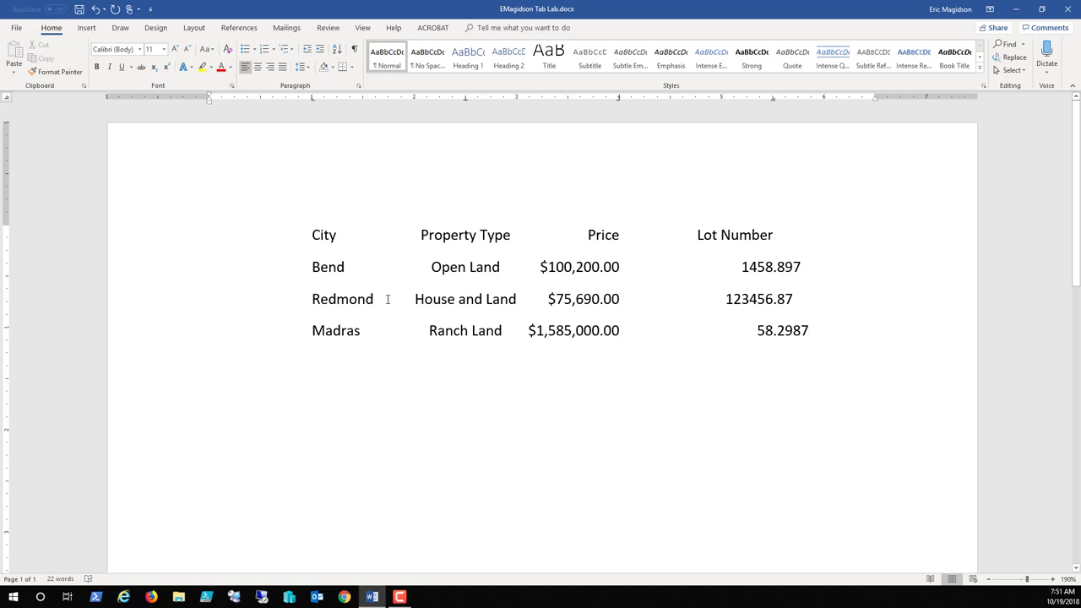
pyautogui.moveTo(466, 348)
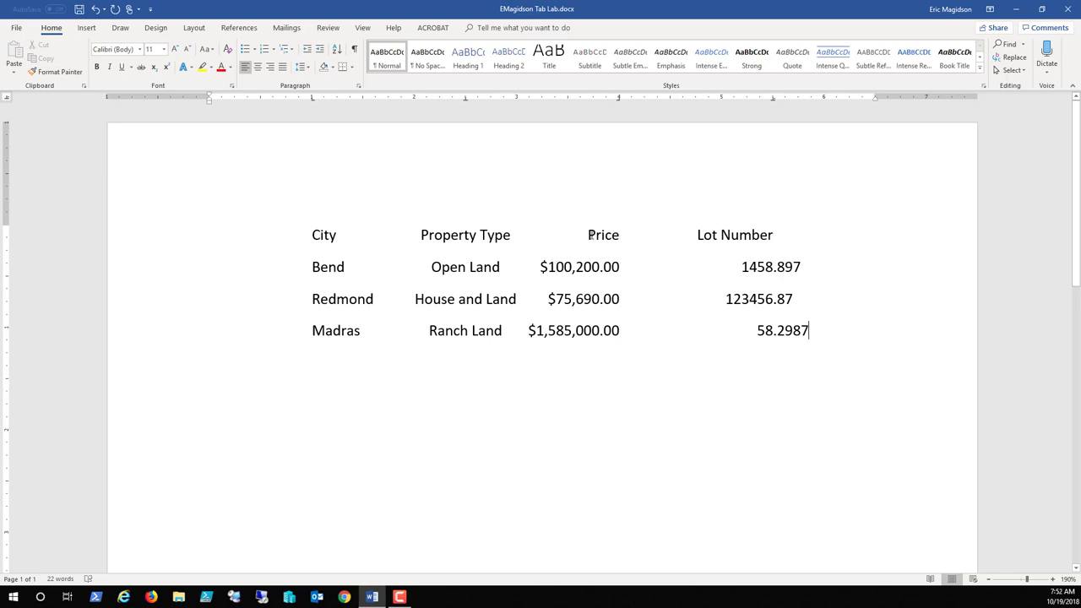
pyautogui.moveTo(629, 240)
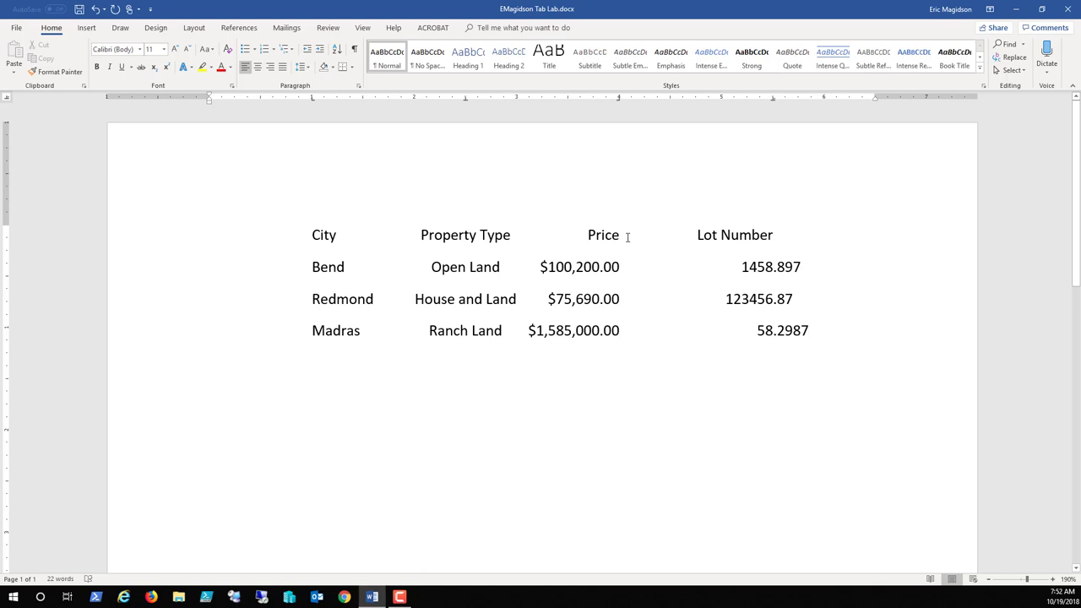
pyautogui.moveTo(667, 350)
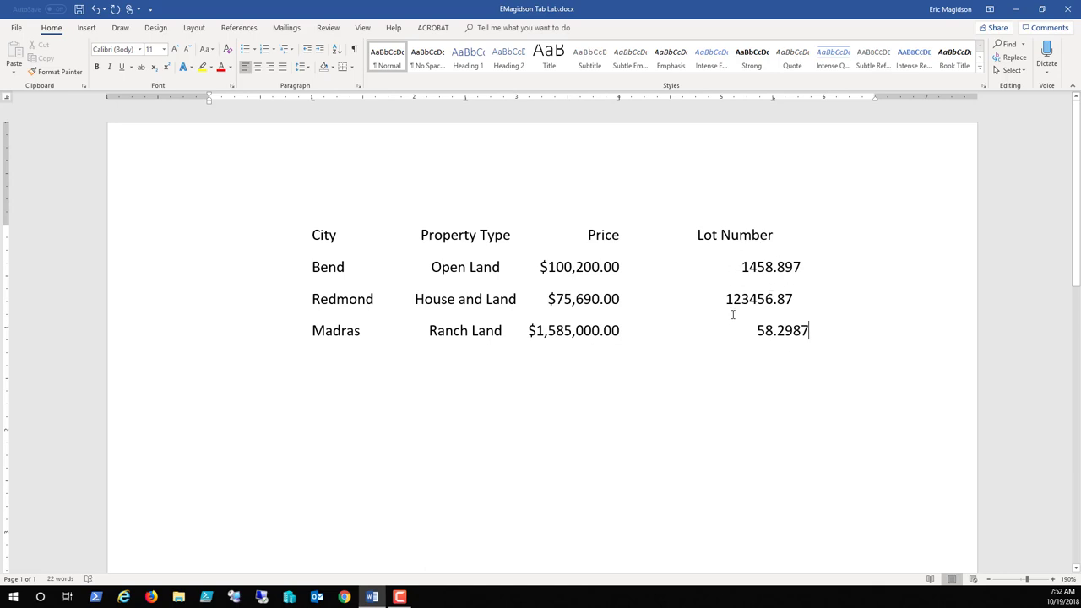
pyautogui.moveTo(783, 205)
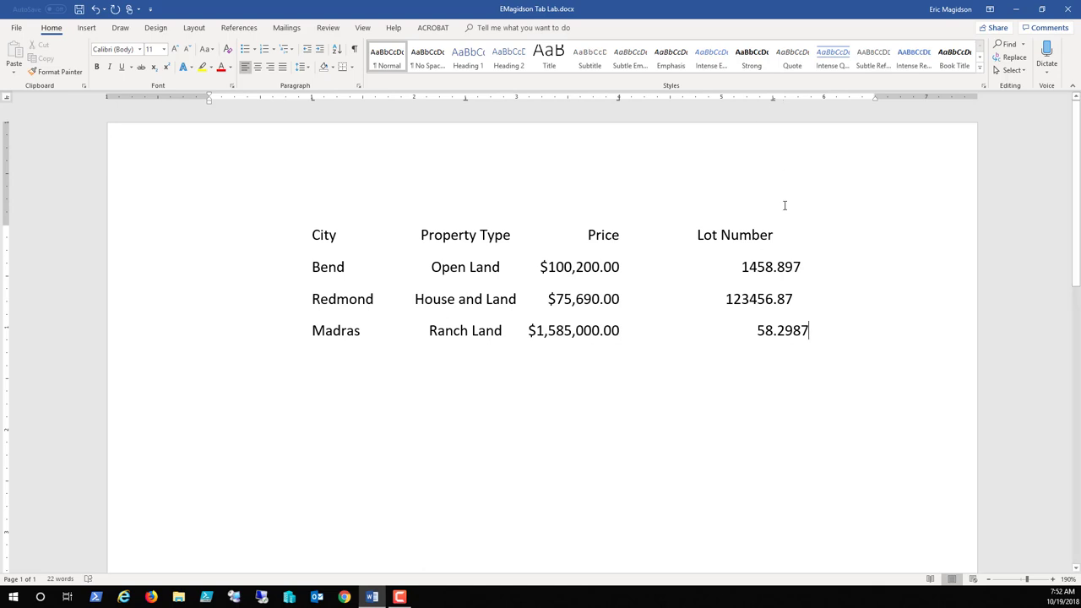